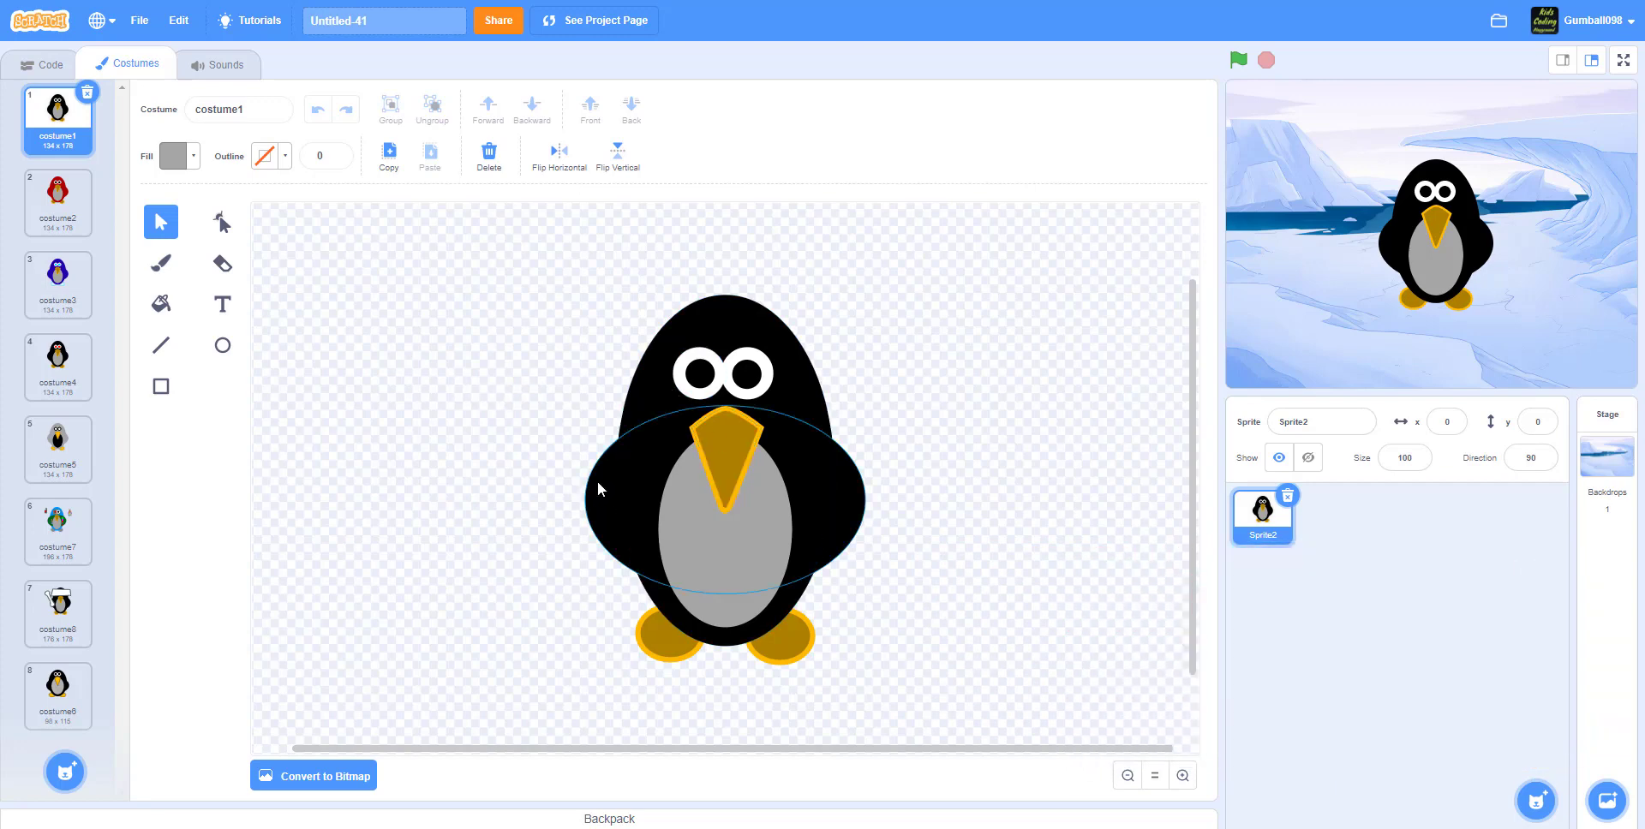
- Browse the red, red-eyed and gray-with-black-belly penguin costume variants
click(567, 317)
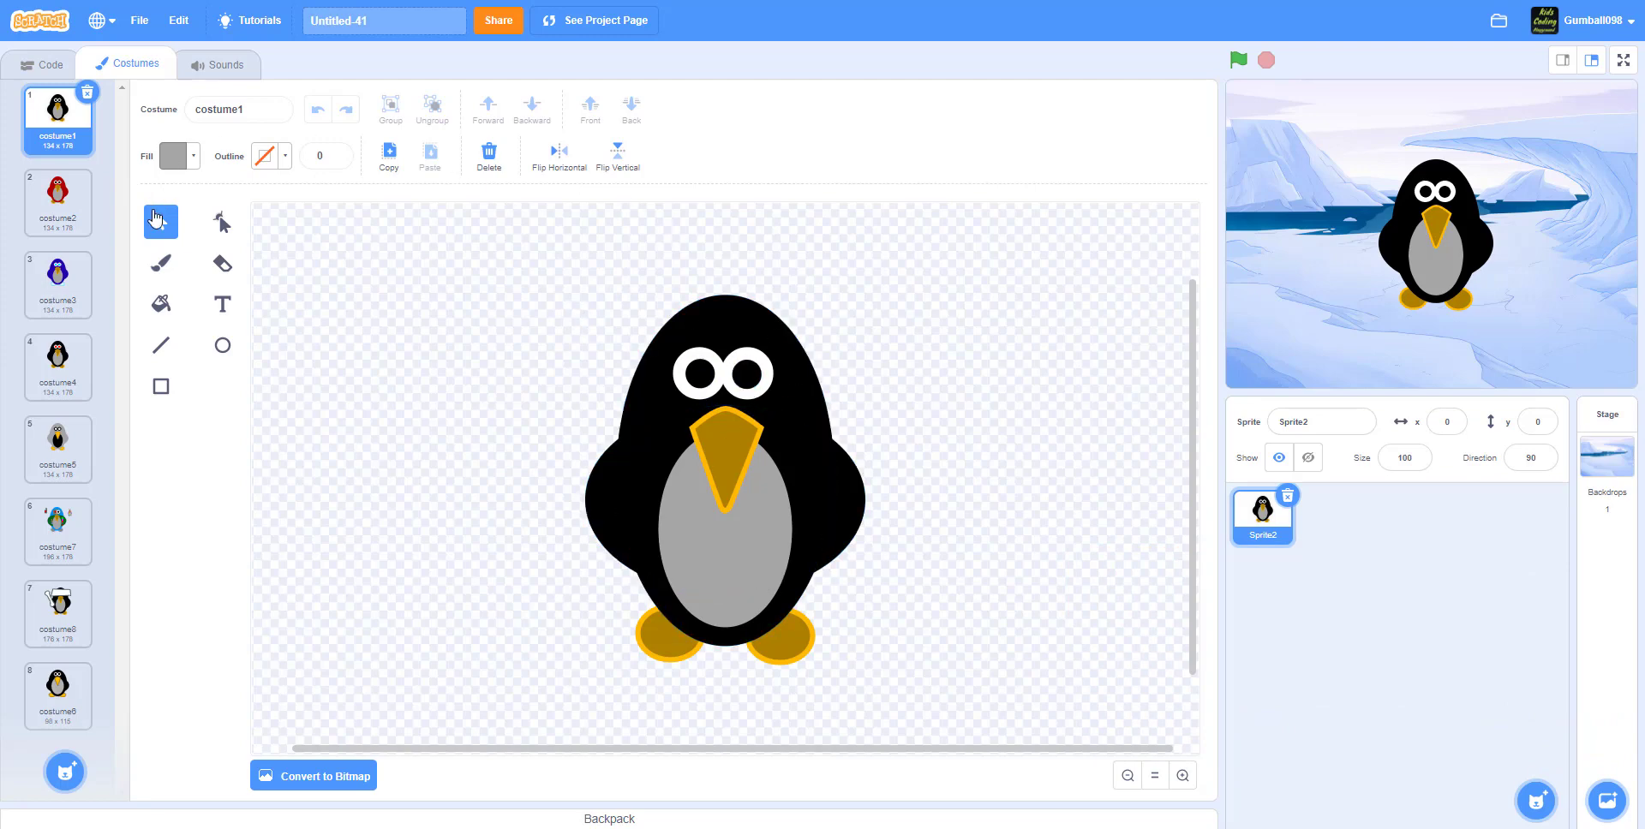
click(59, 202)
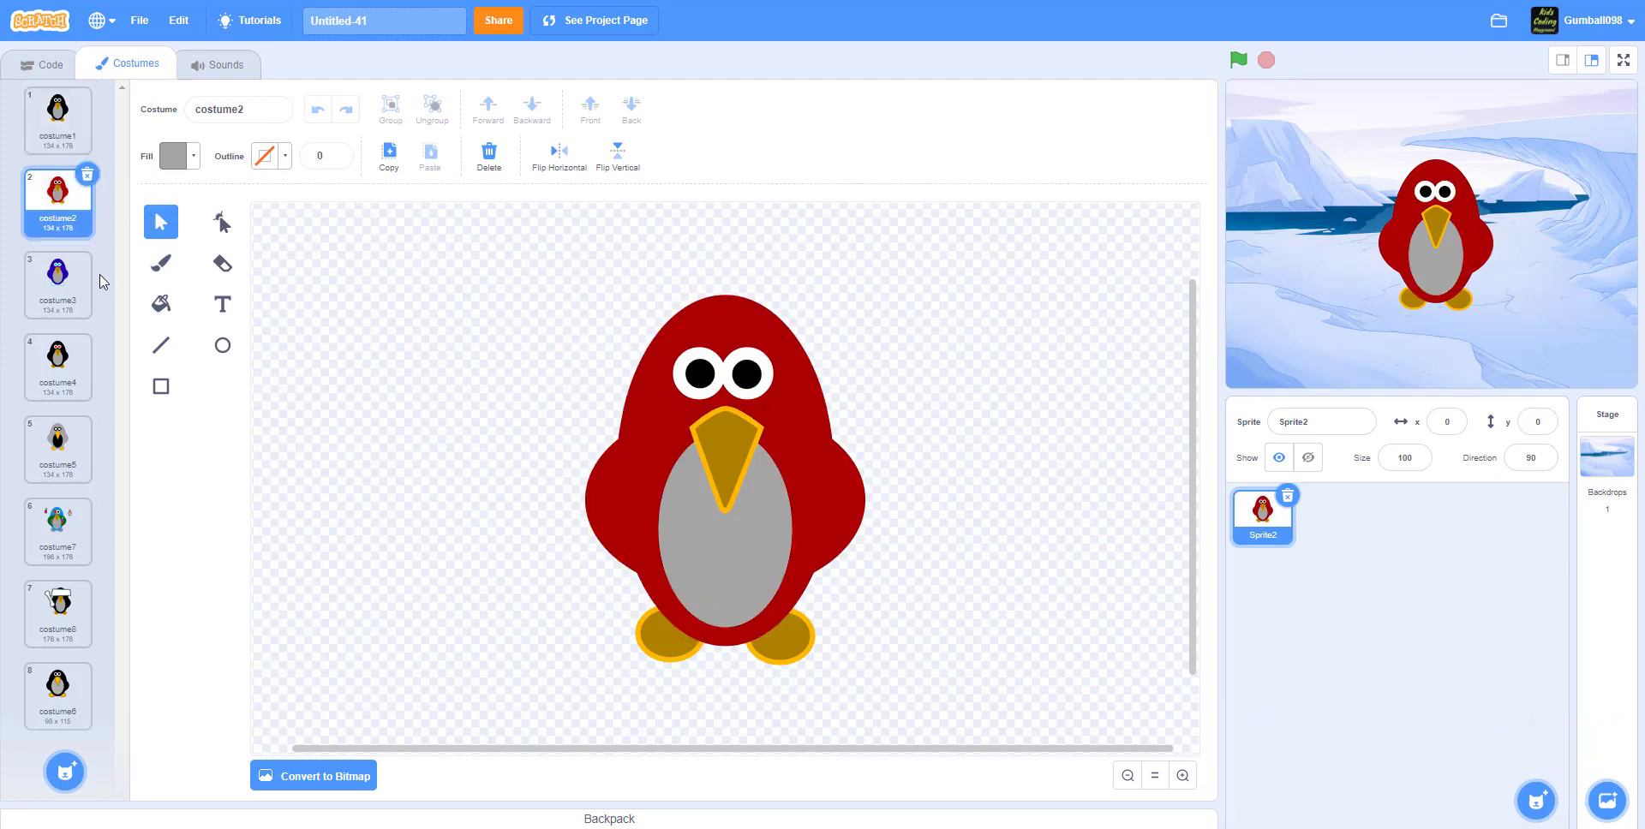
click(59, 366)
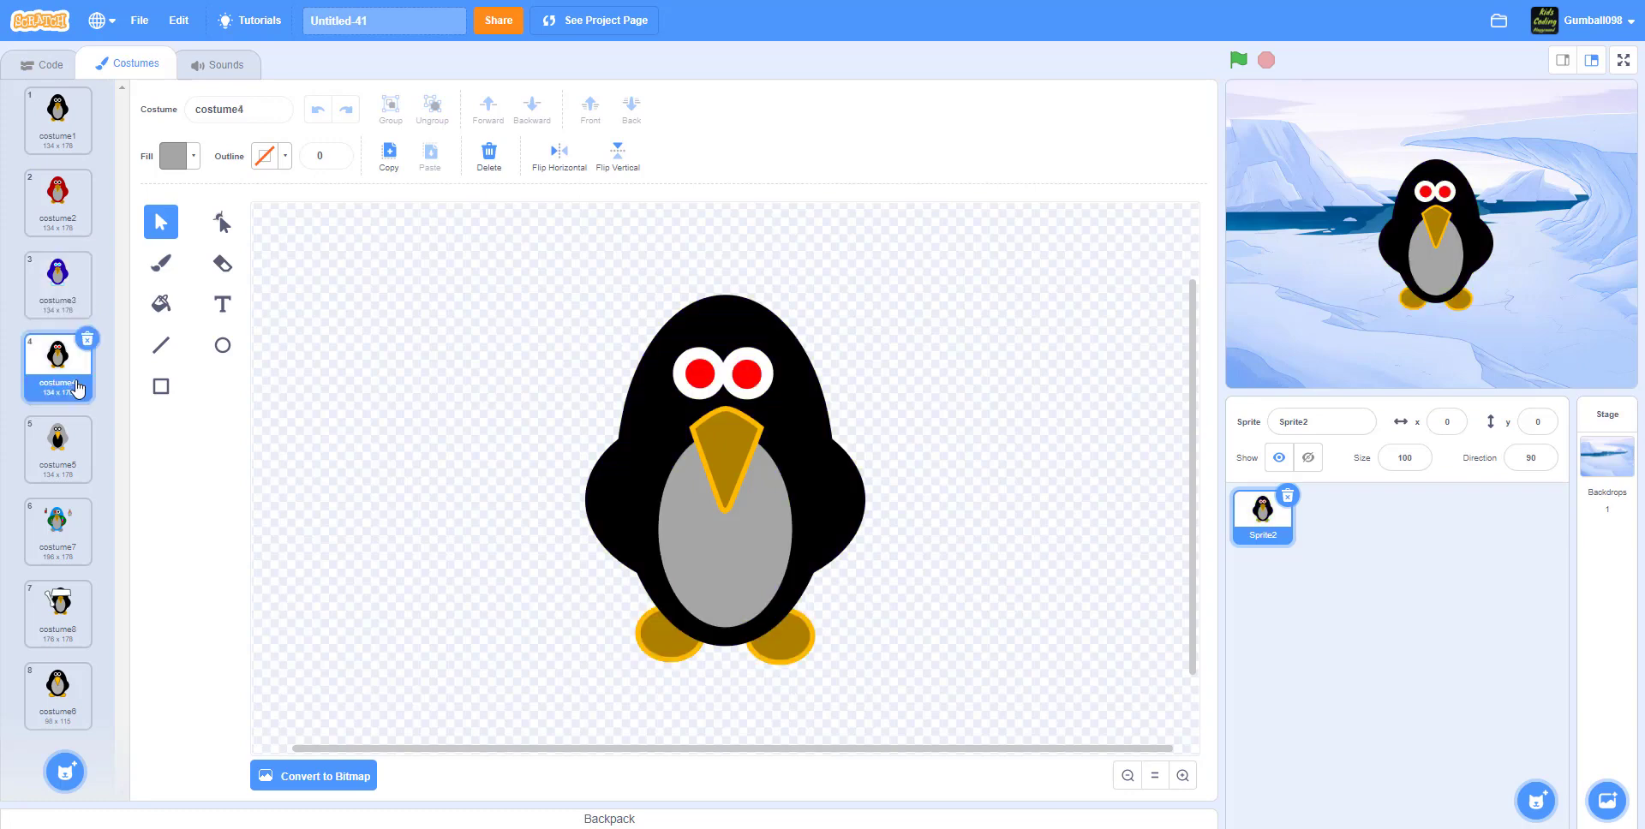
click(59, 447)
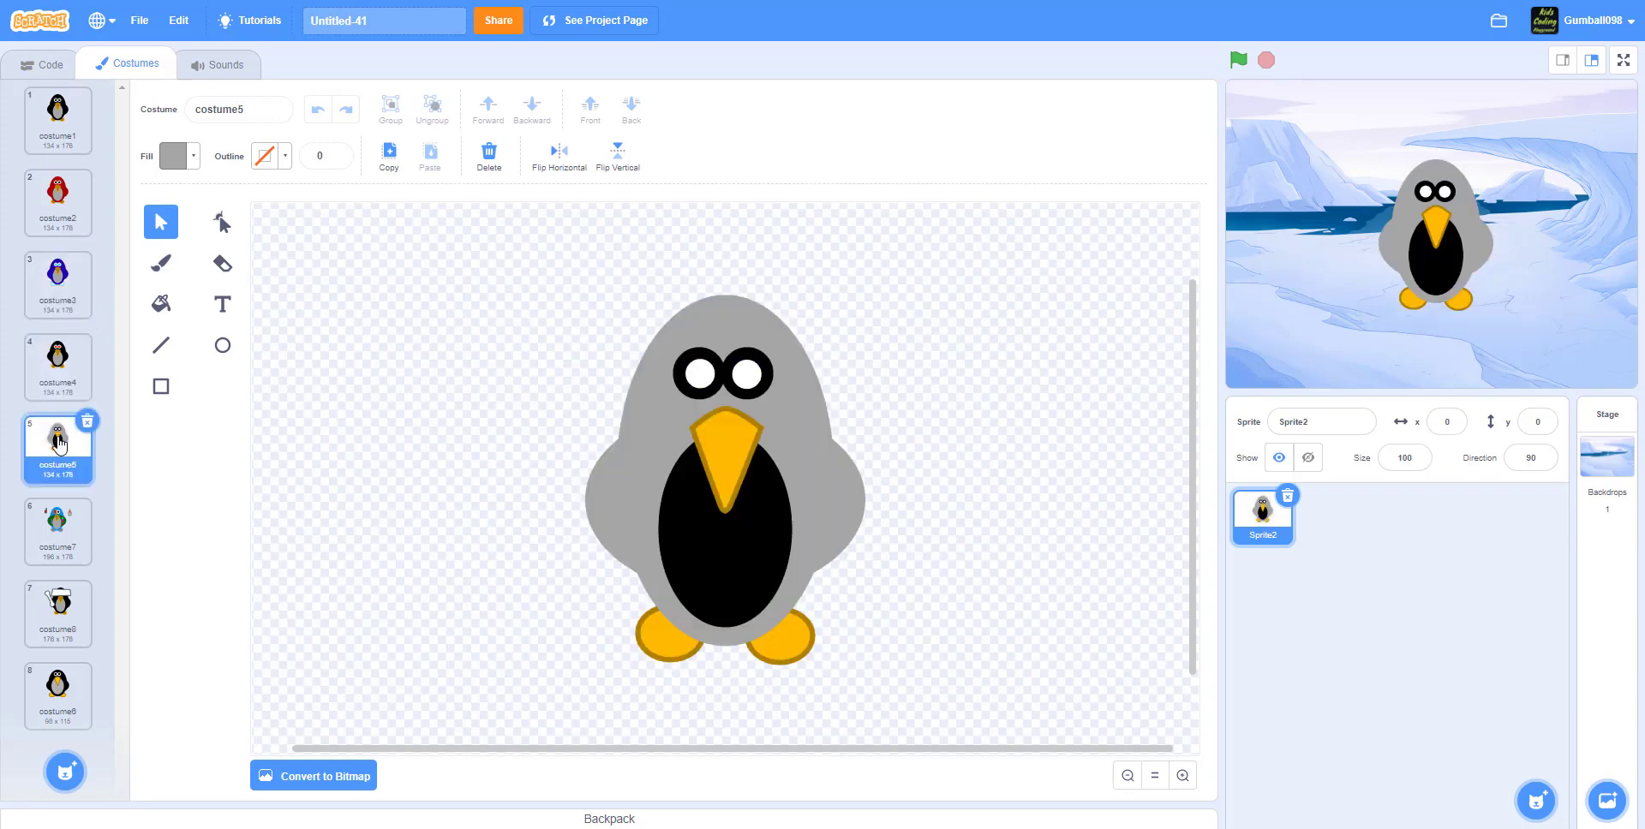
- Preview the blue-green and small penguin variants, ending on the multicoloured blue-green one
click(56, 531)
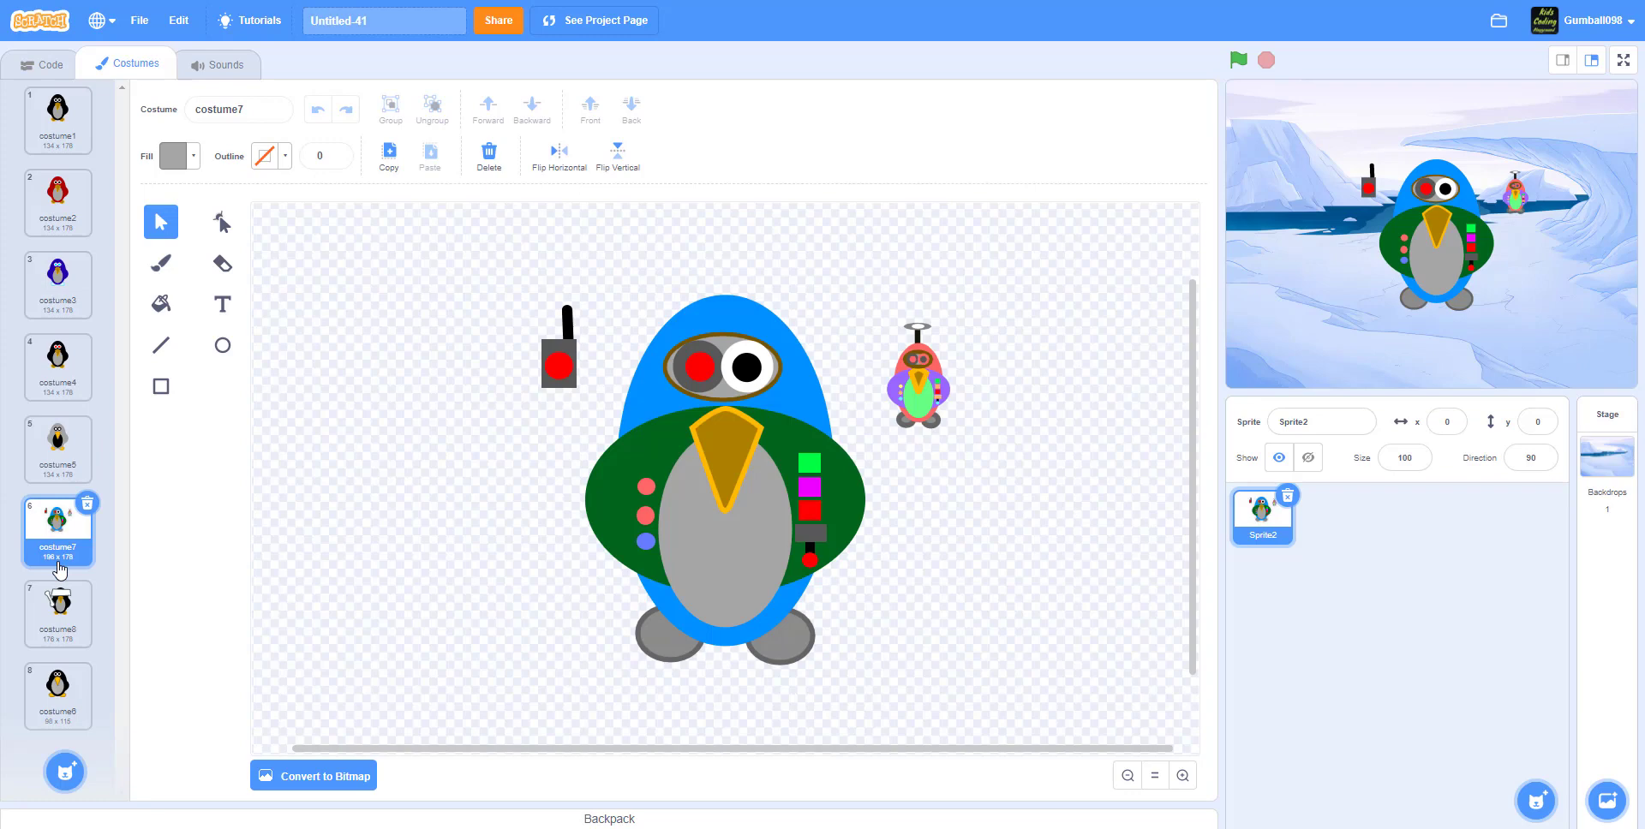
click(58, 614)
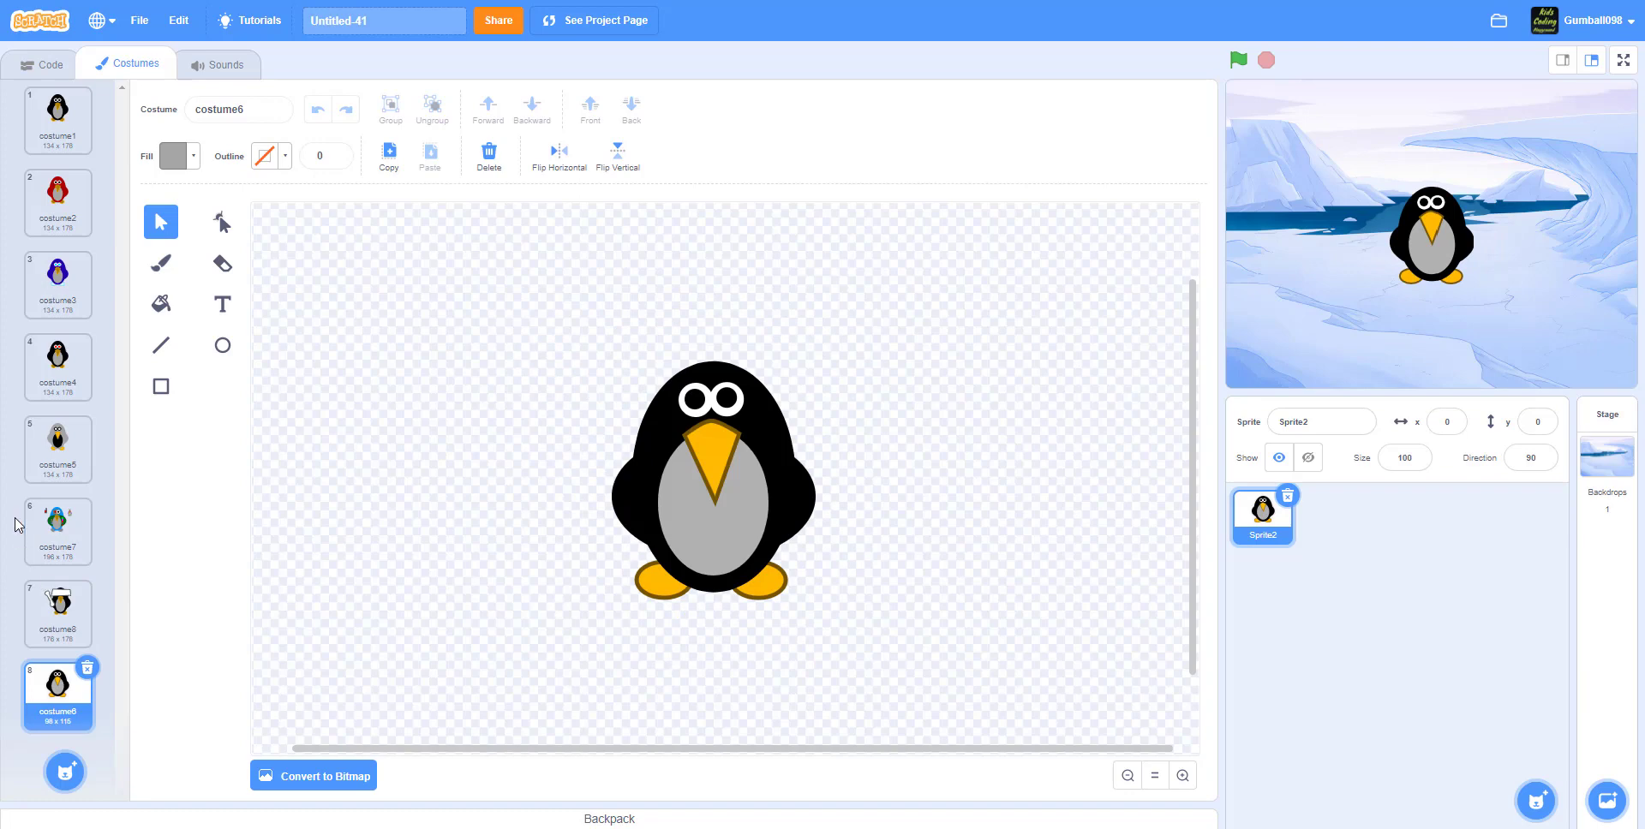
click(57, 531)
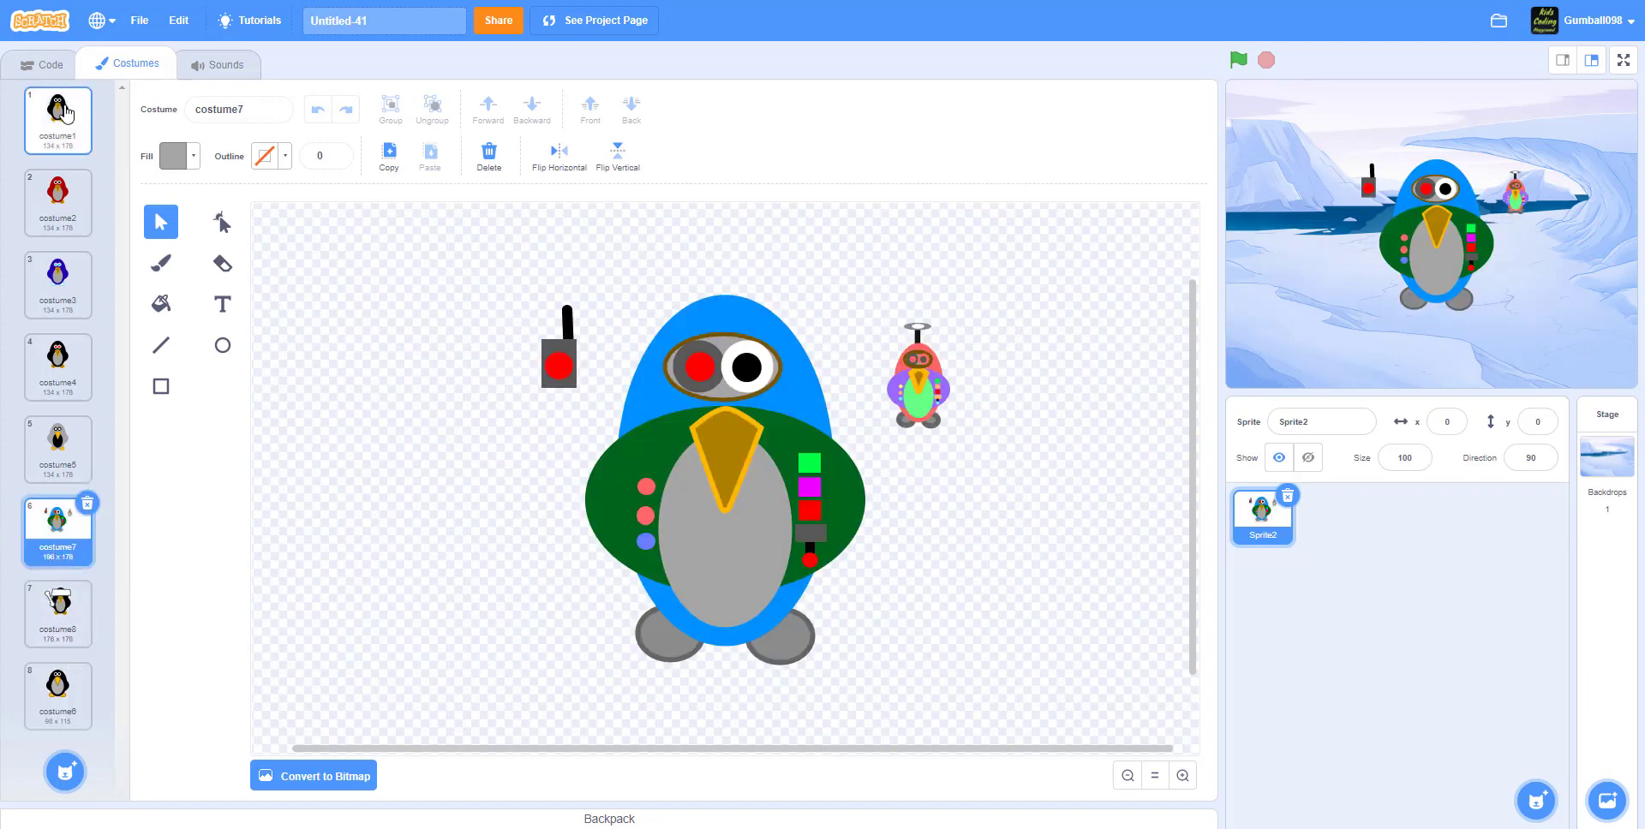
- Start a new sprite and set a black fill for drawing ellipses
click(59, 120)
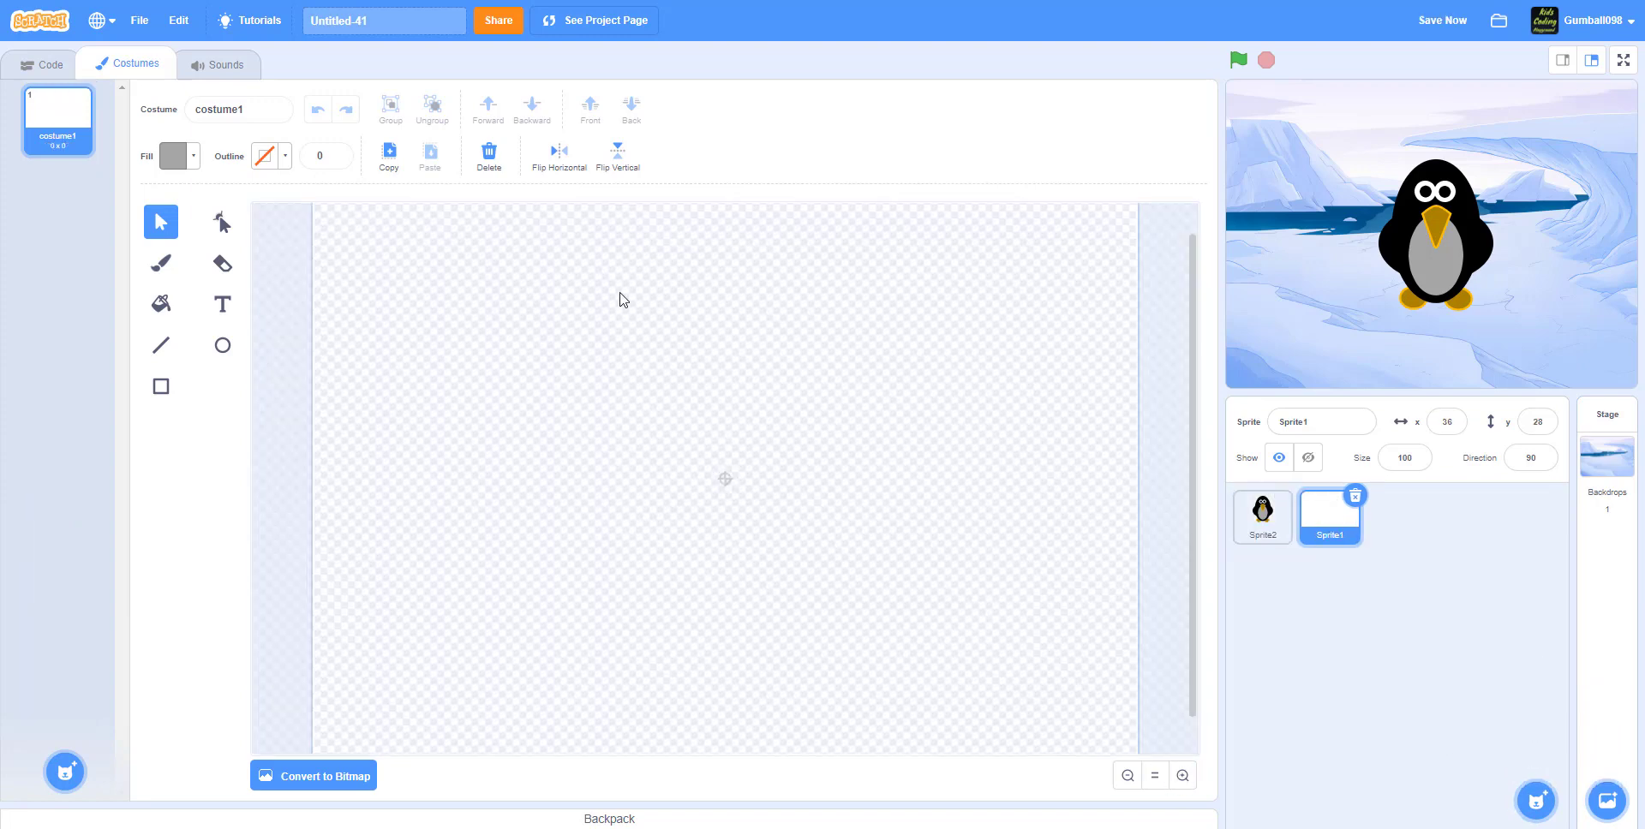
mouse_move(958, 74)
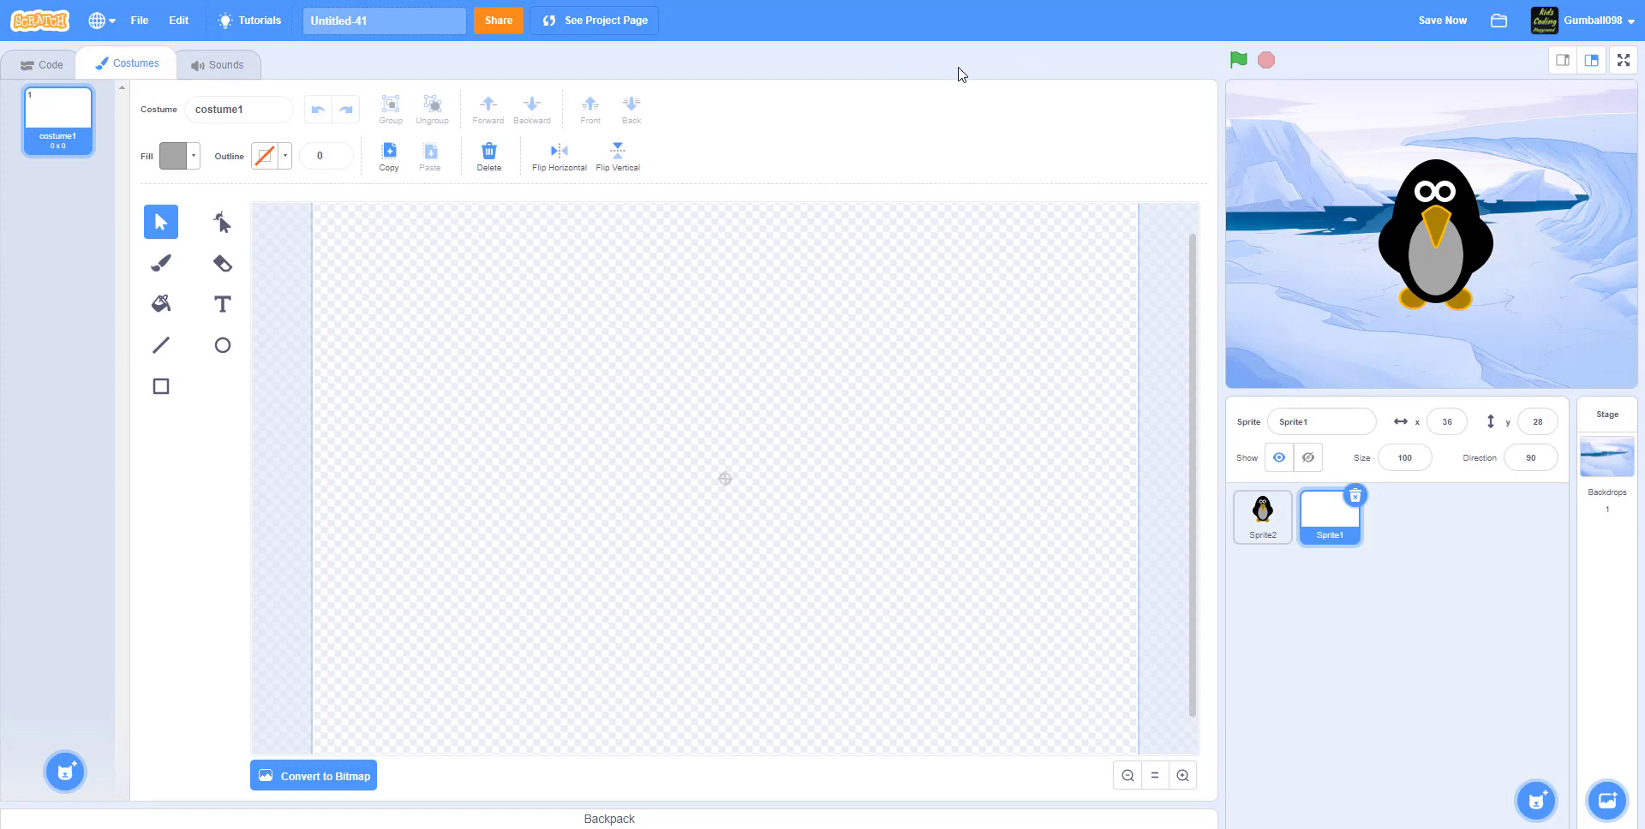
click(175, 156)
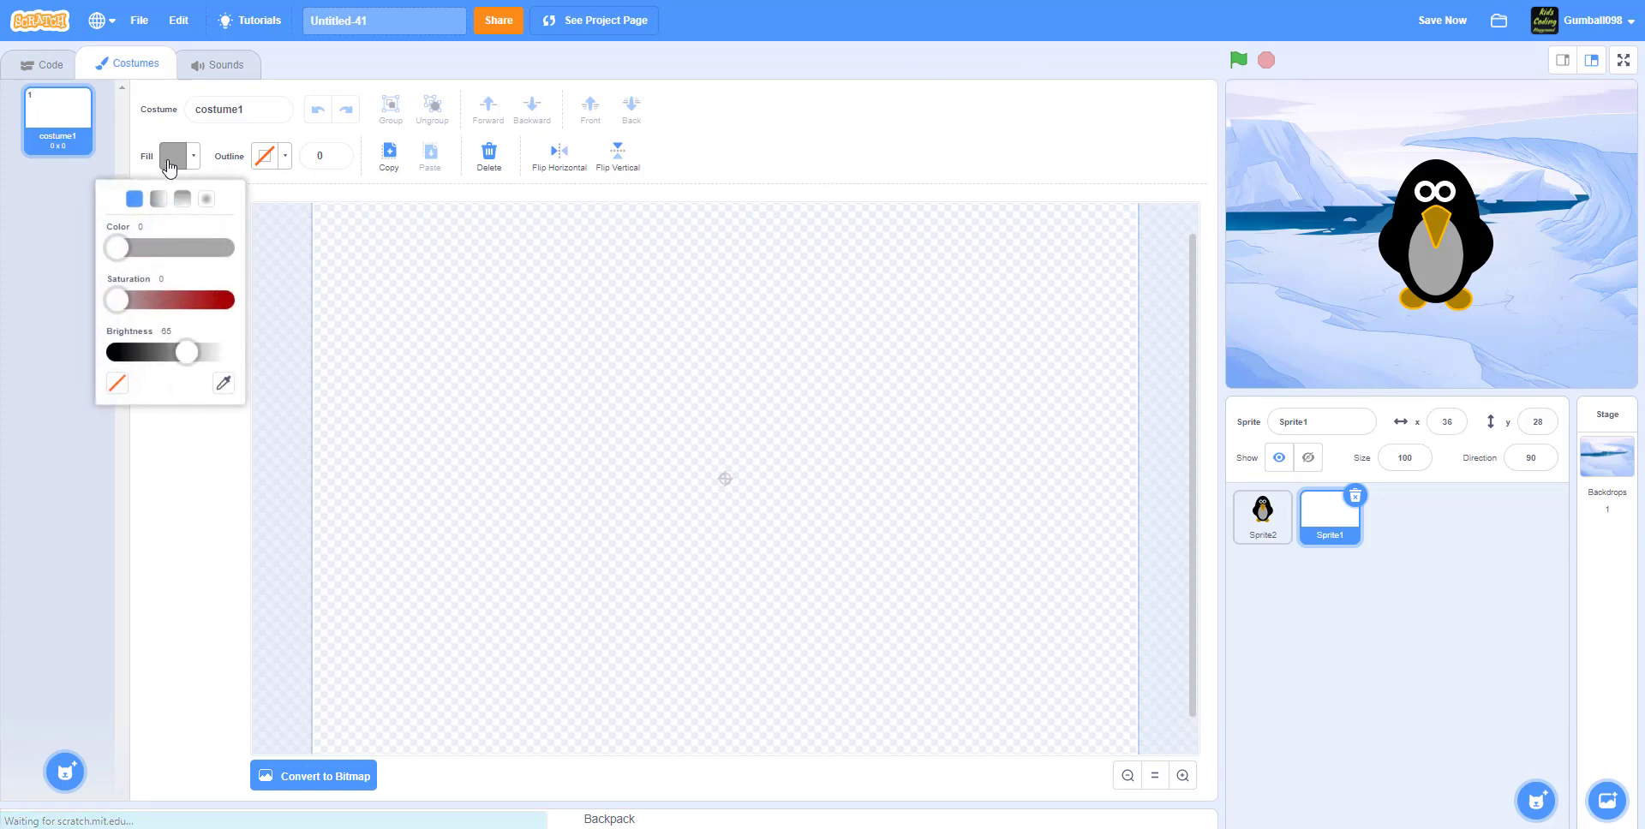
drag(189, 353, 113, 353)
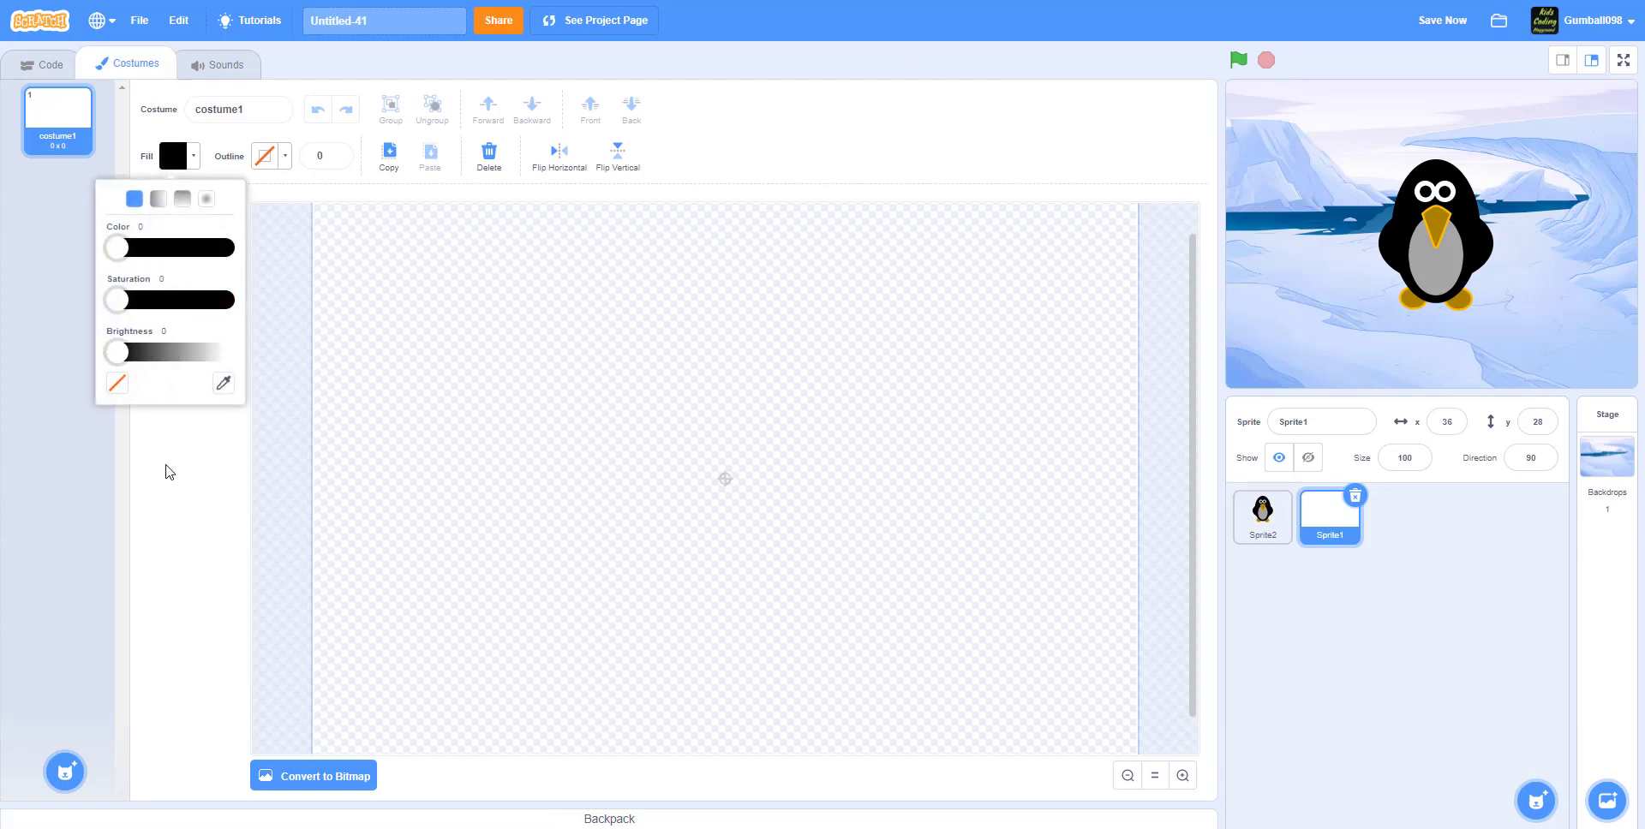
click(221, 345)
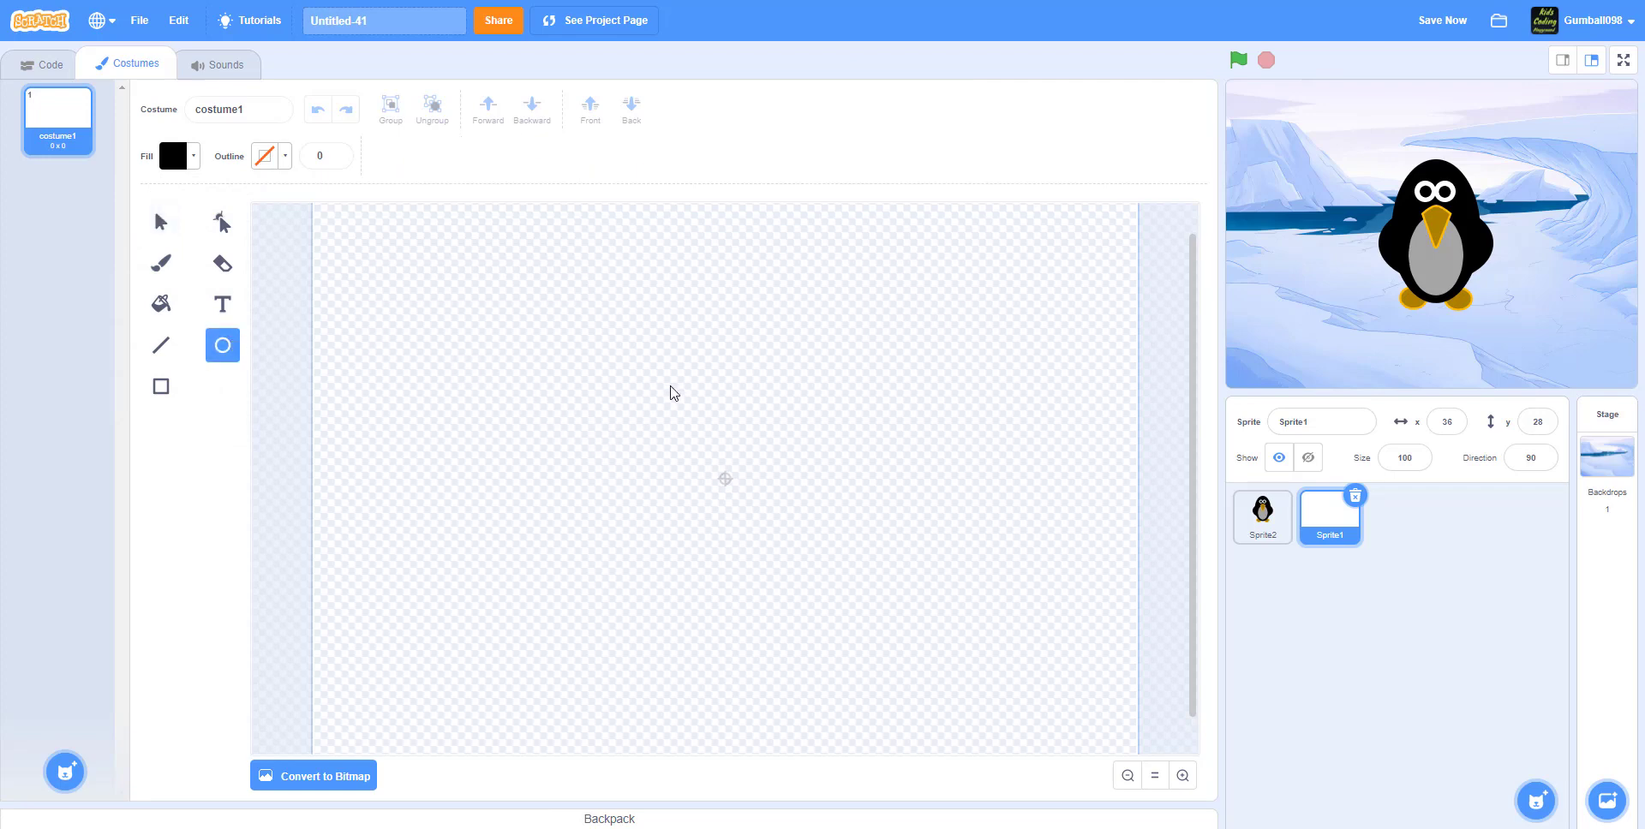
- Draw the penguin body: a tall black oval with a wider oval over its lower half
drag(675, 393, 812, 601)
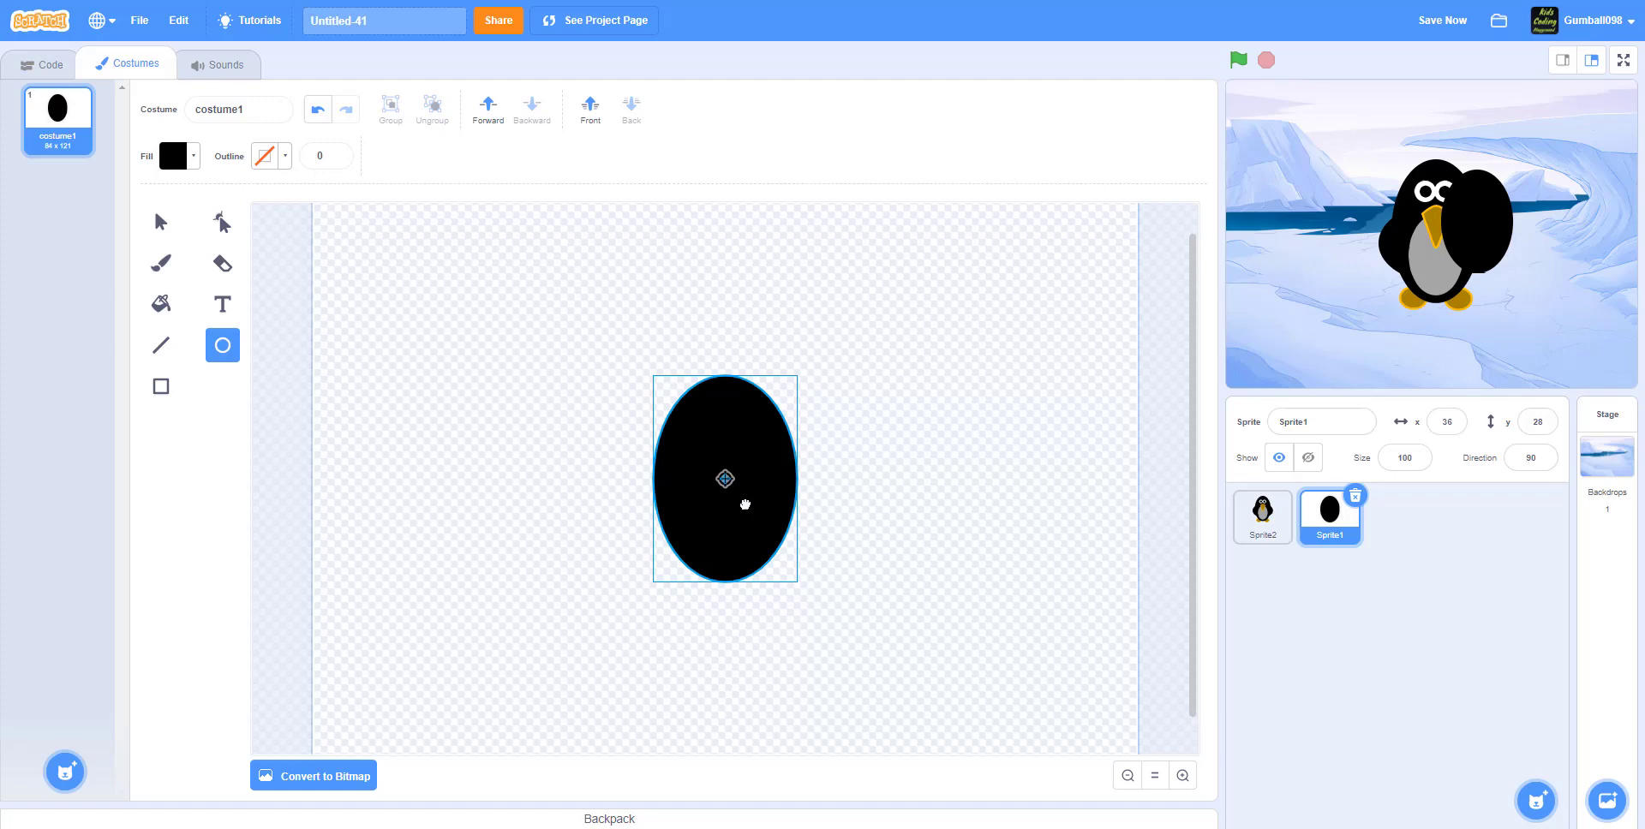
click(572, 447)
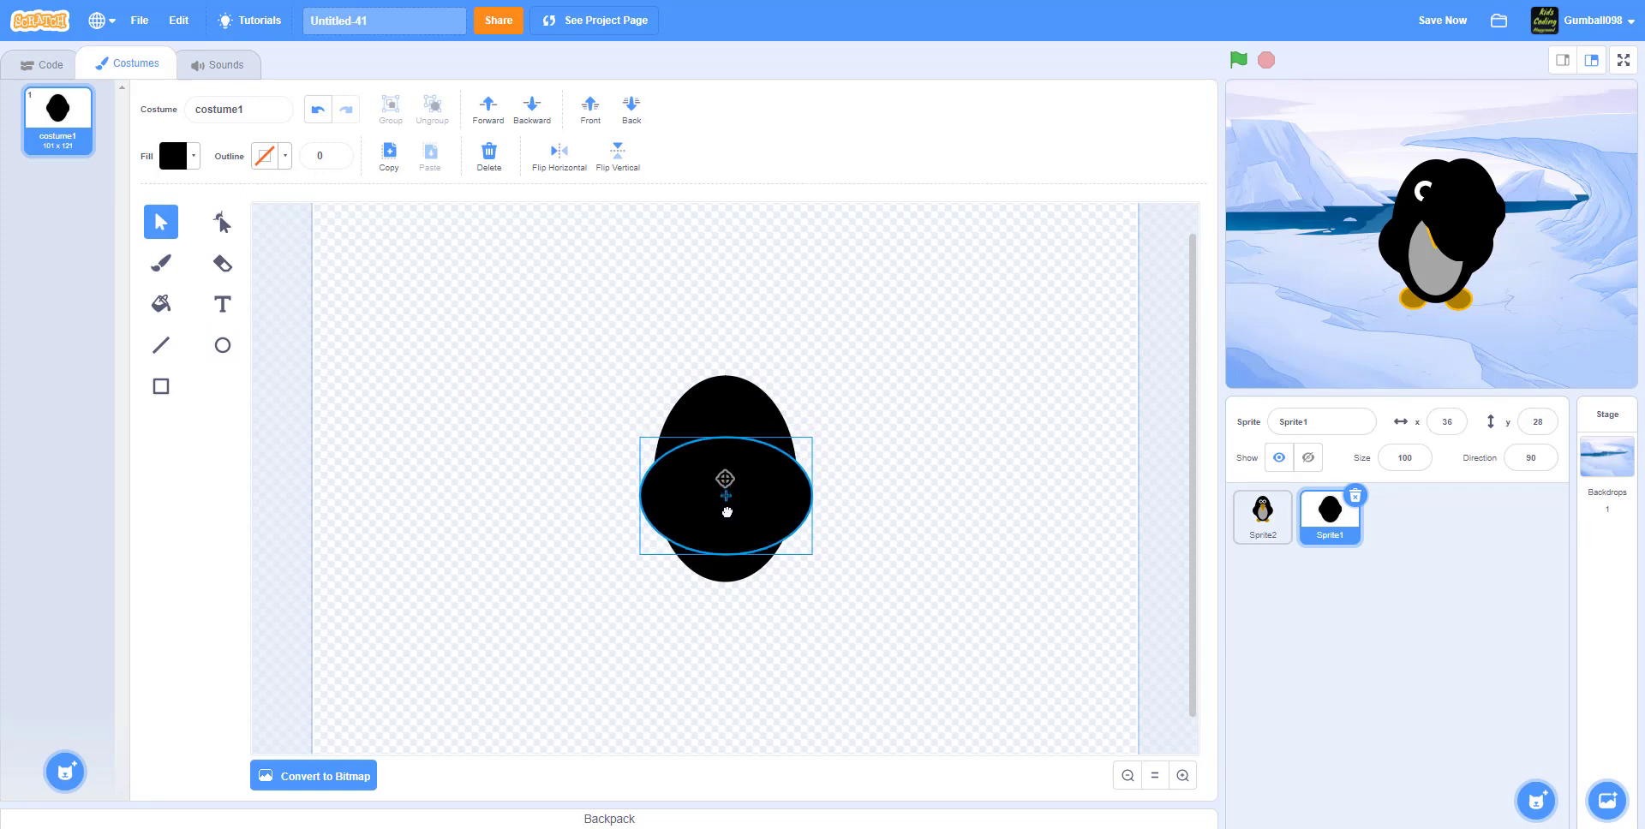
click(959, 437)
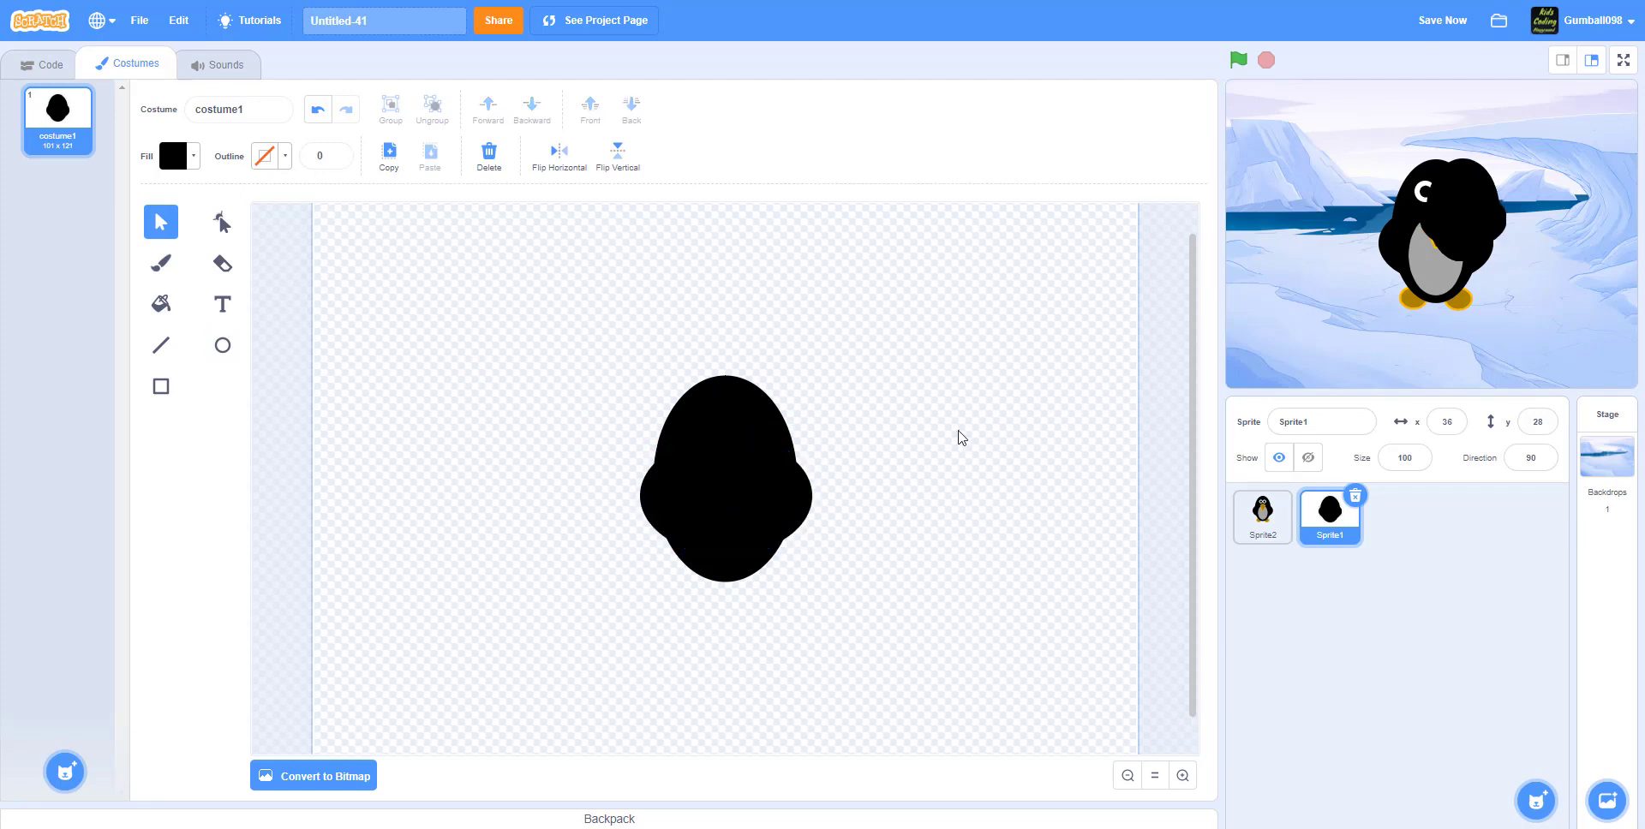
mouse_move(942, 303)
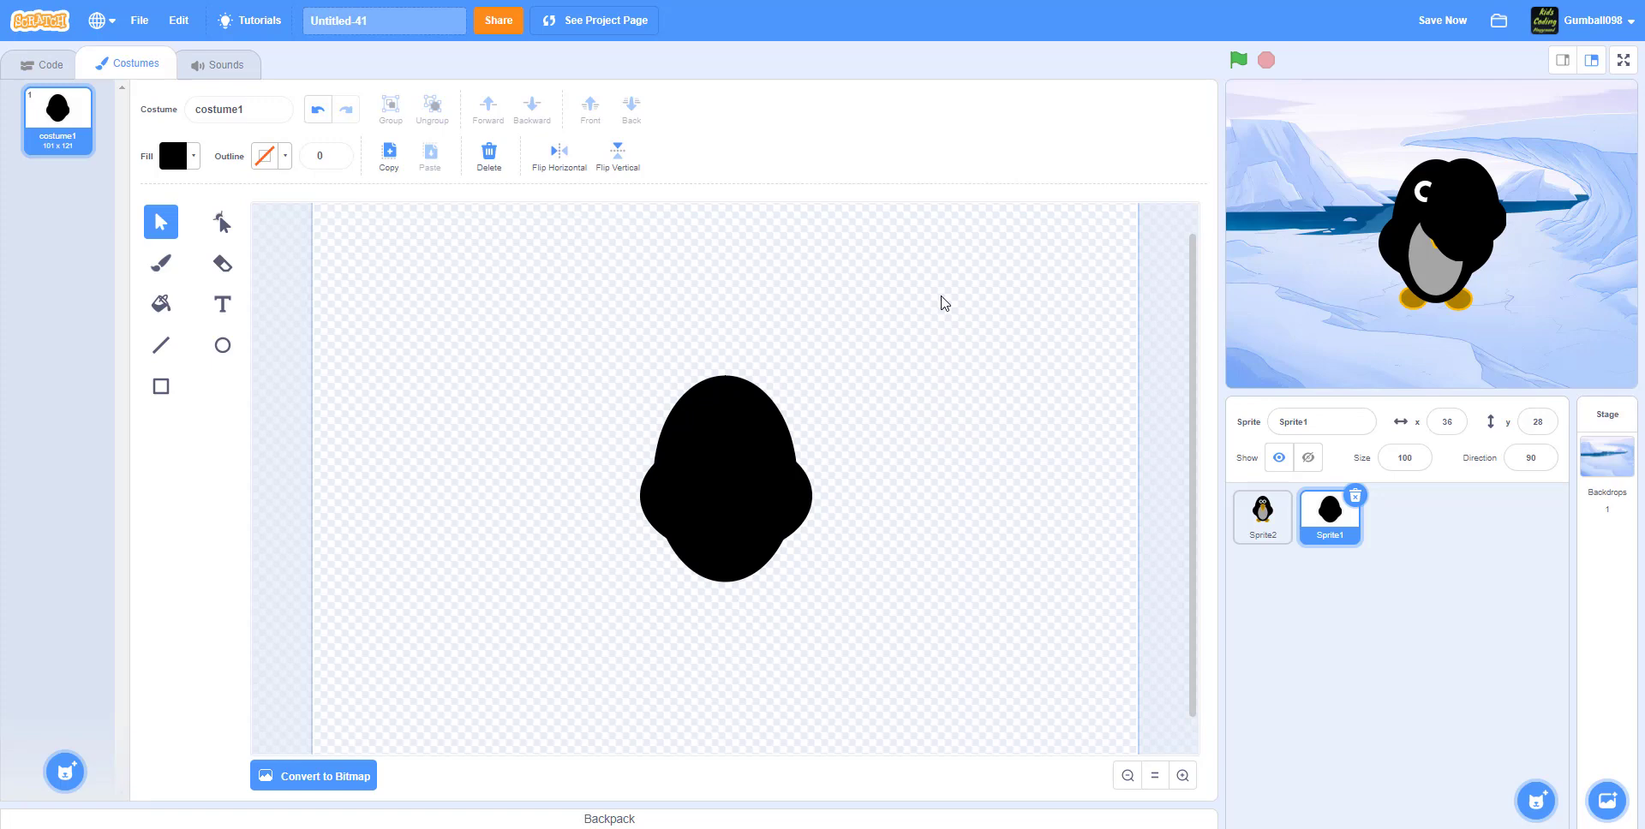
mouse_move(536, 336)
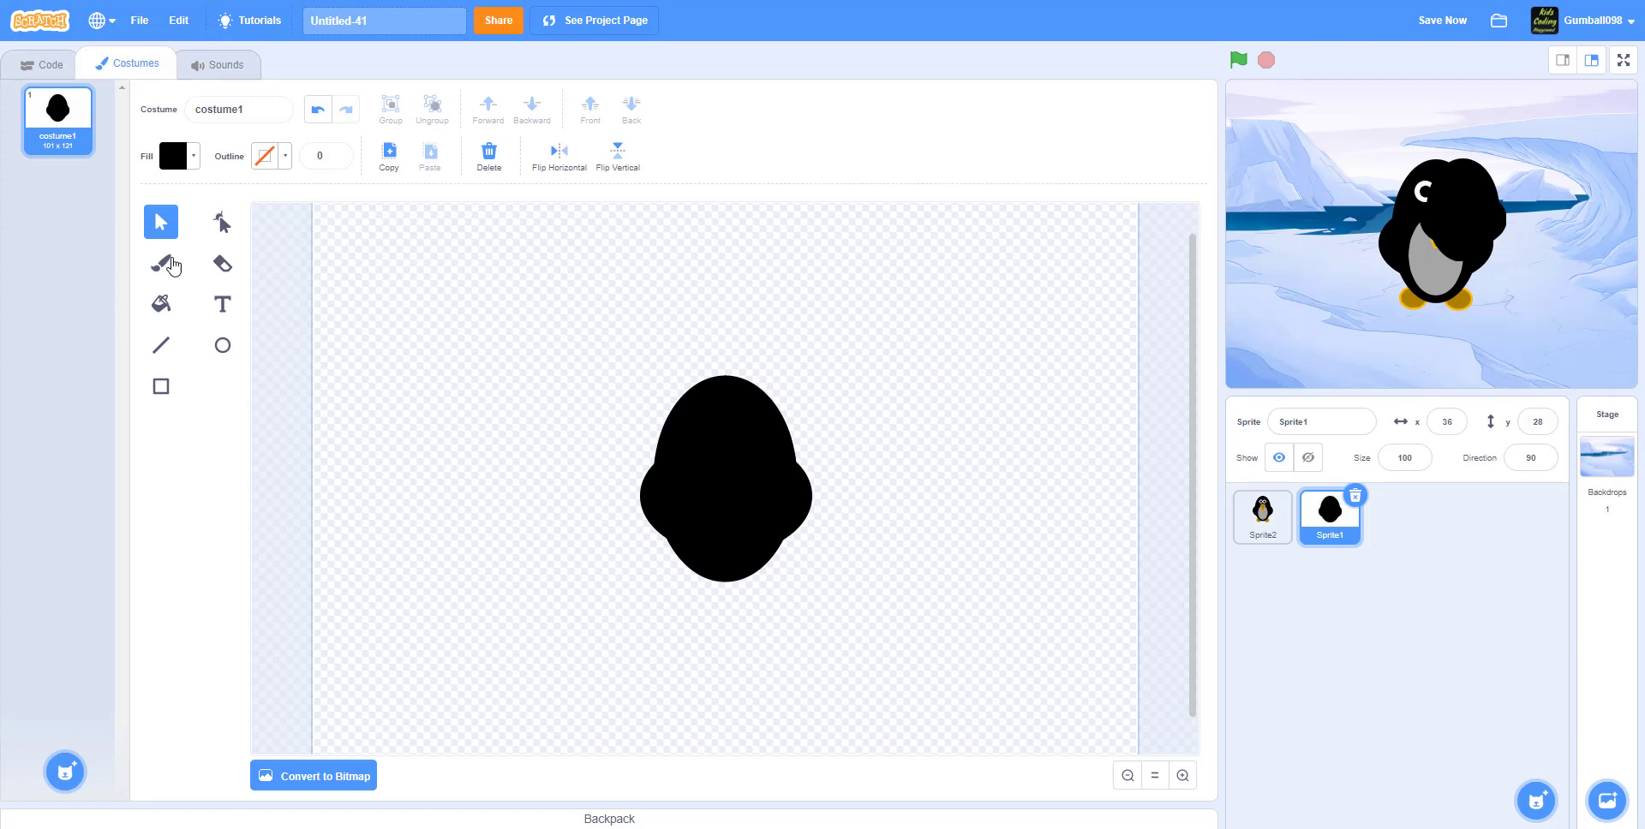
mouse_move(171, 351)
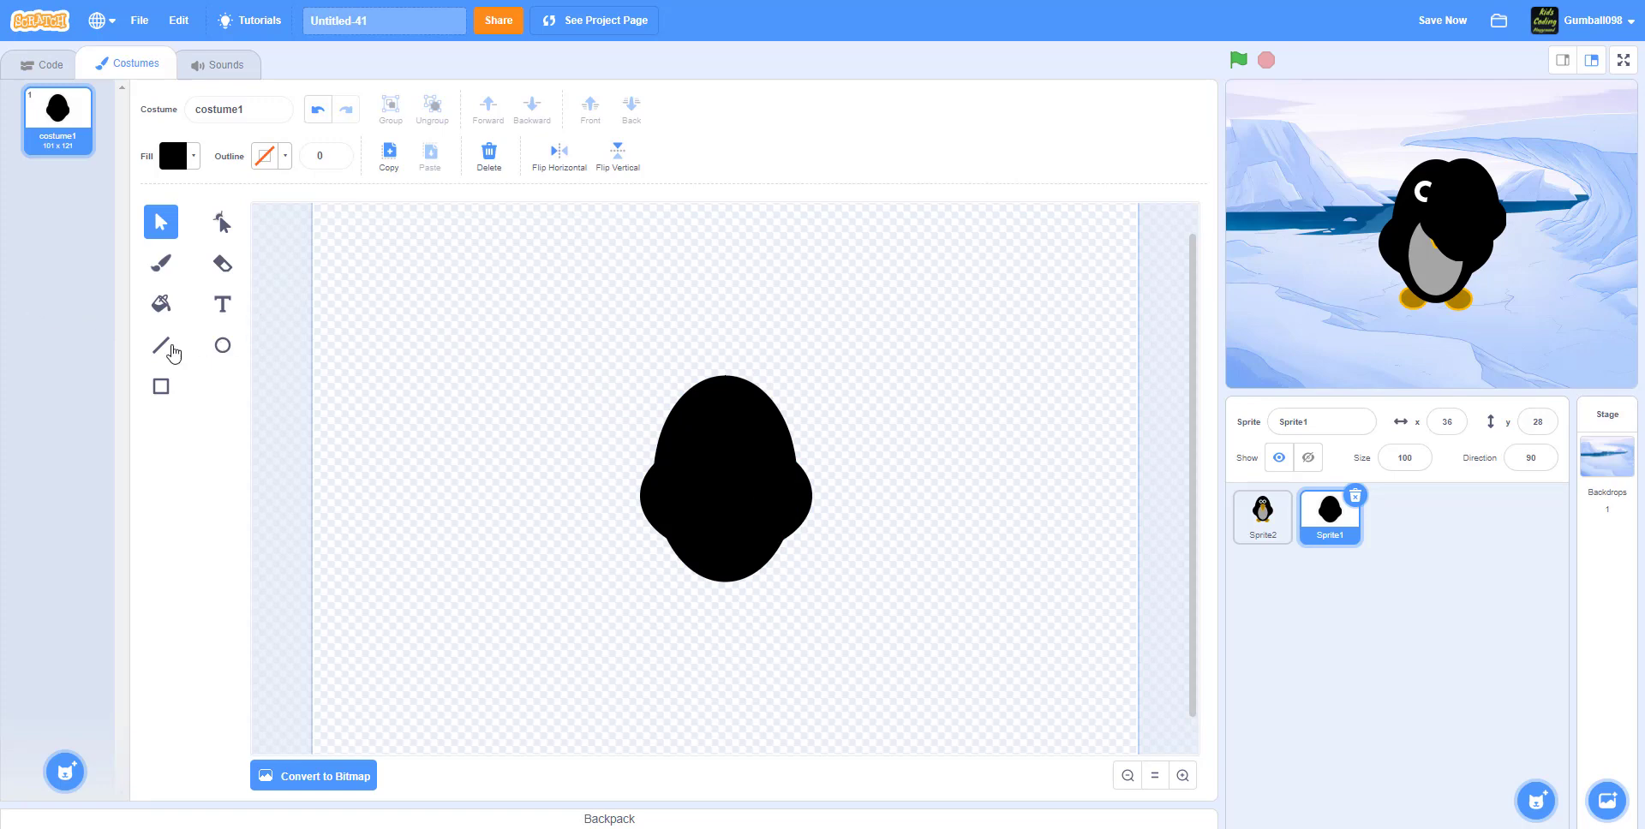
- Draw a light gray upright belly oval in the middle of the black body
click(169, 156)
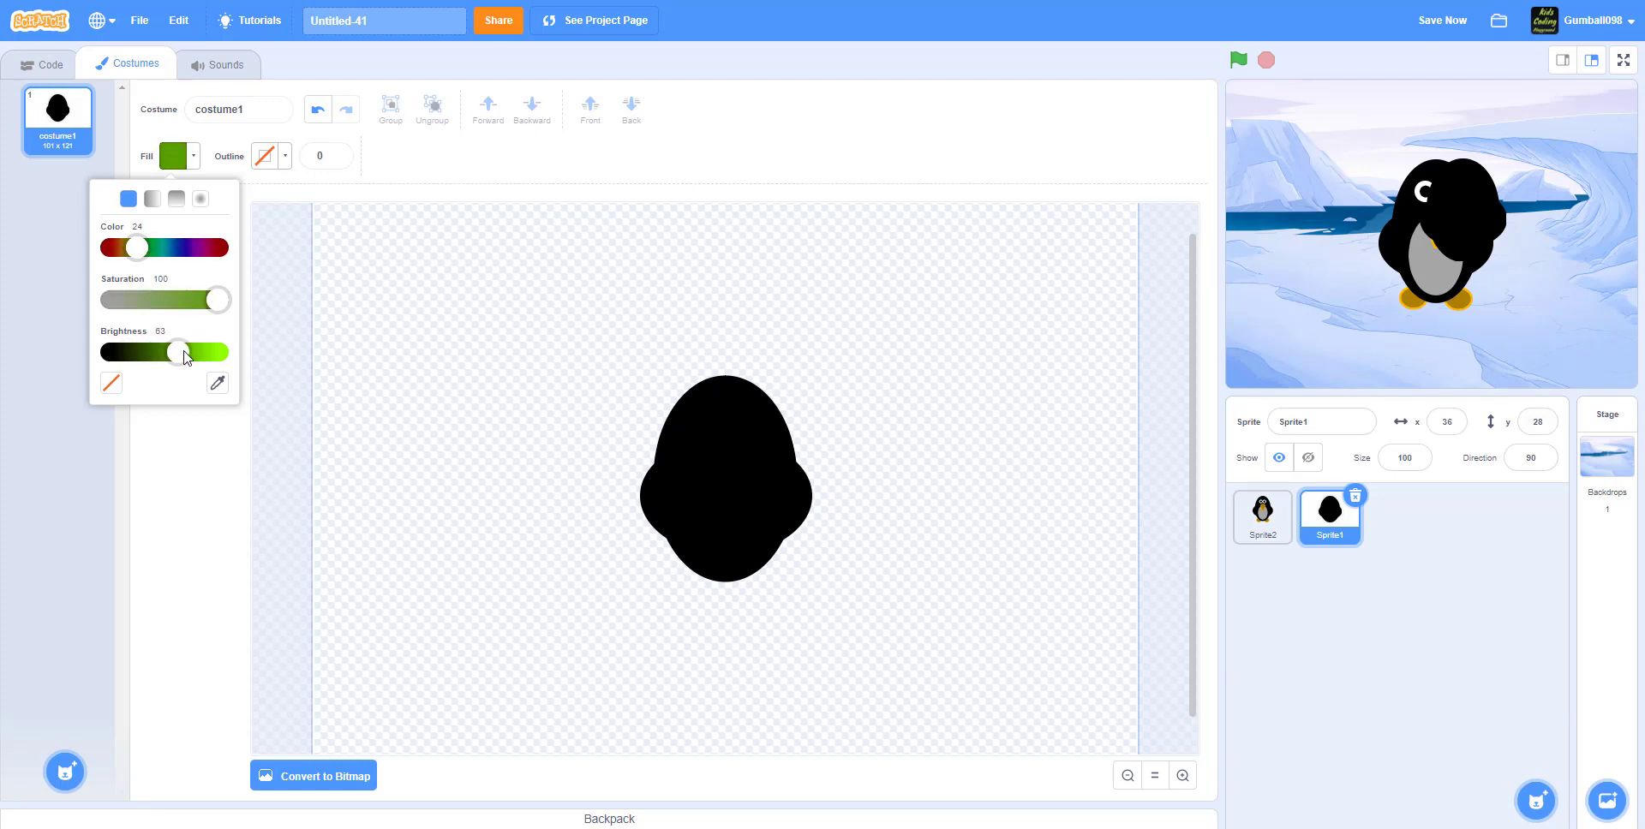
drag(218, 299, 110, 299)
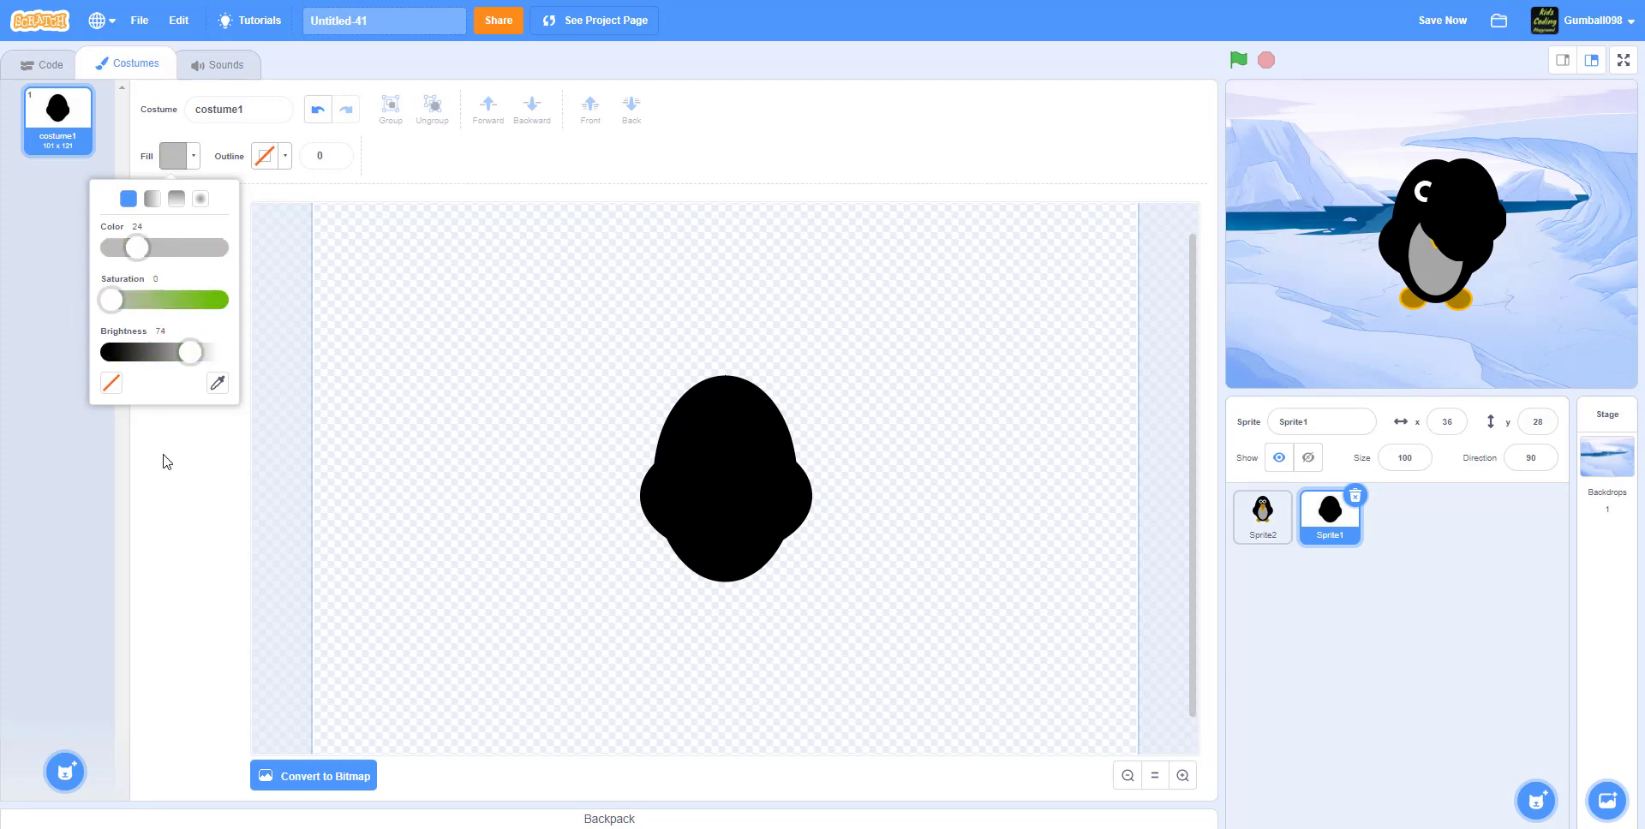
click(701, 466)
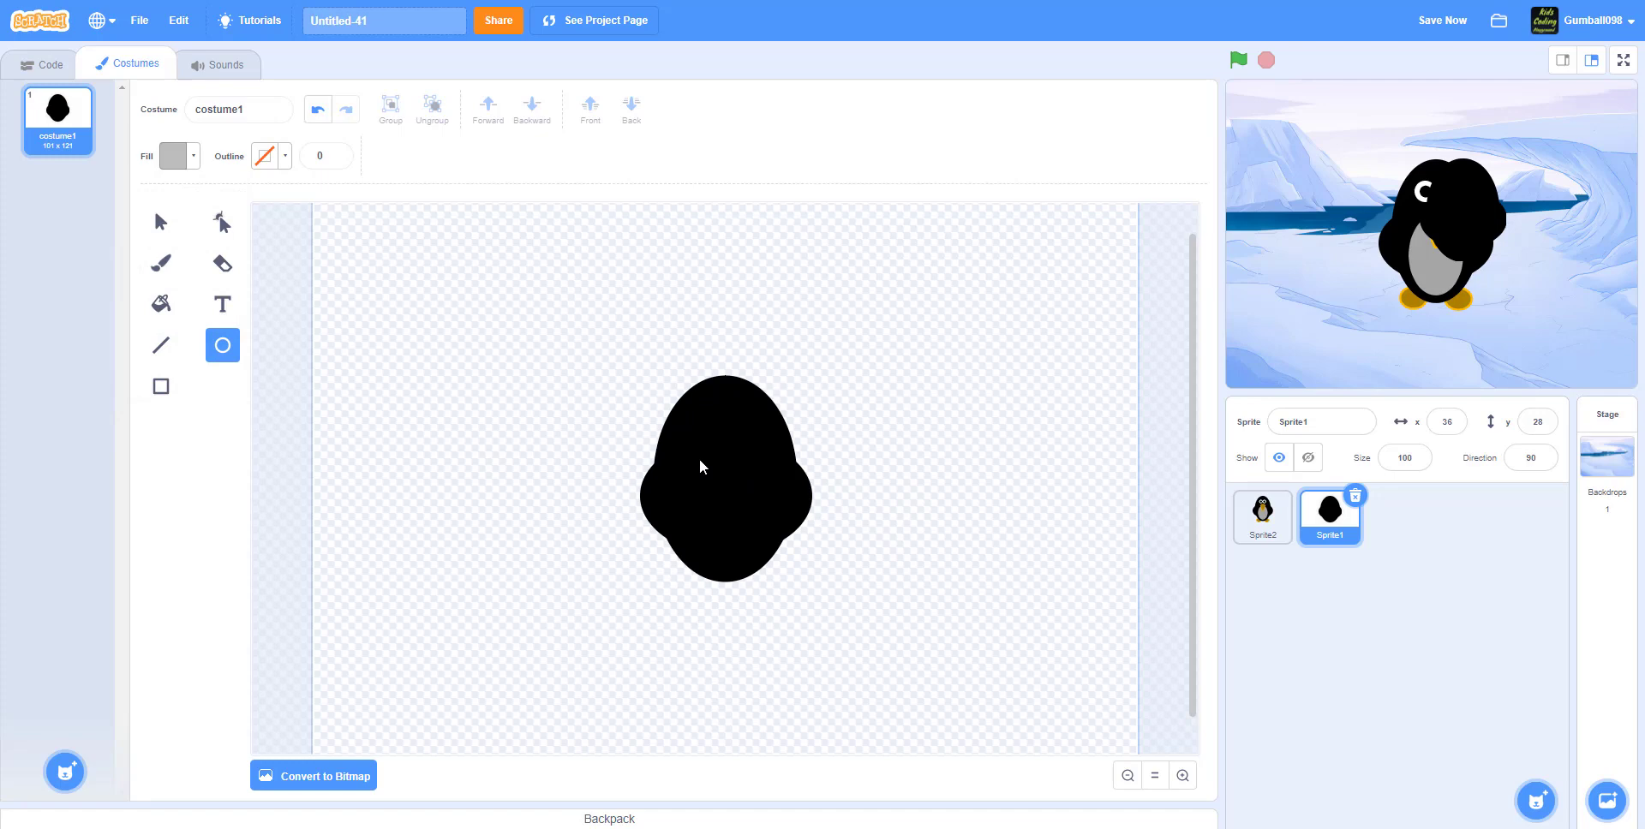
drag(697, 462, 766, 565)
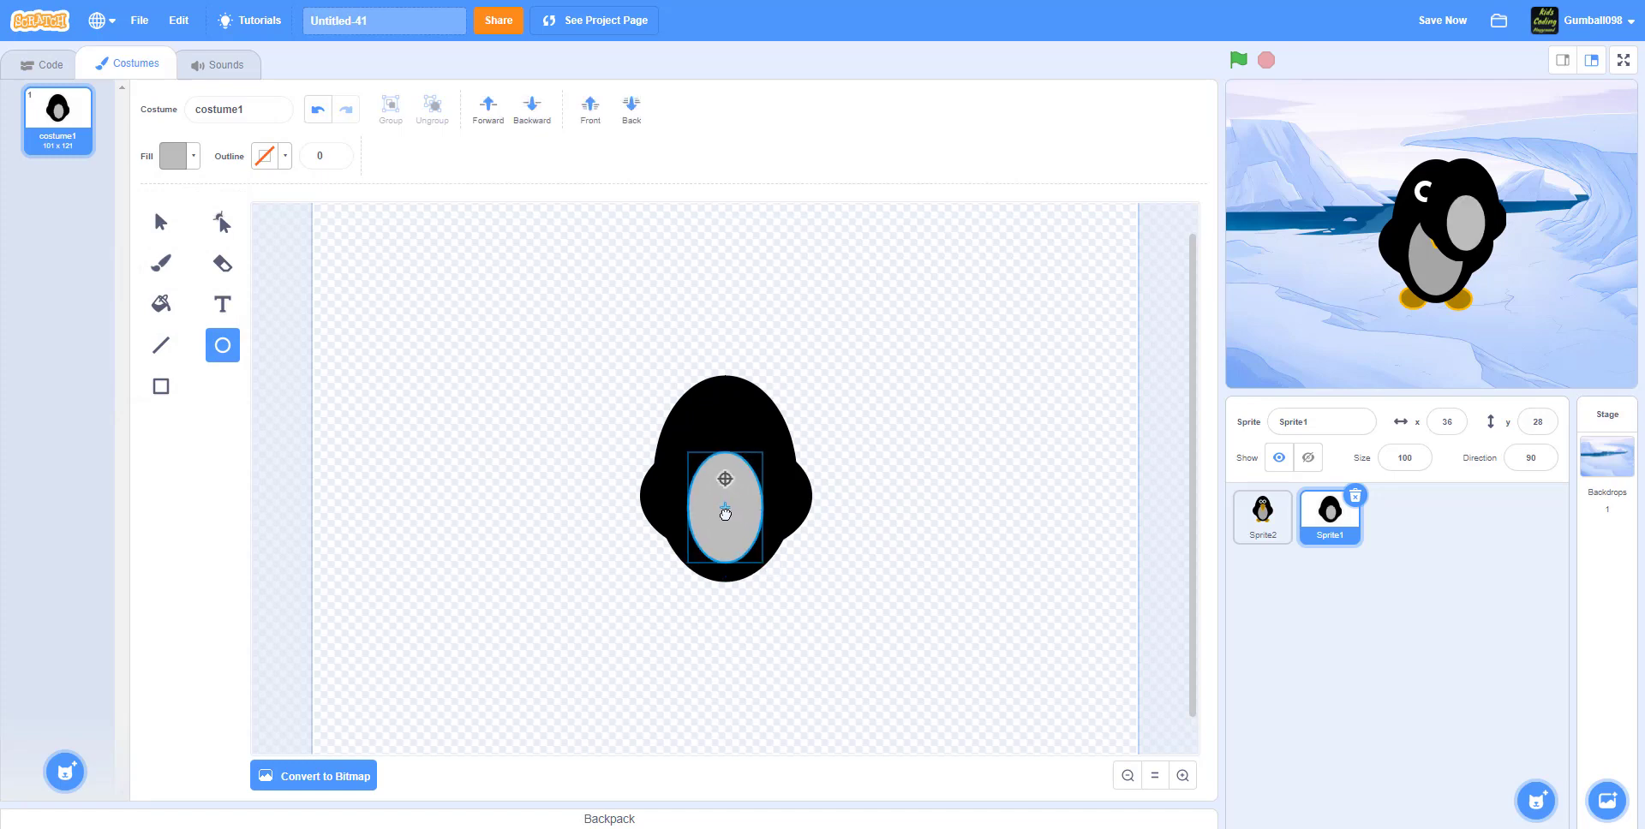
click(1044, 517)
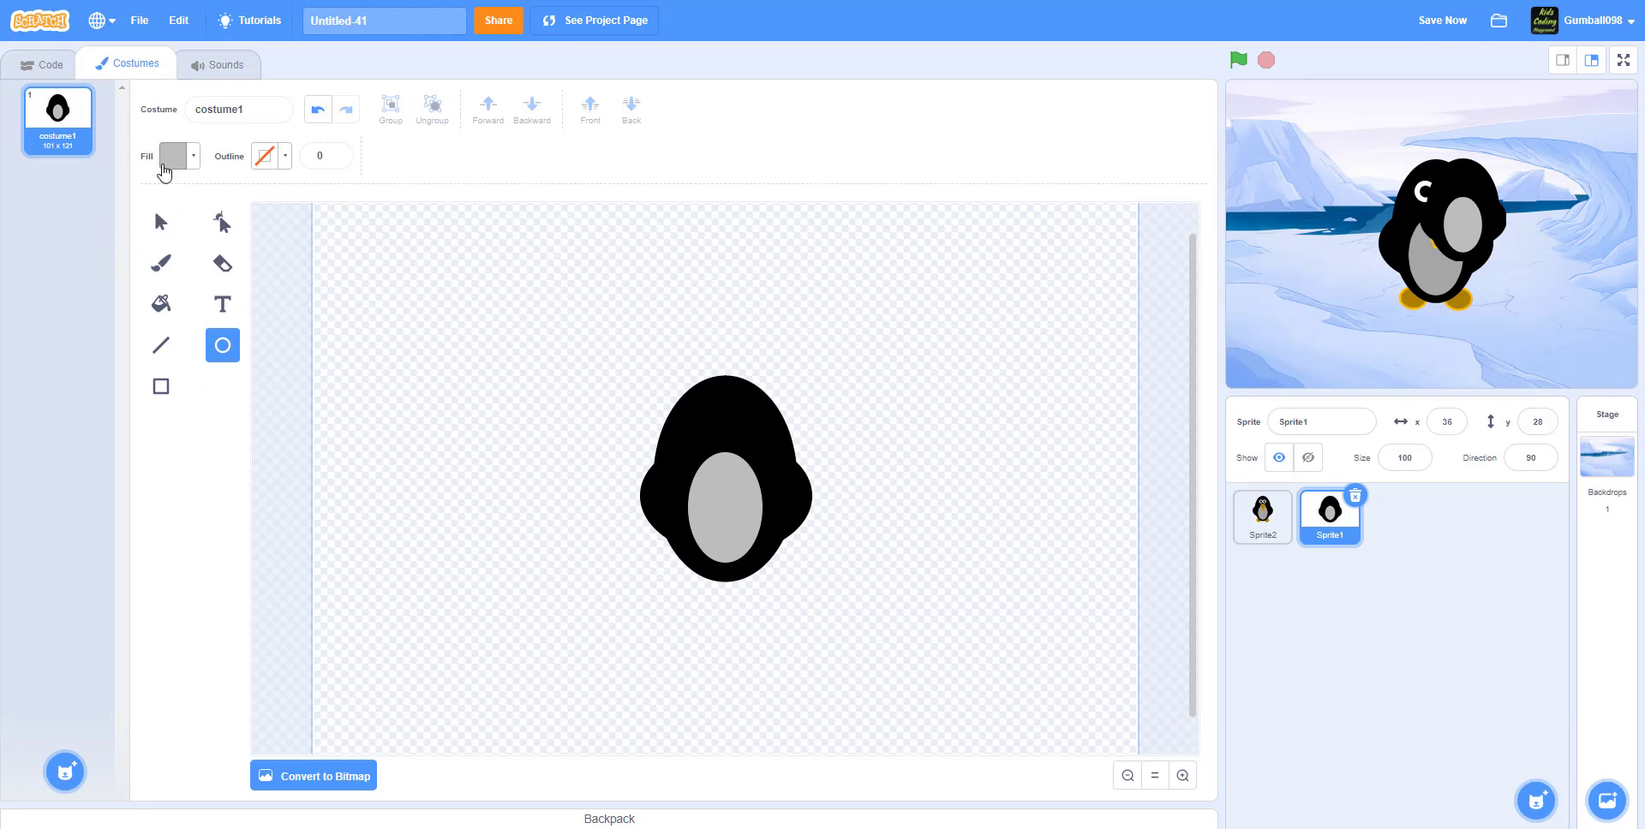
- Place two white eye circles side by side on the penguin's head
click(176, 156)
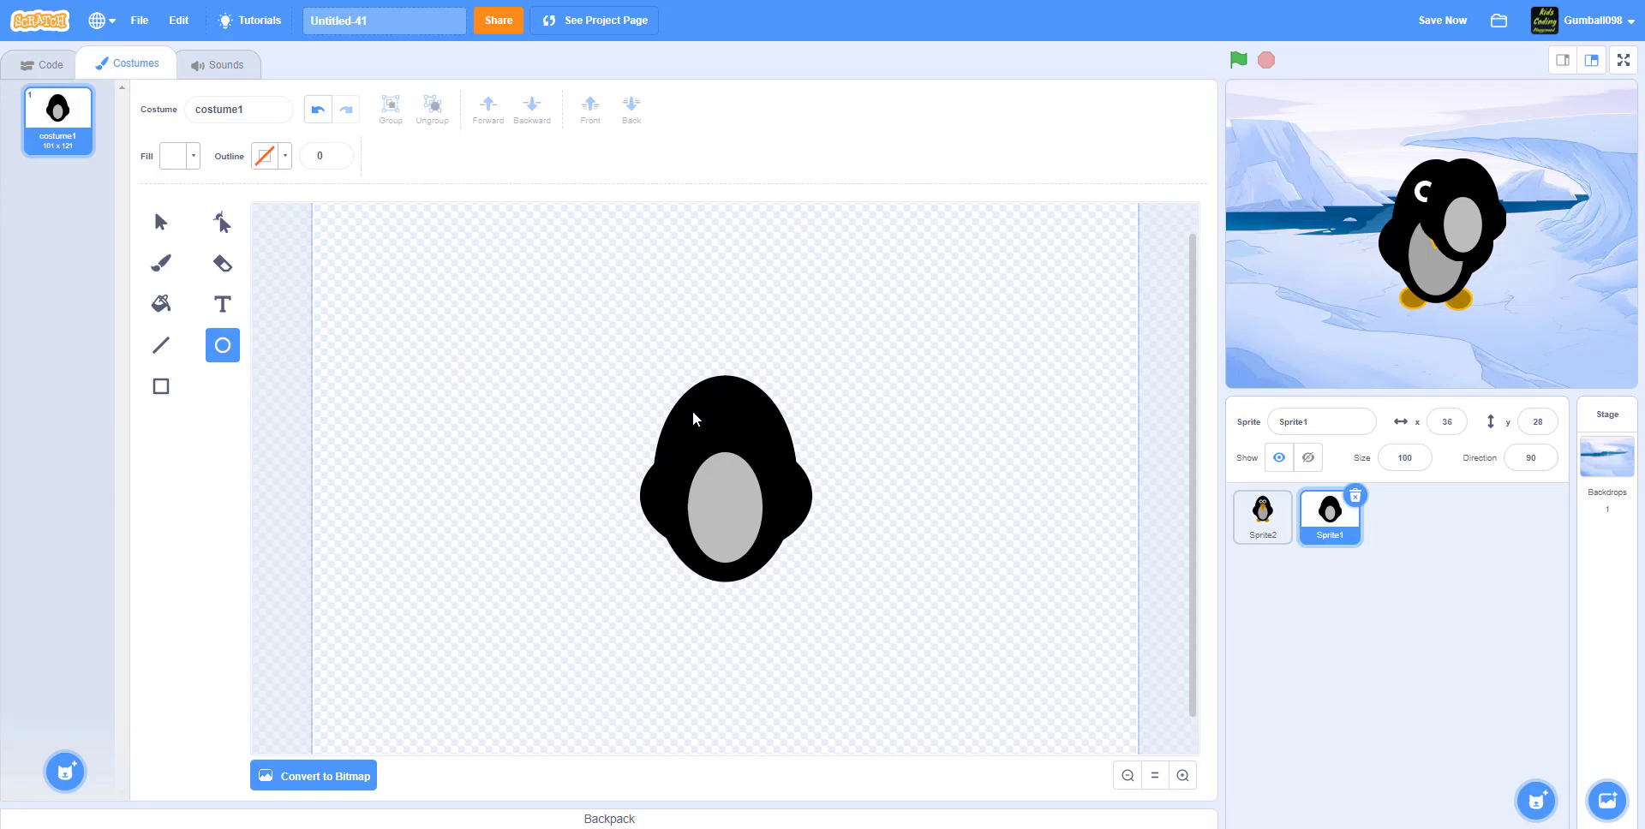
click(704, 425)
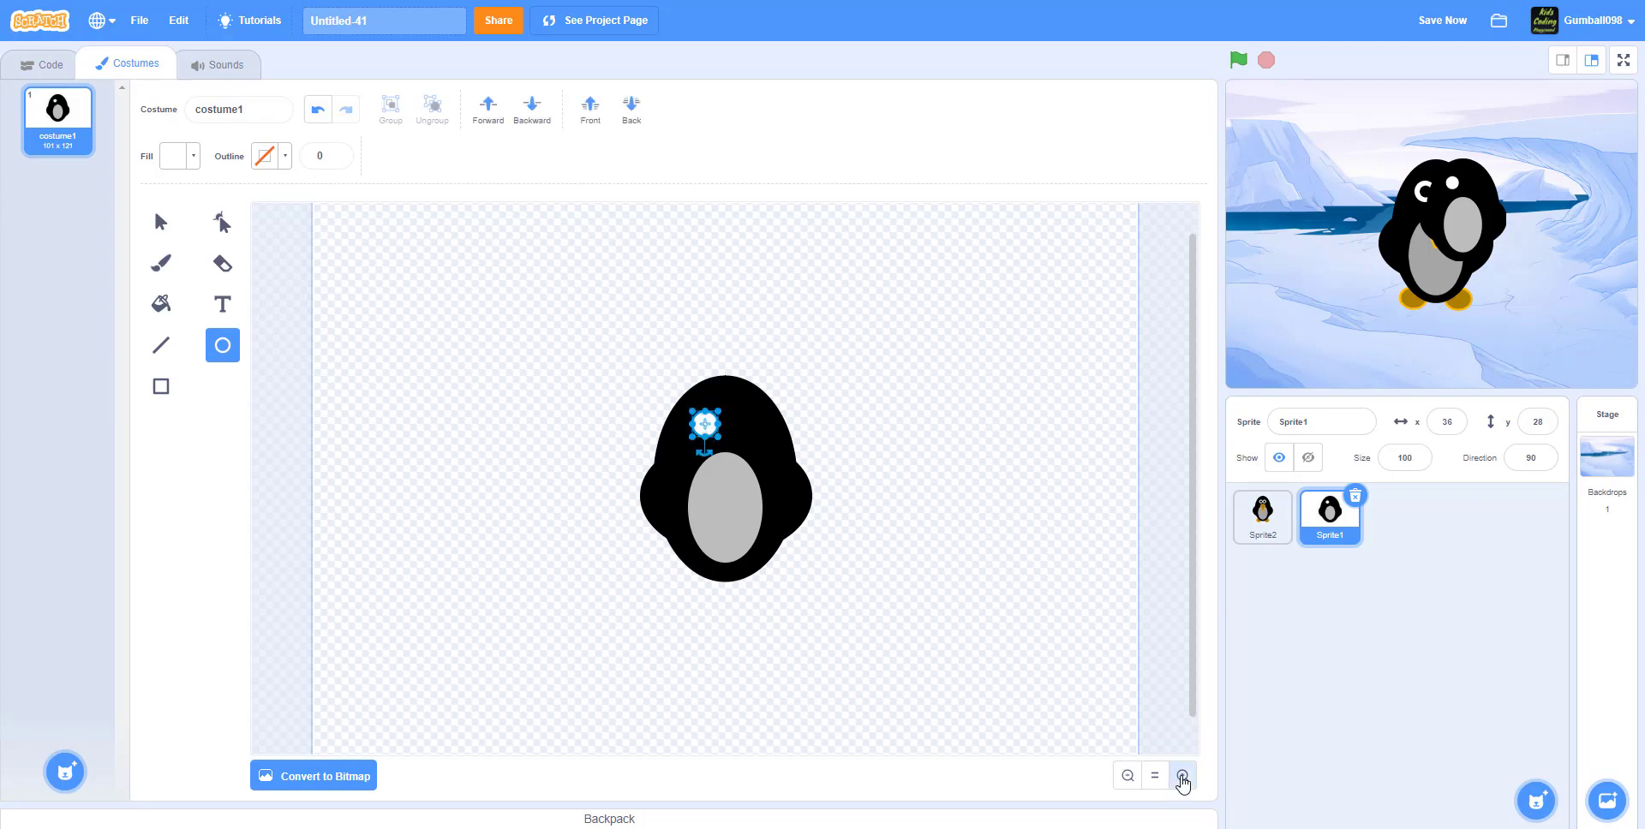
click(1180, 777)
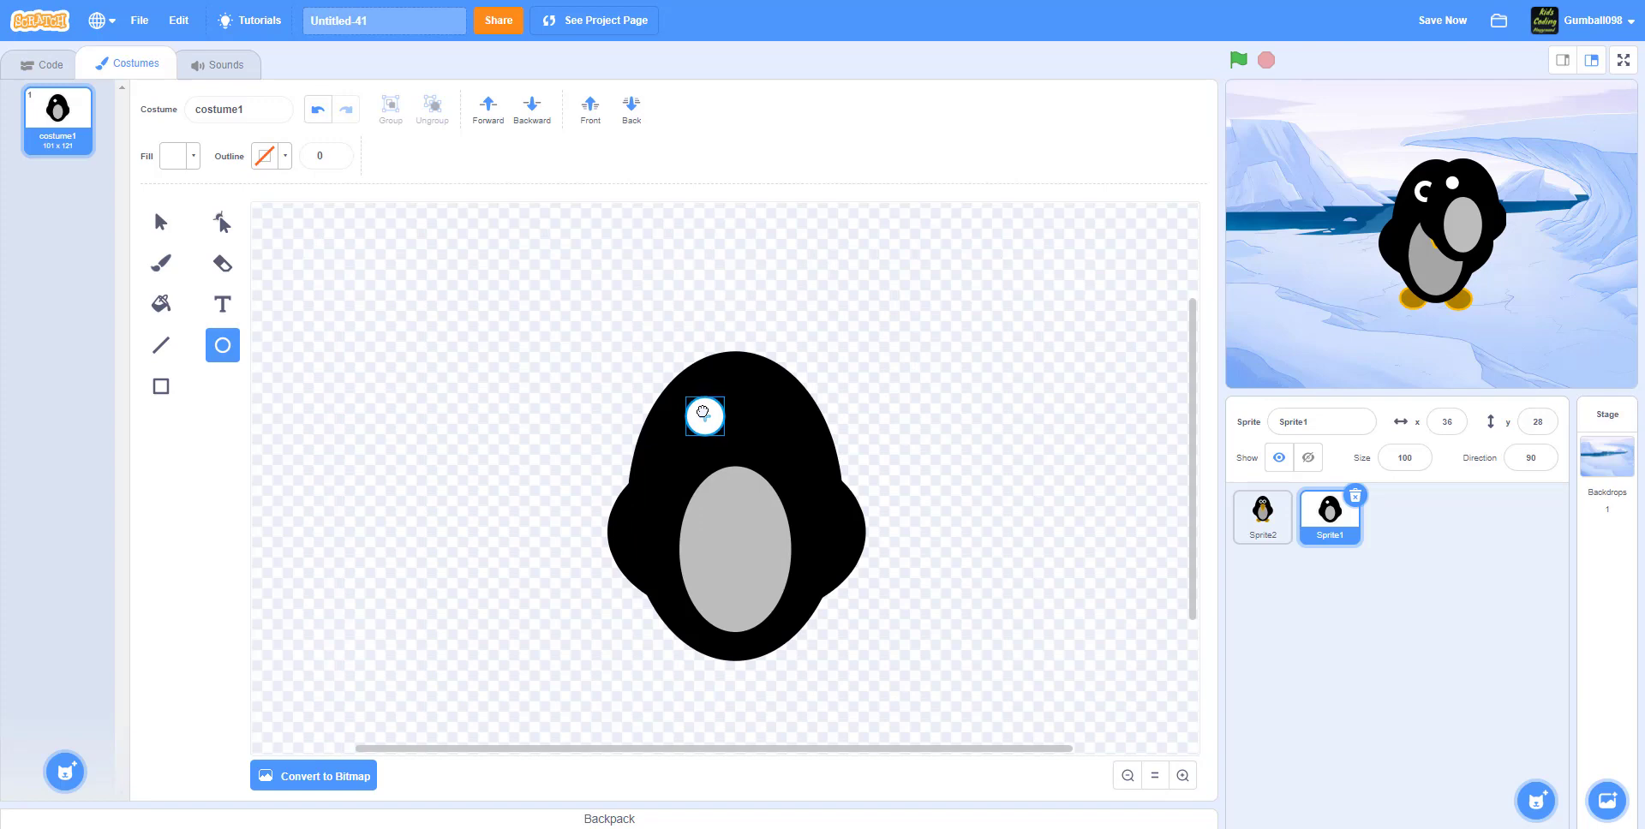
click(705, 420)
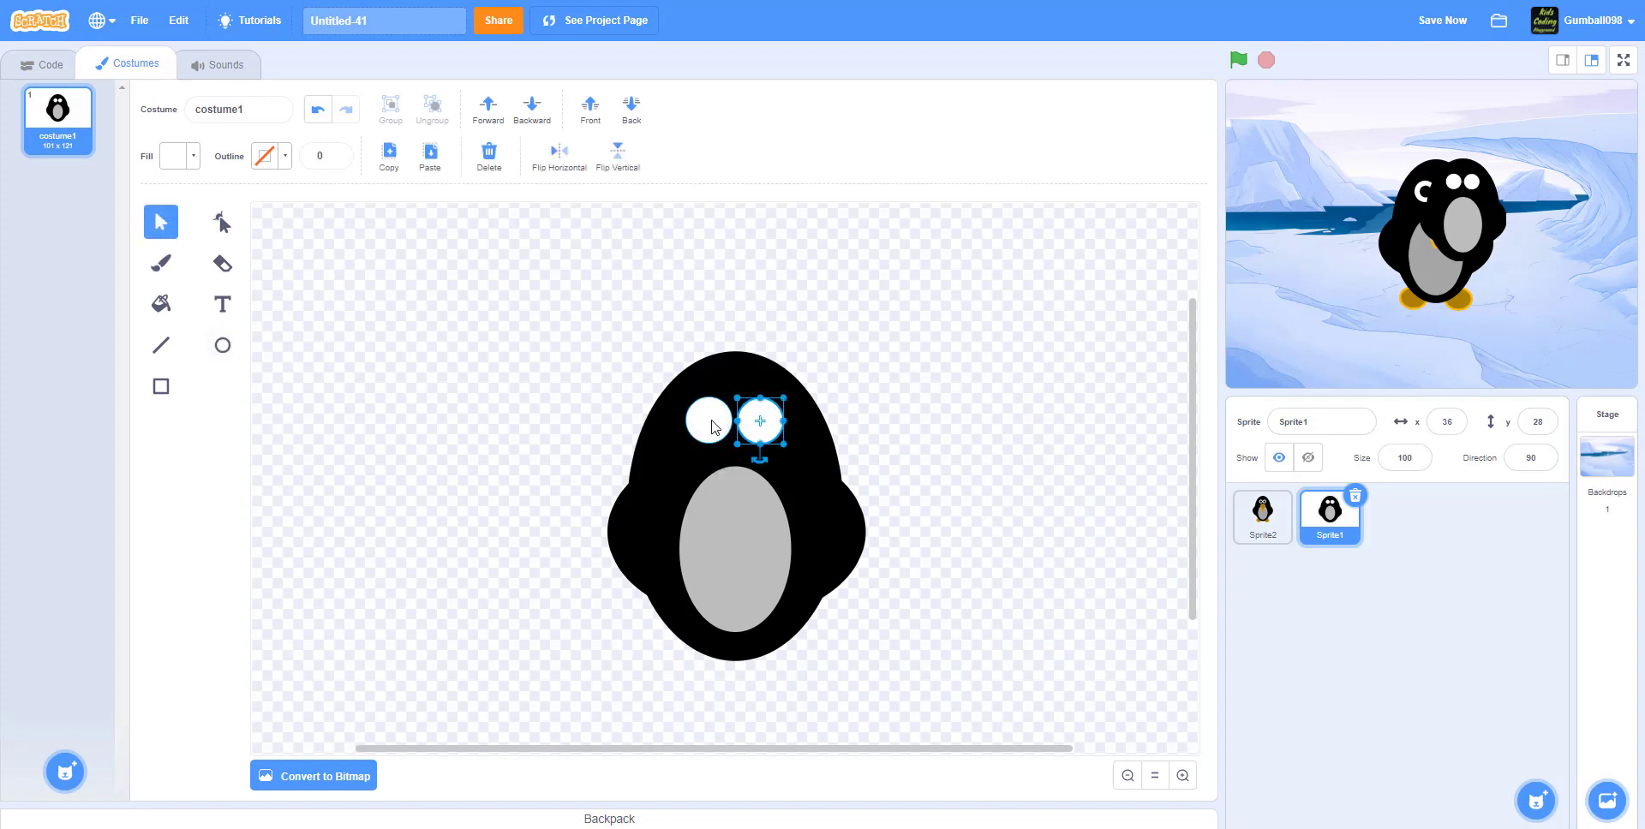
drag(759, 422, 716, 420)
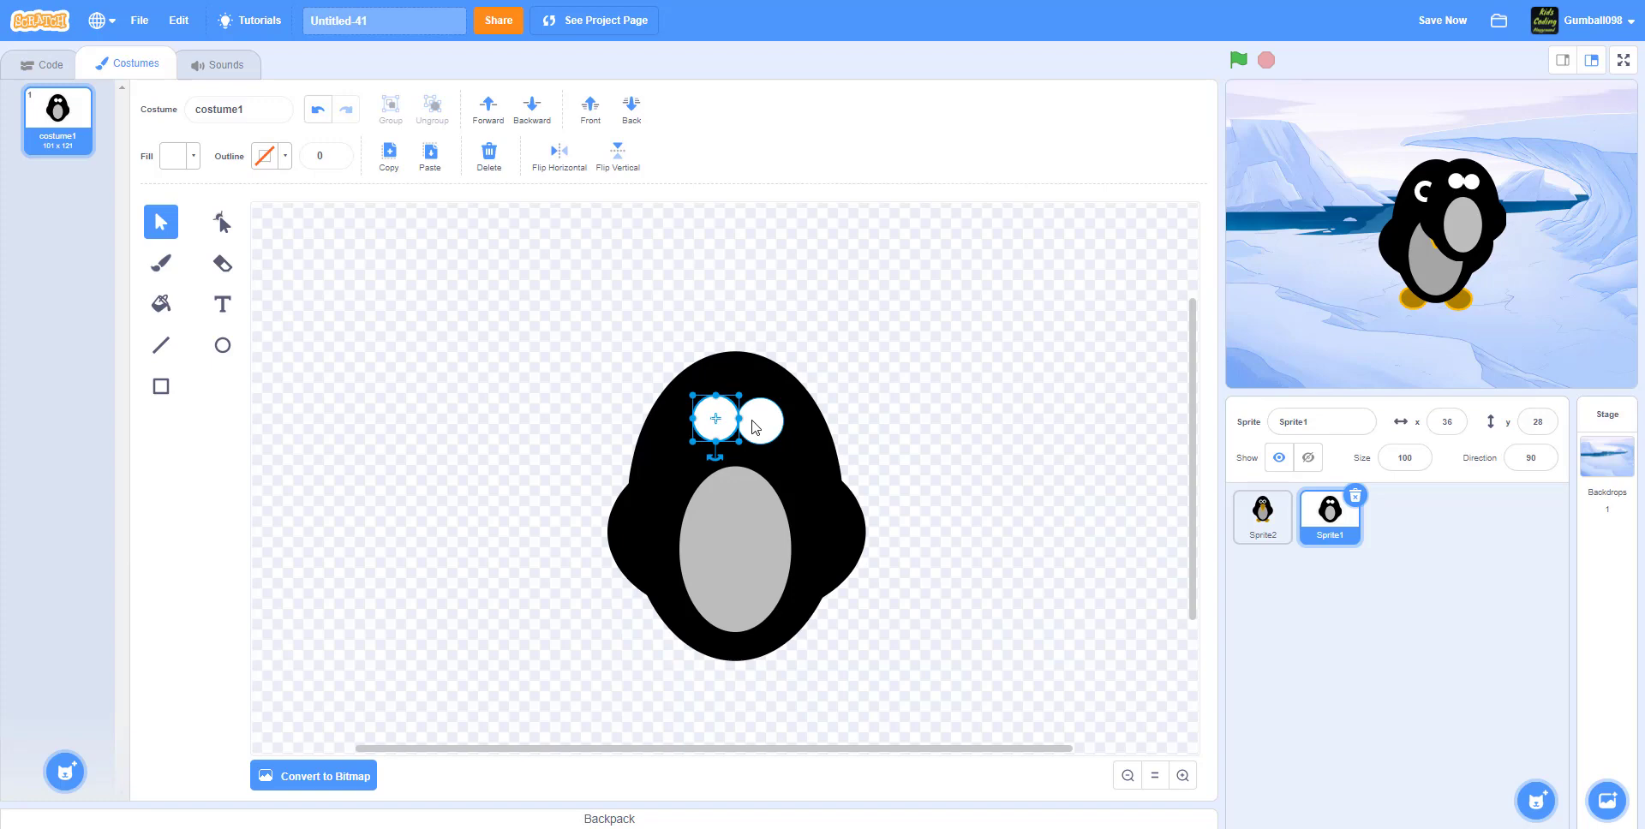
click(762, 420)
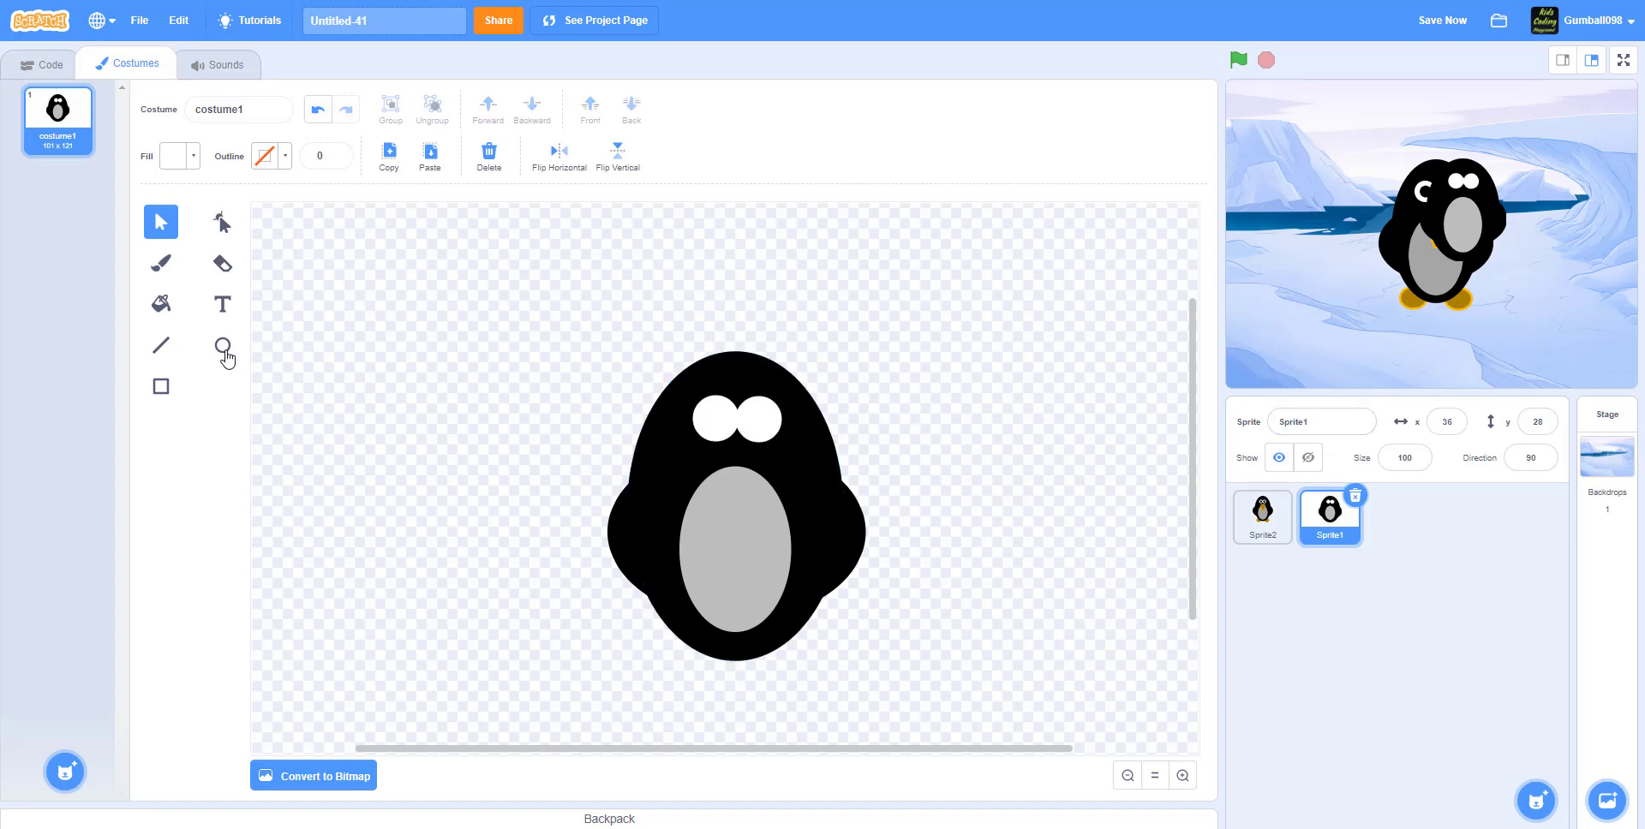
- Draw a small black pupil, move it into the left eye and copy it into the right
click(265, 156)
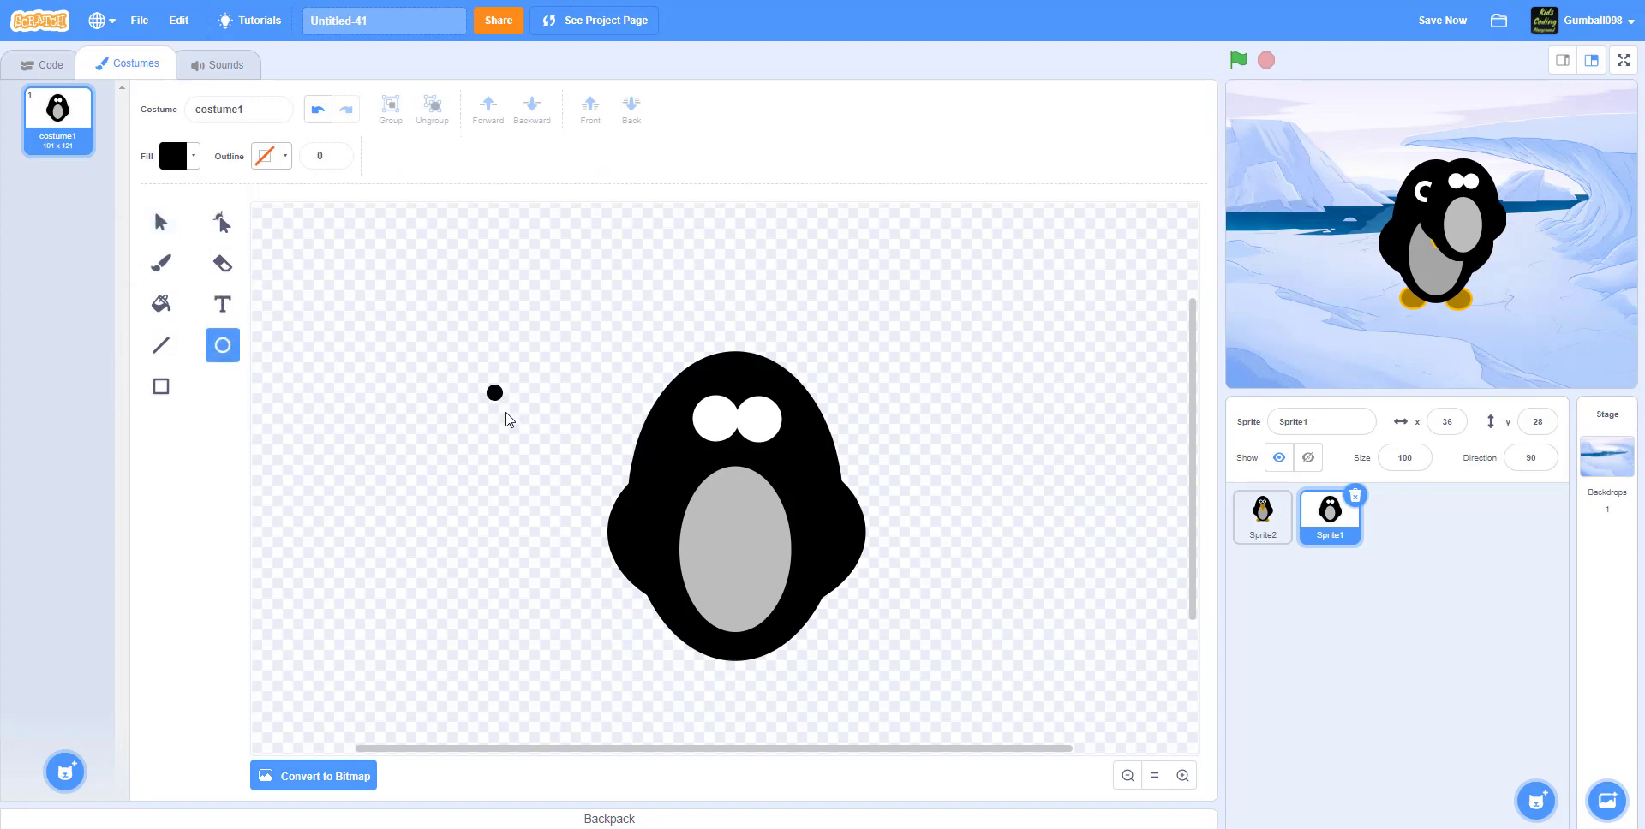
click(493, 392)
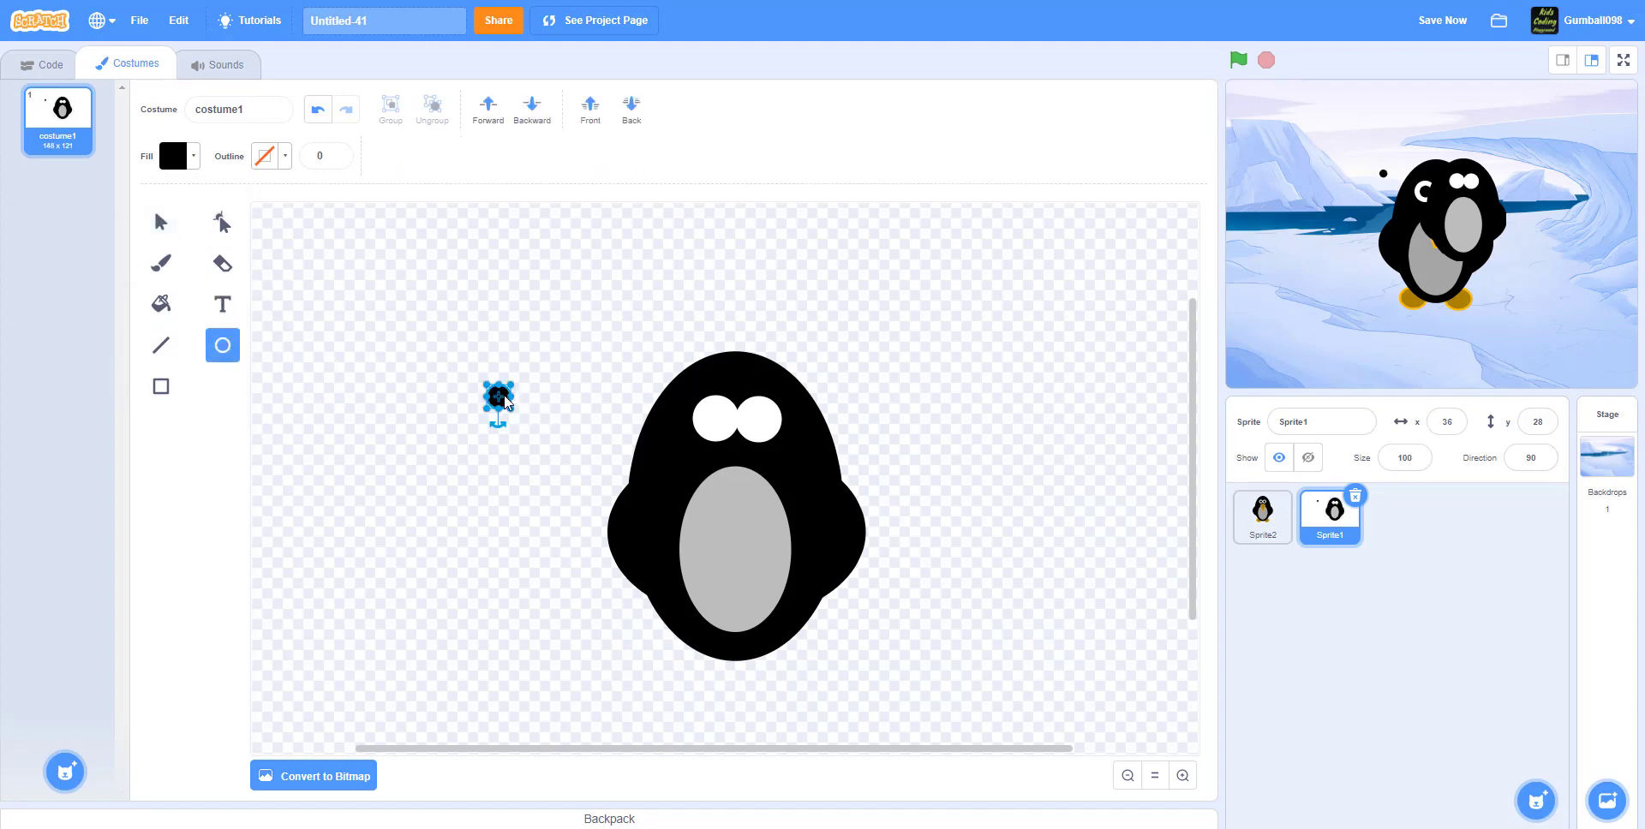
drag(499, 400, 713, 418)
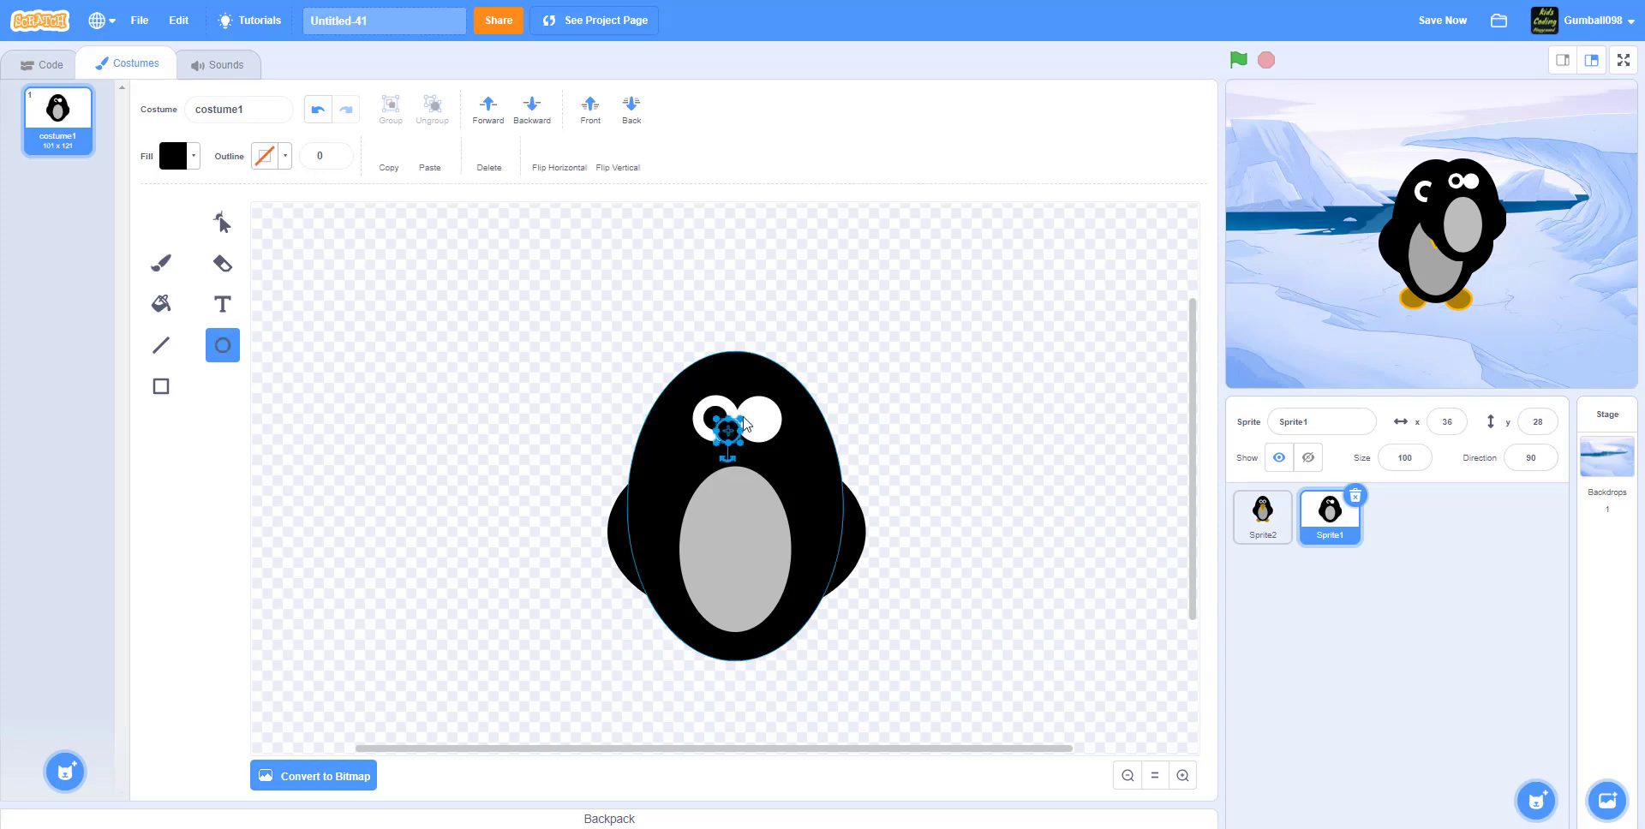
click(161, 221)
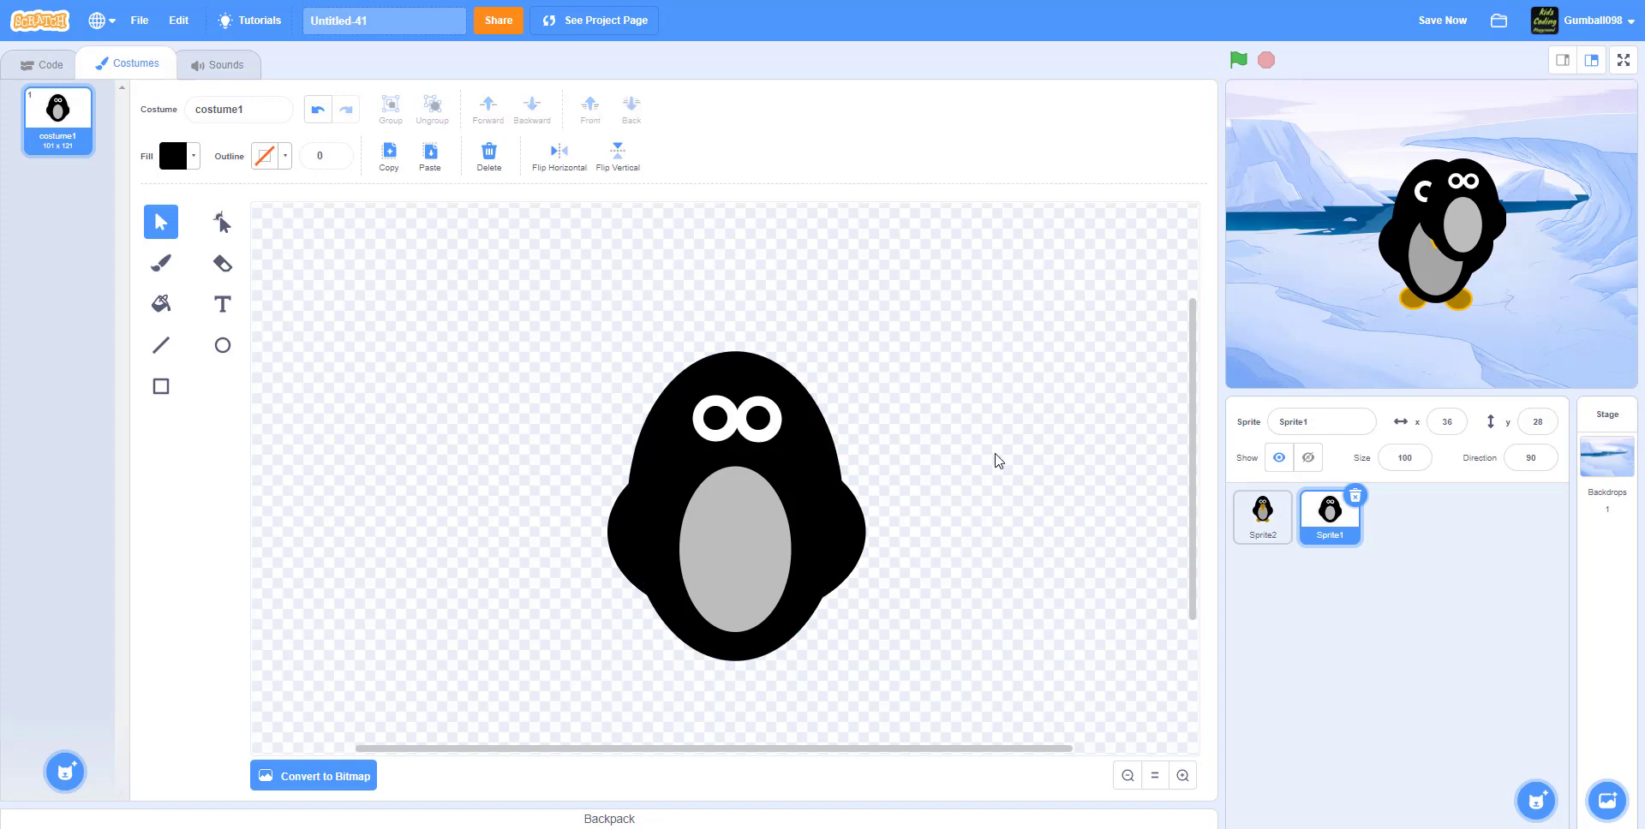
mouse_move(994, 456)
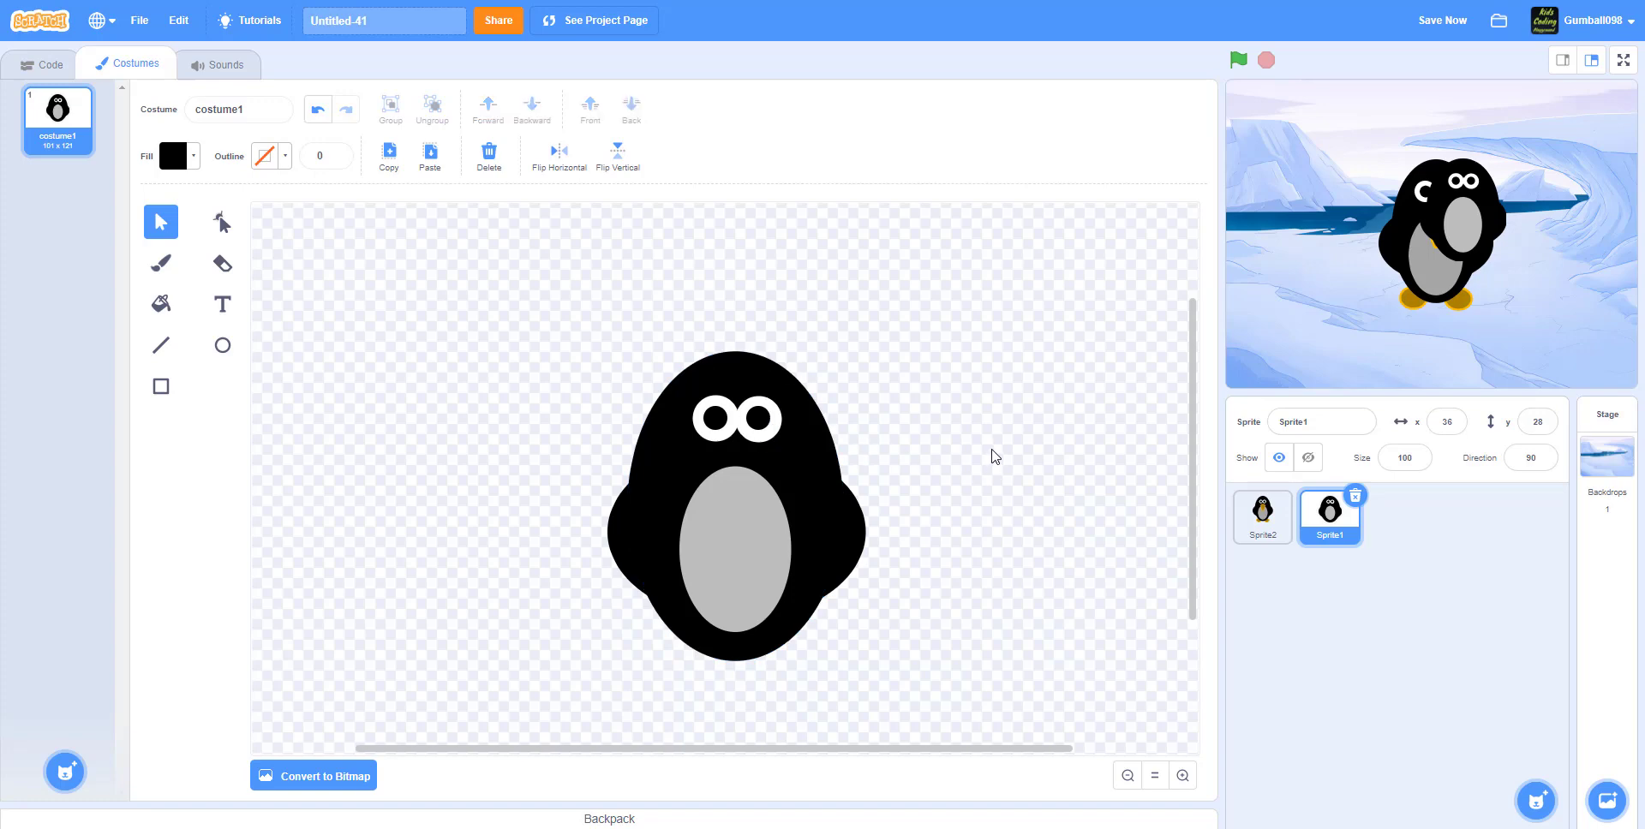
mouse_move(222, 344)
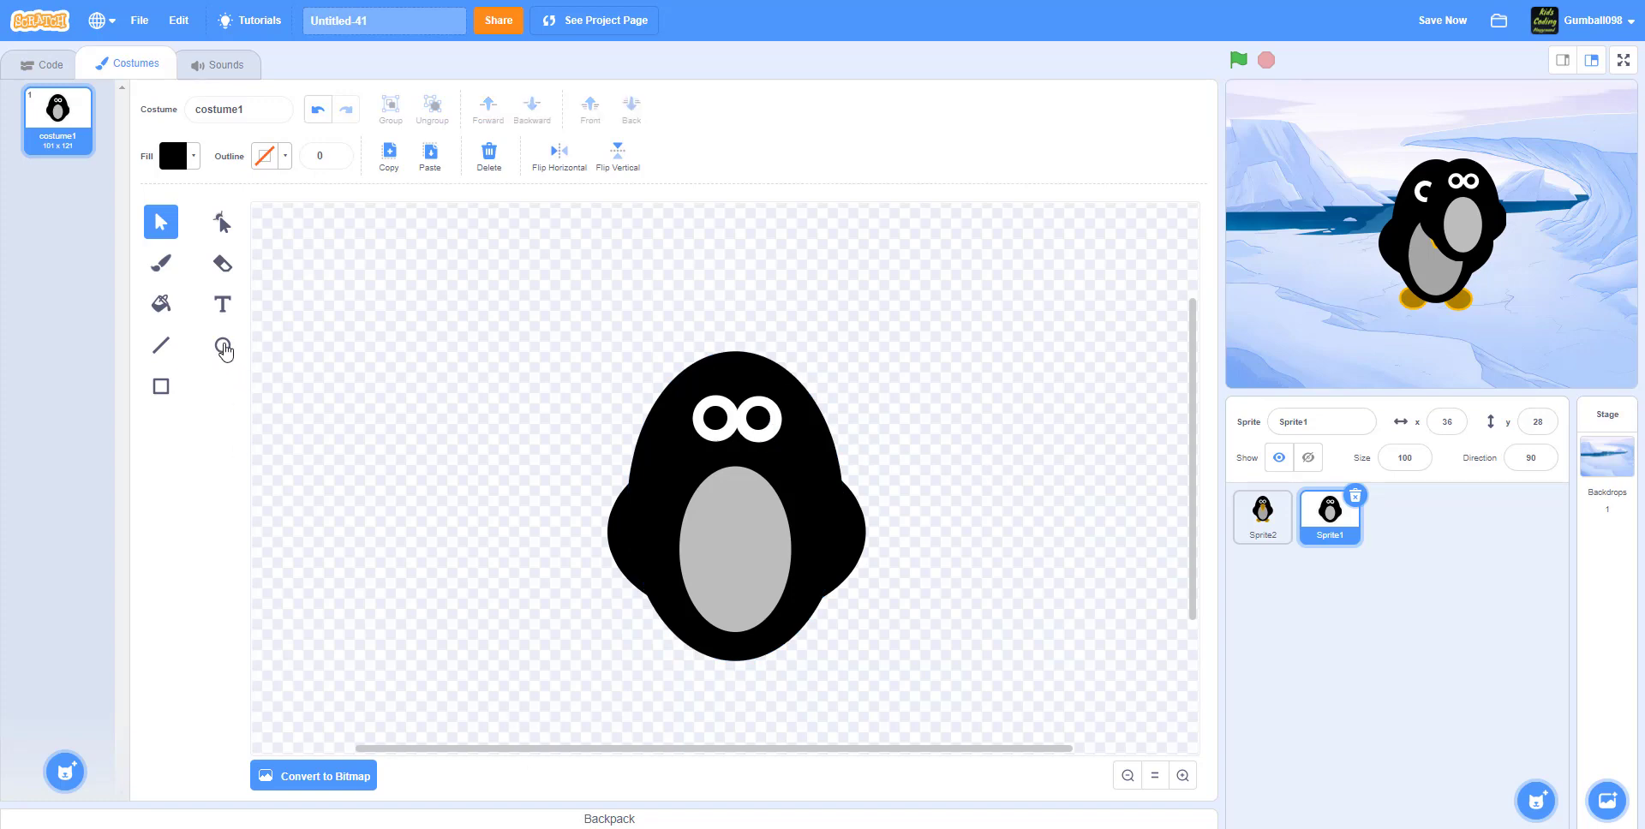
- Set the fill colour to a dark yellow for the feet
click(223, 348)
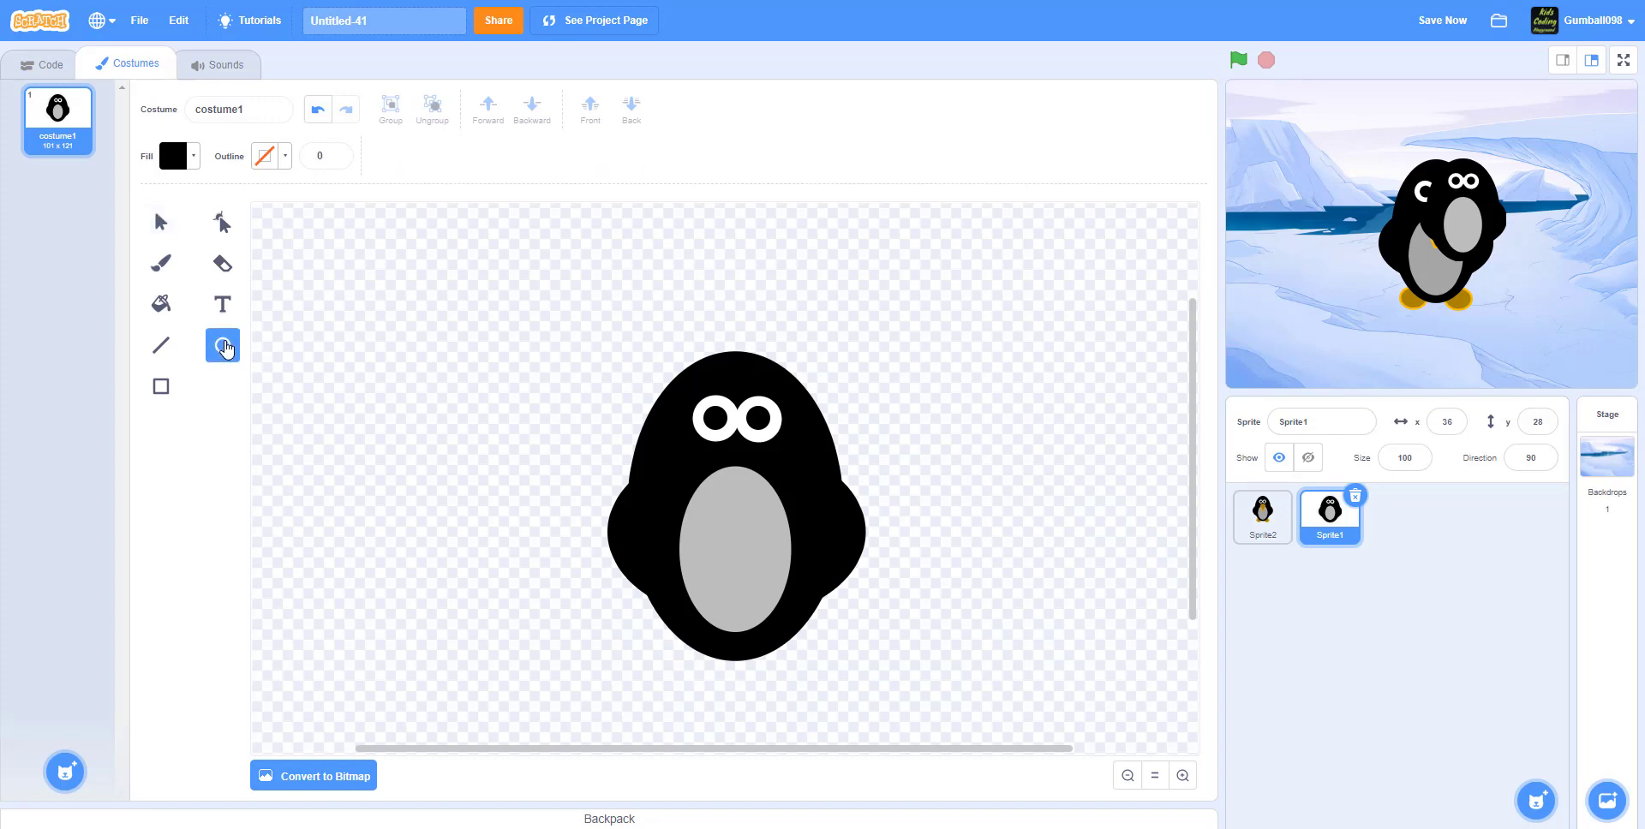
click(222, 346)
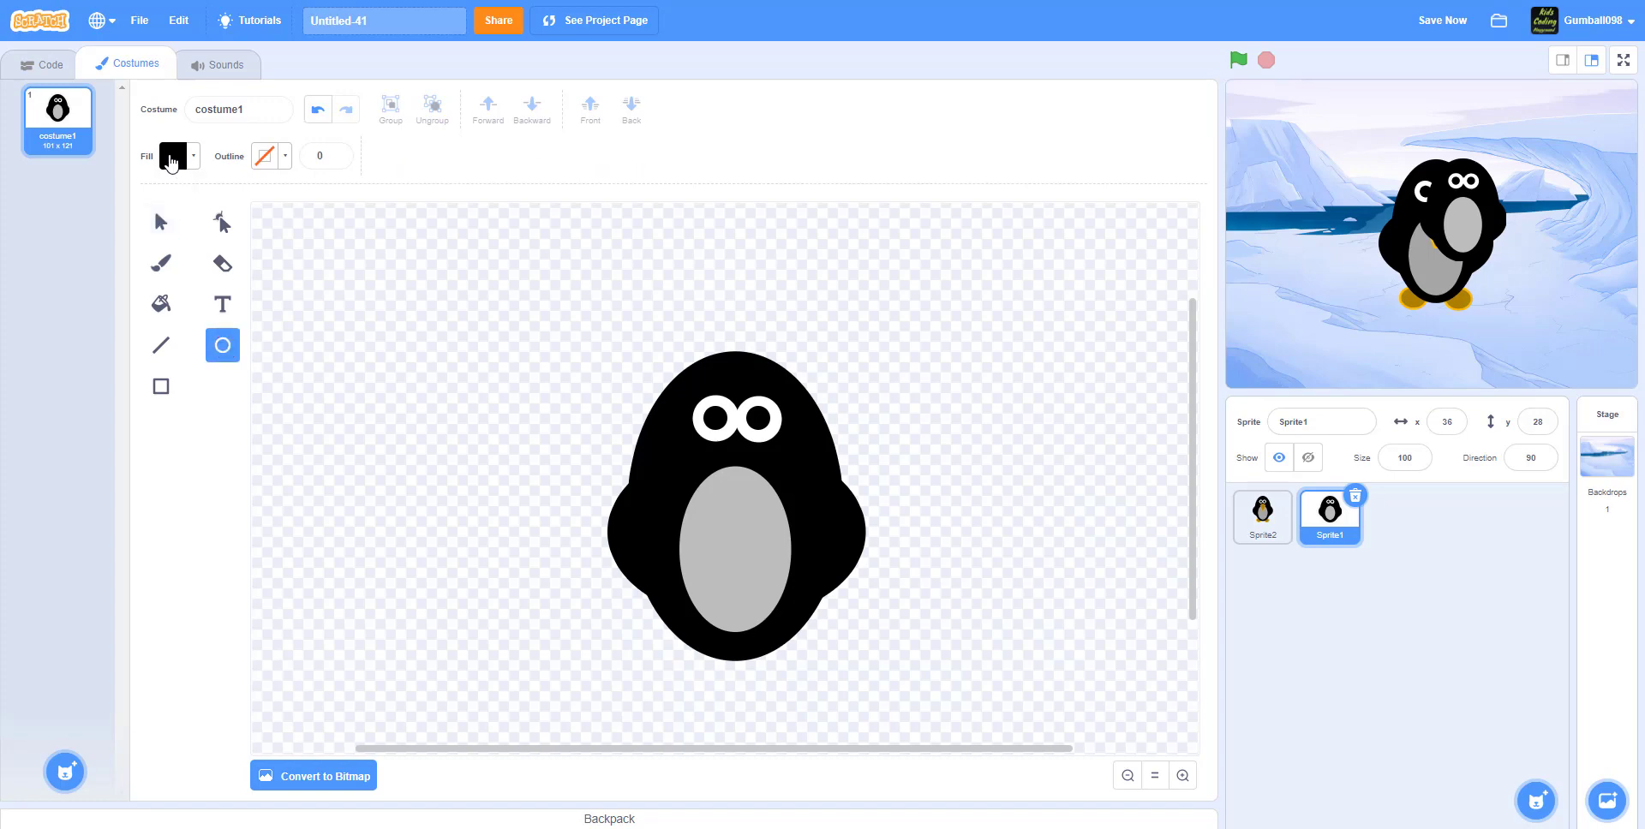
click(171, 156)
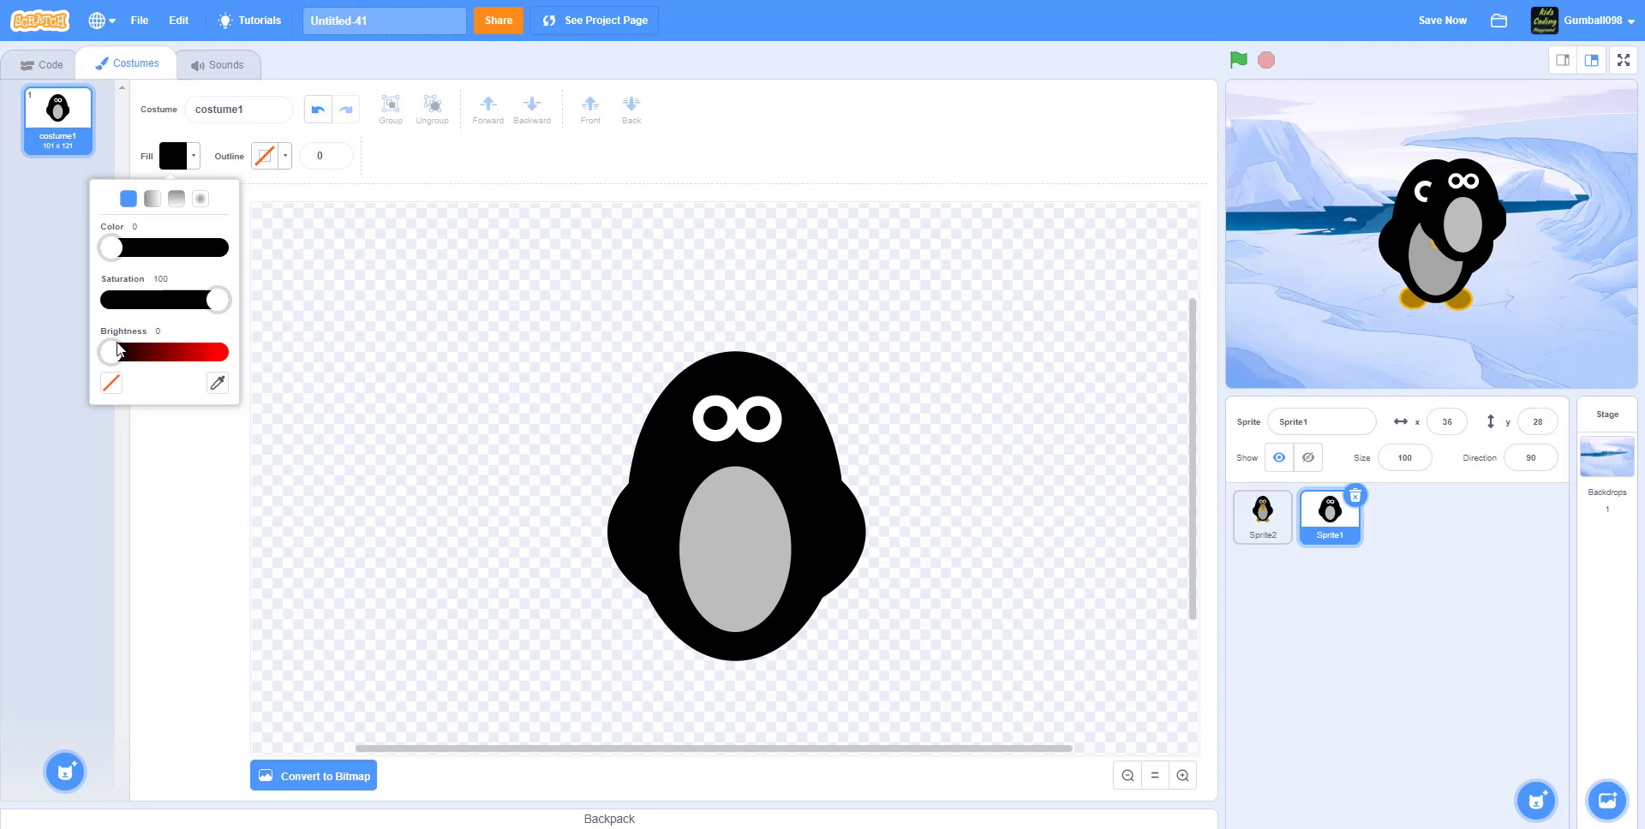
drag(104, 351, 188, 352)
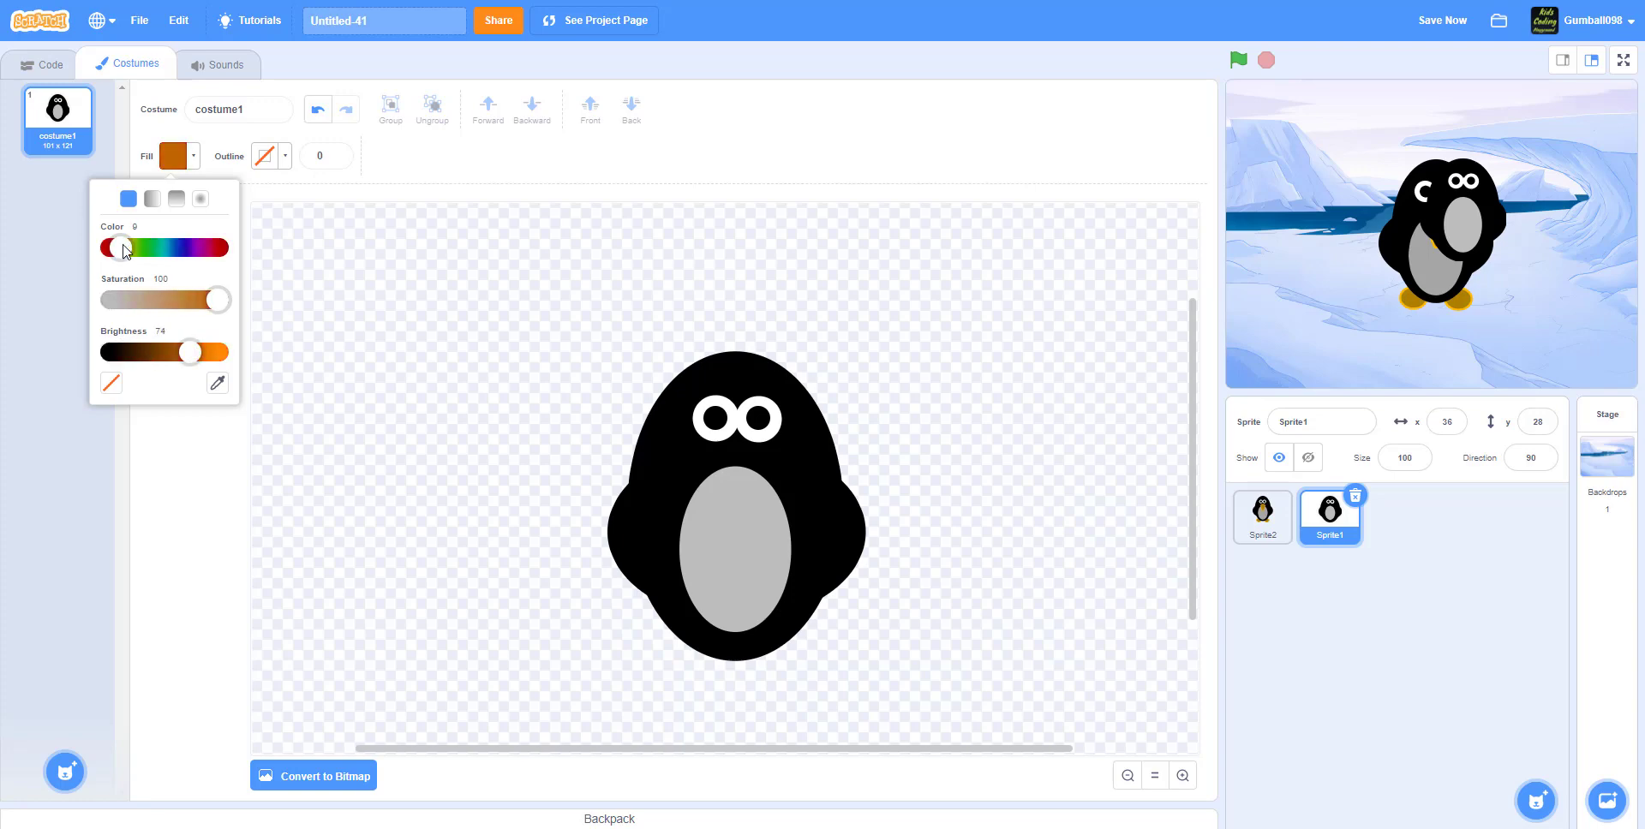
drag(109, 247, 128, 246)
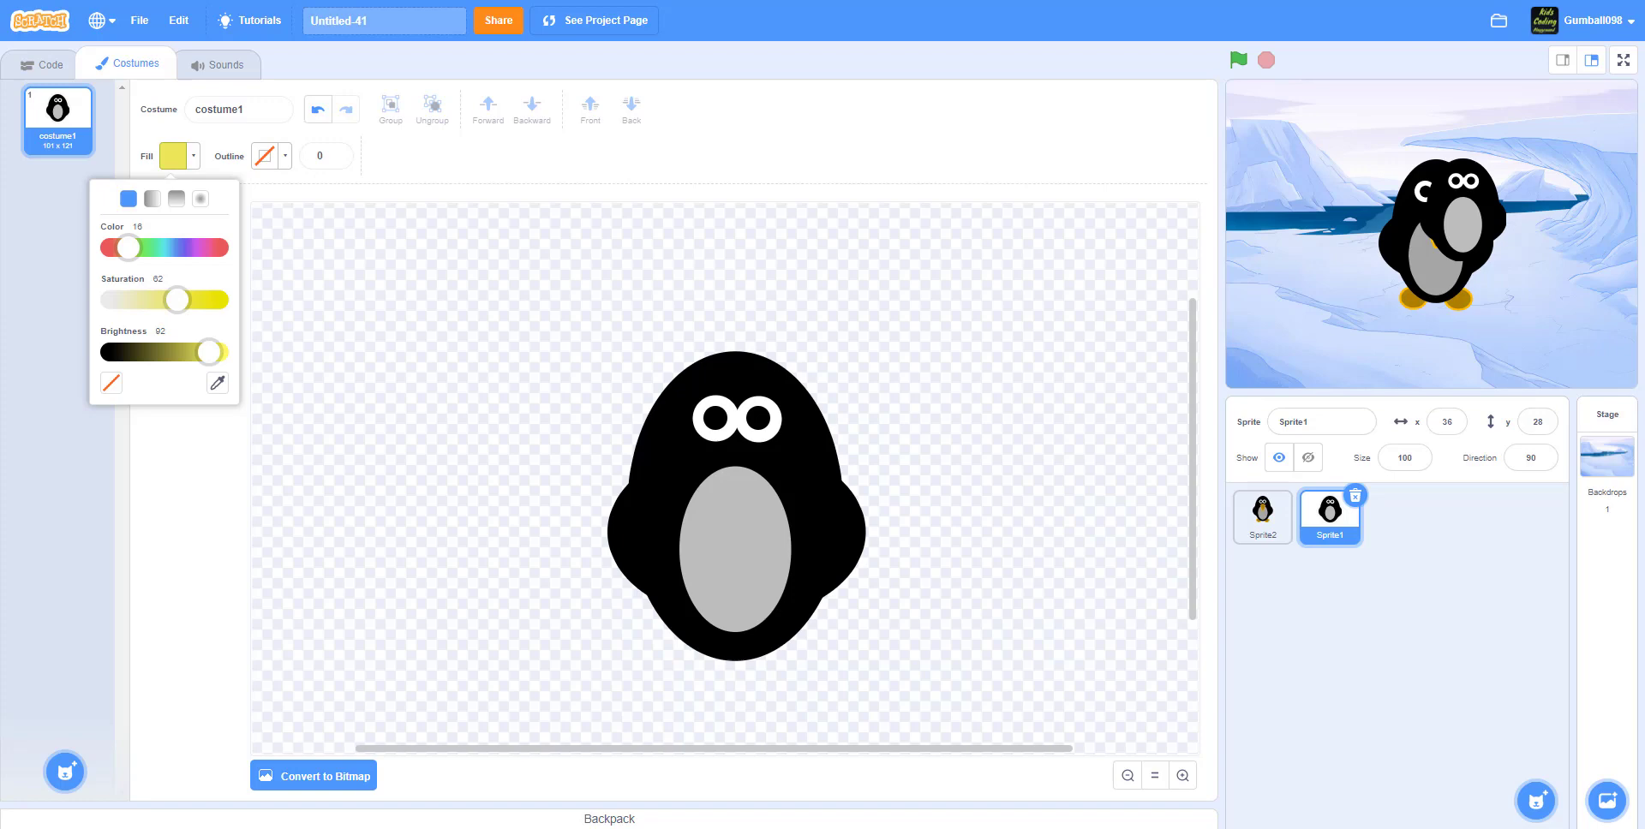
drag(209, 353, 195, 352)
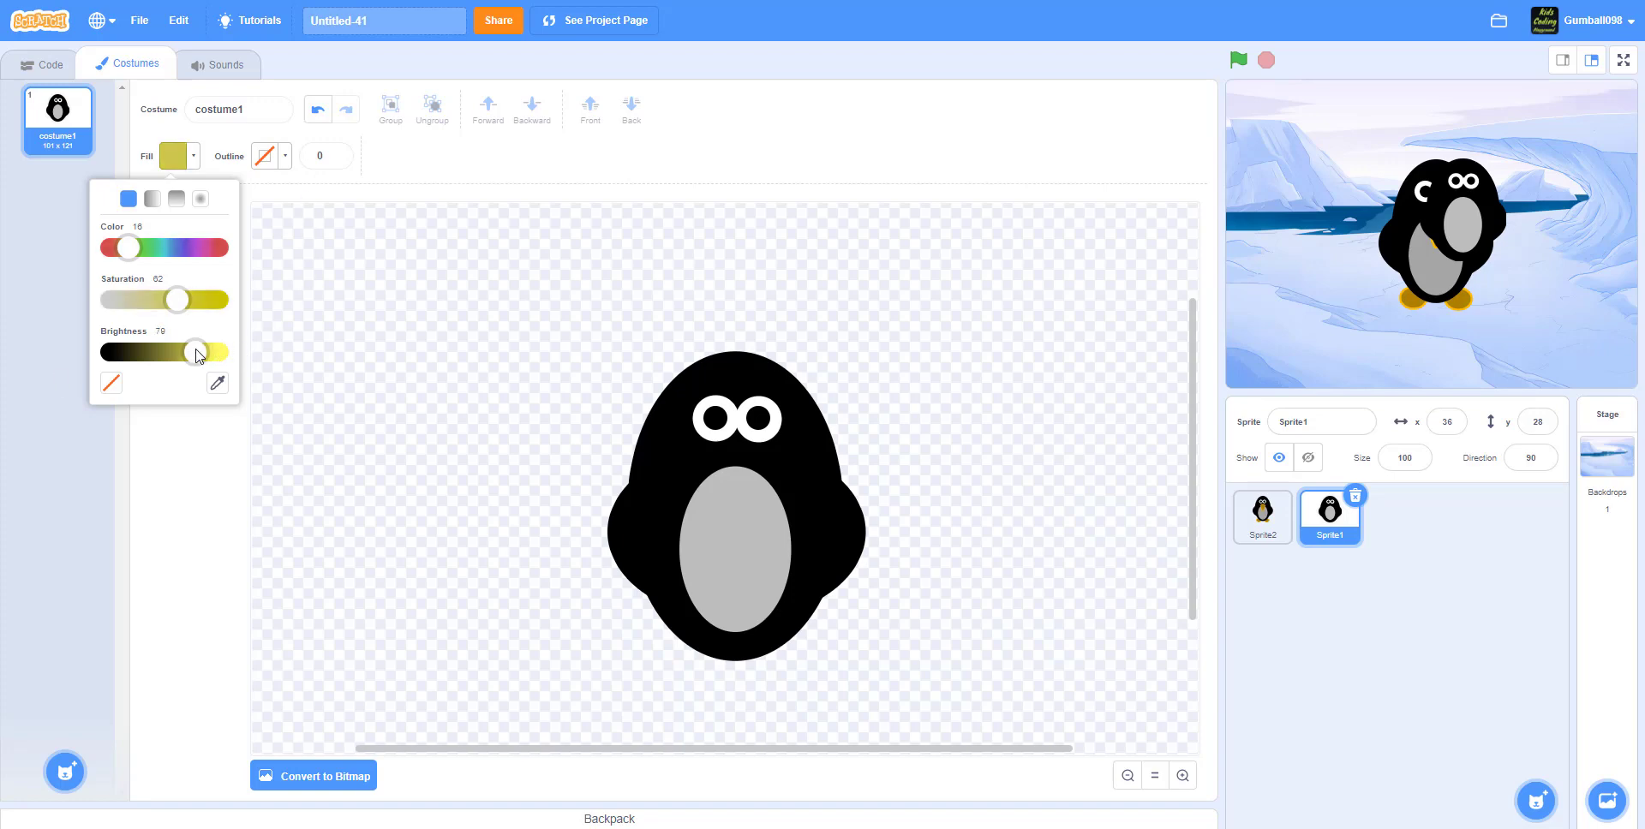
- Set the outline to yellow with width 4
click(266, 156)
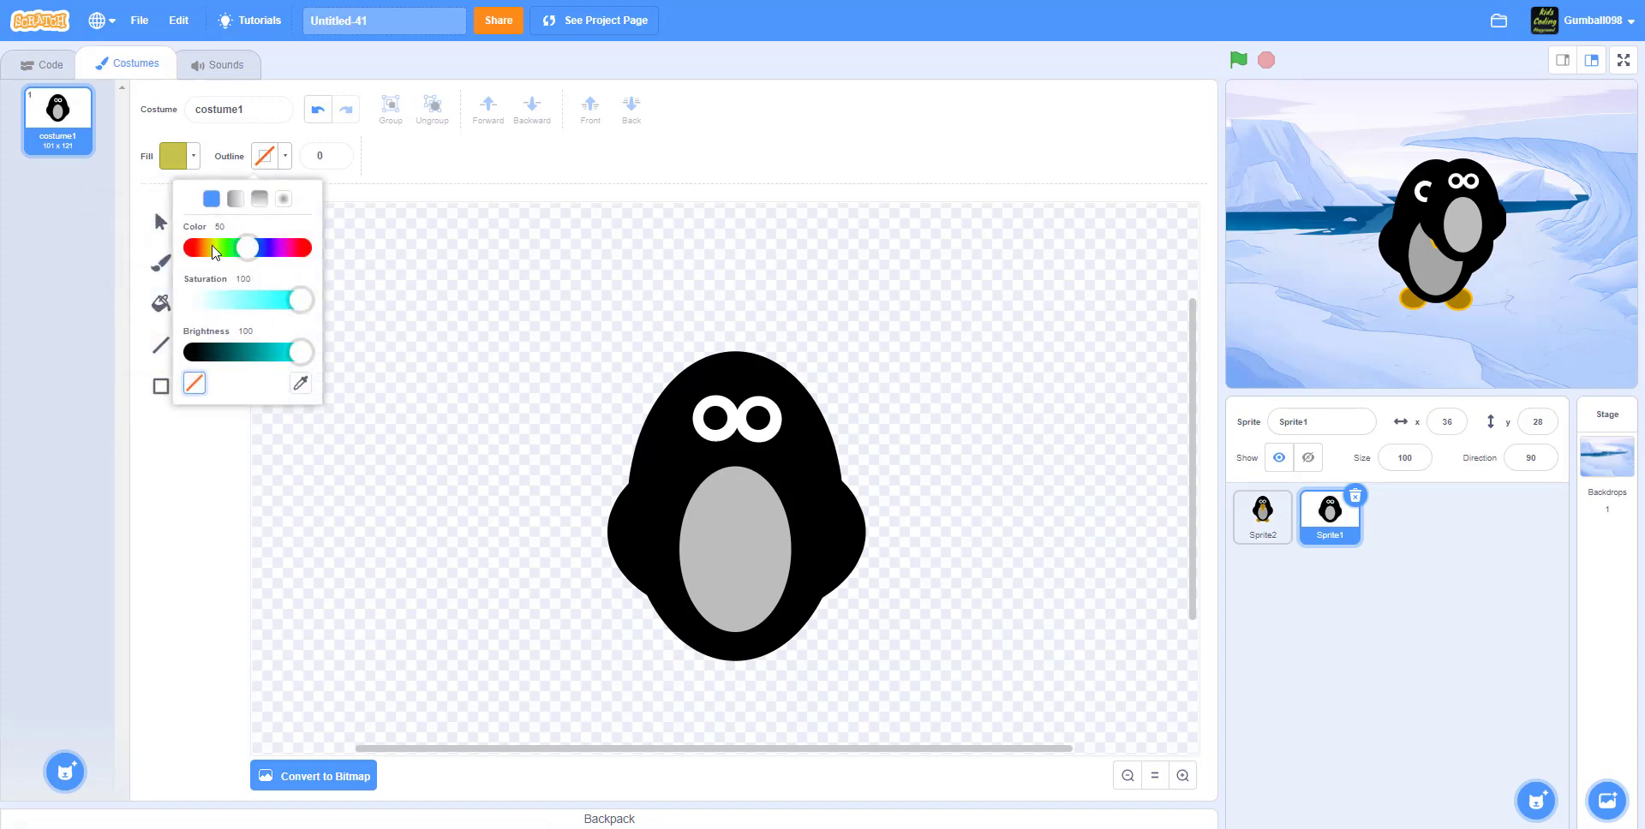
drag(249, 247, 216, 247)
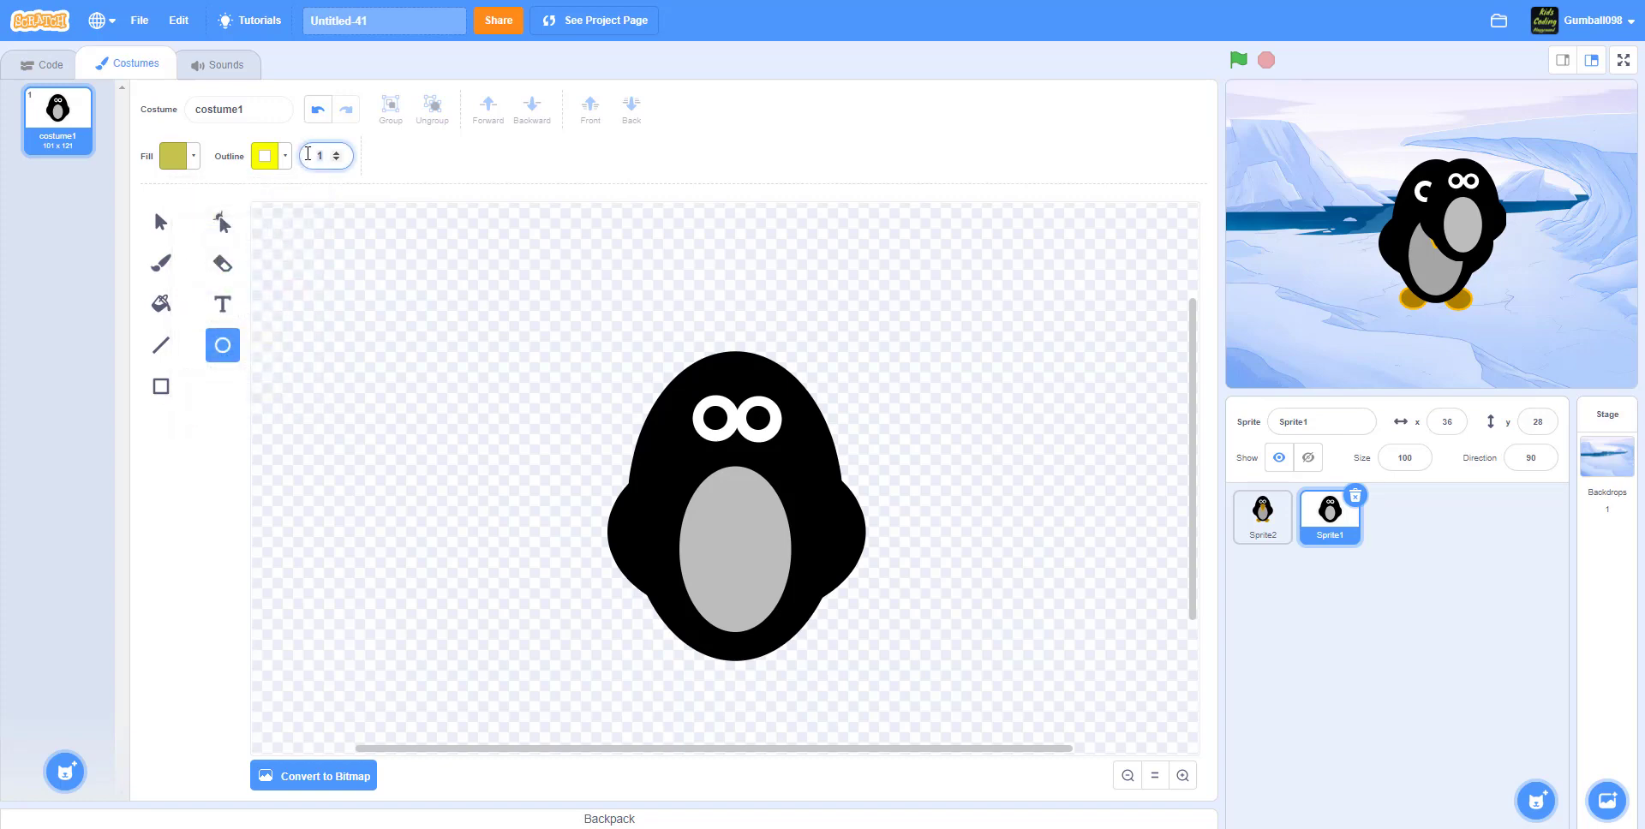
text(4)
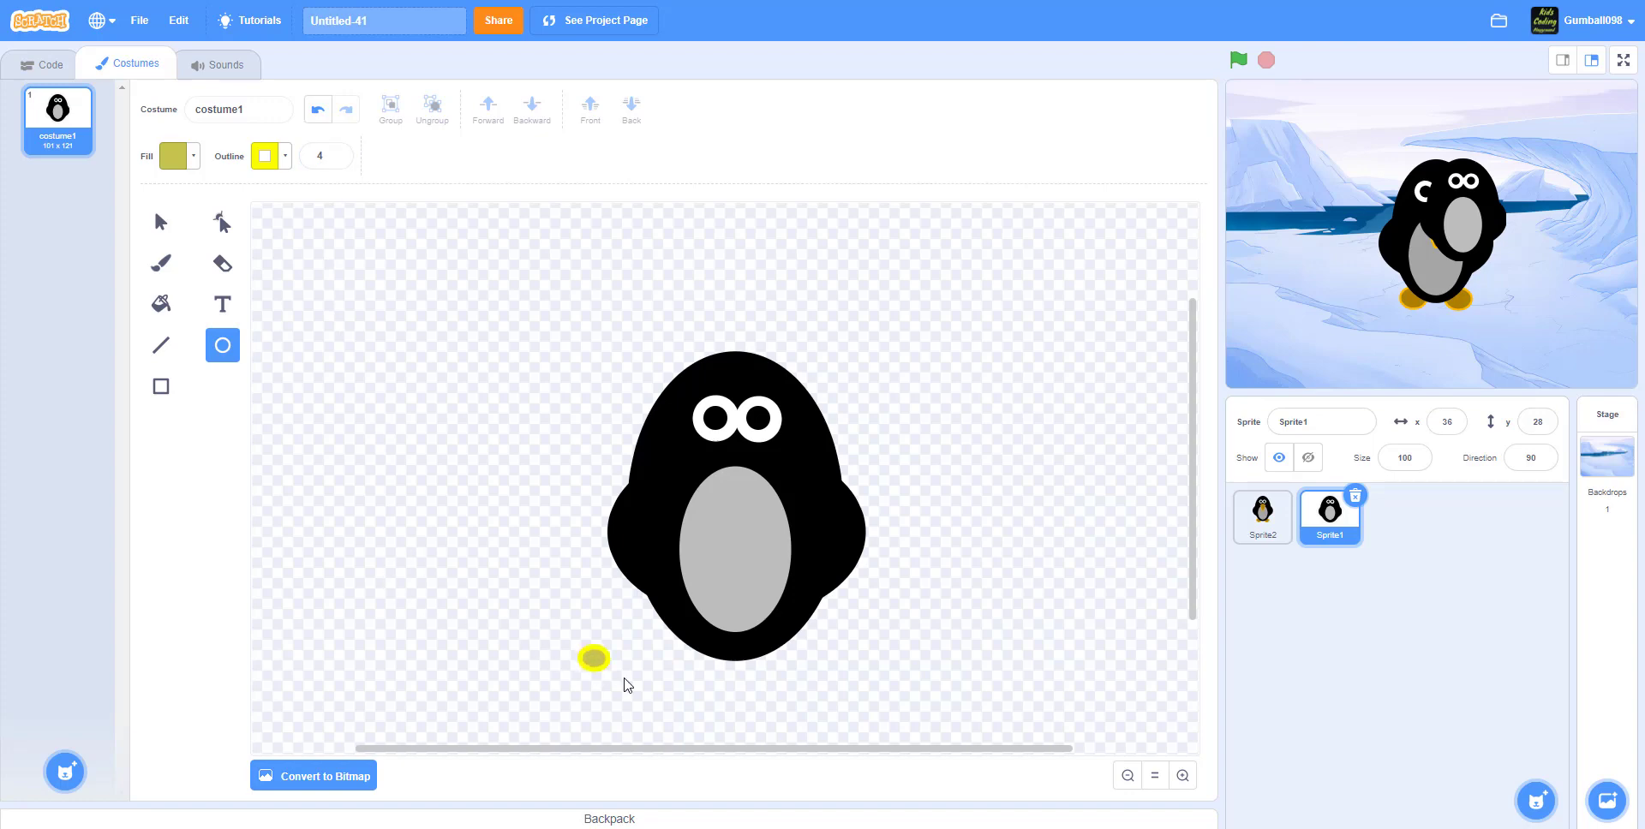
- Draw two yellow oval feet at the bottom and send them behind the body
drag(595, 658, 642, 693)
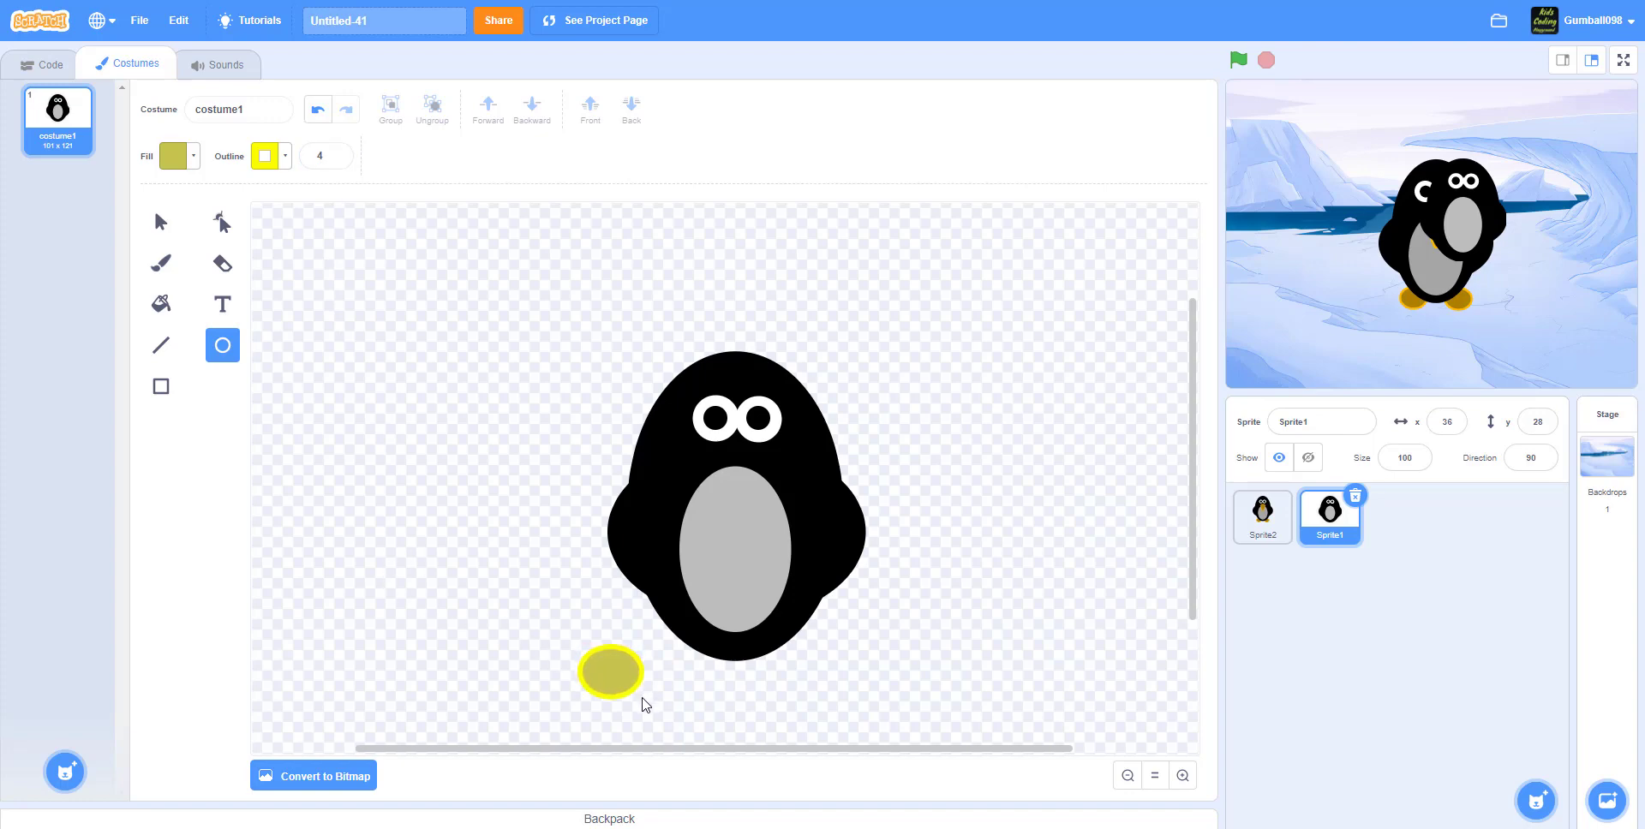
drag(608, 672, 661, 654)
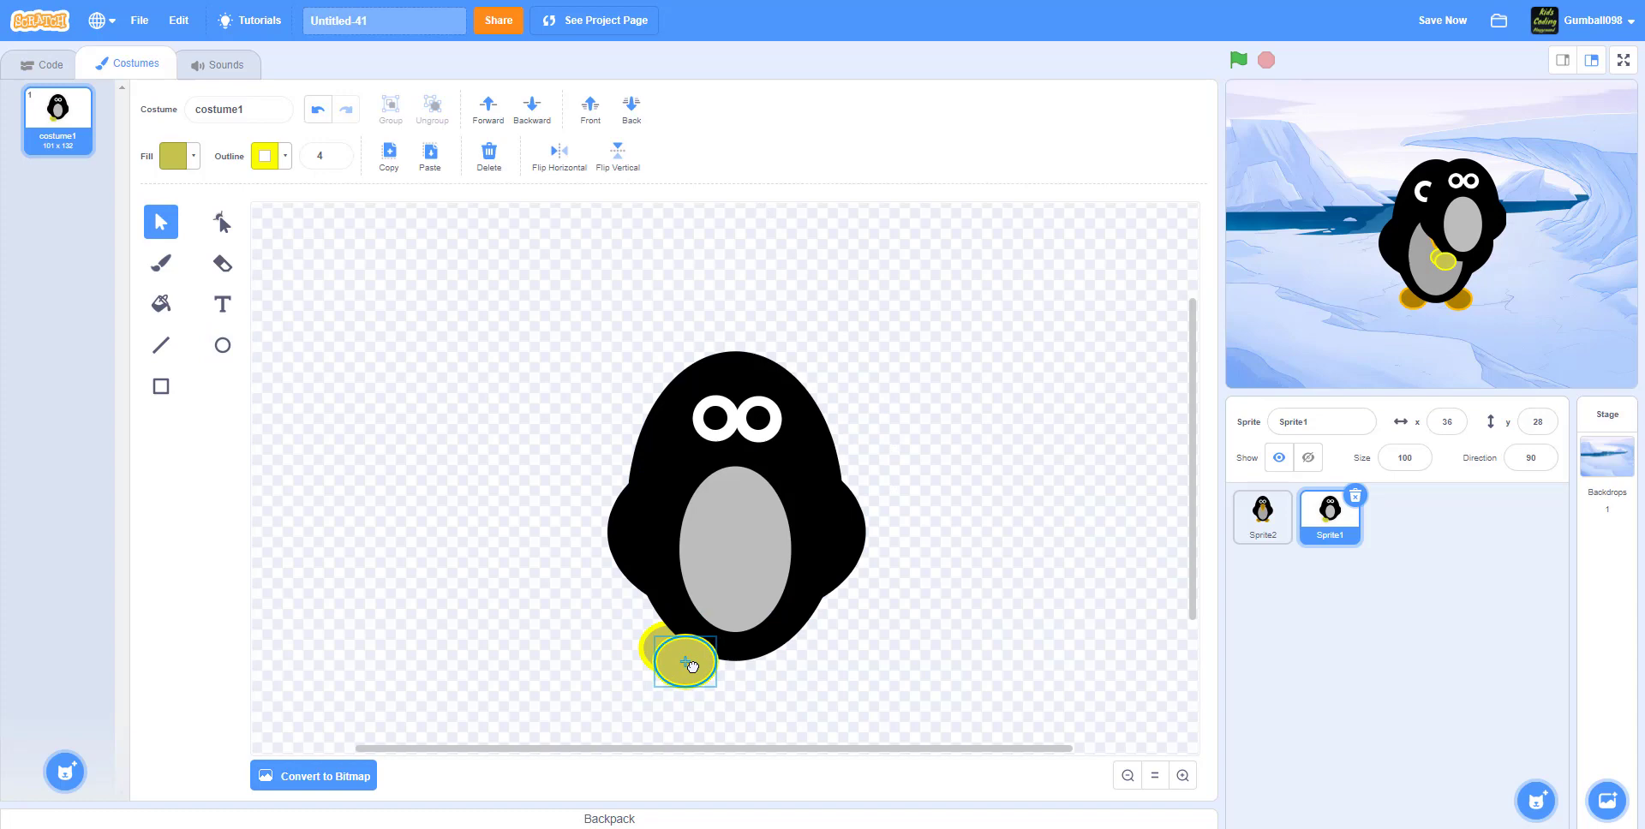
drag(684, 661, 788, 648)
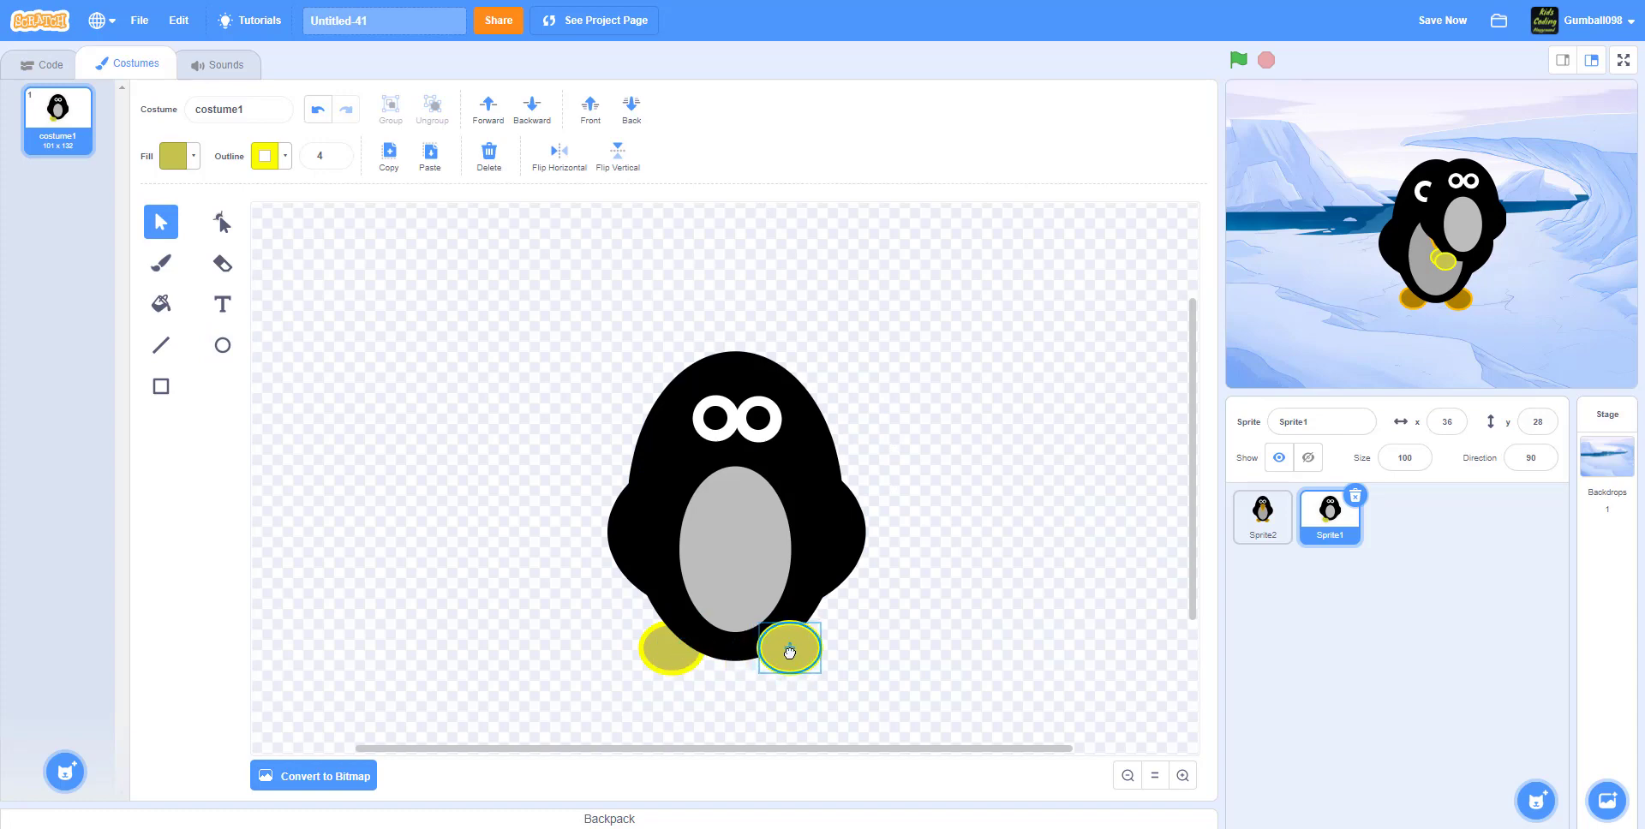
click(633, 105)
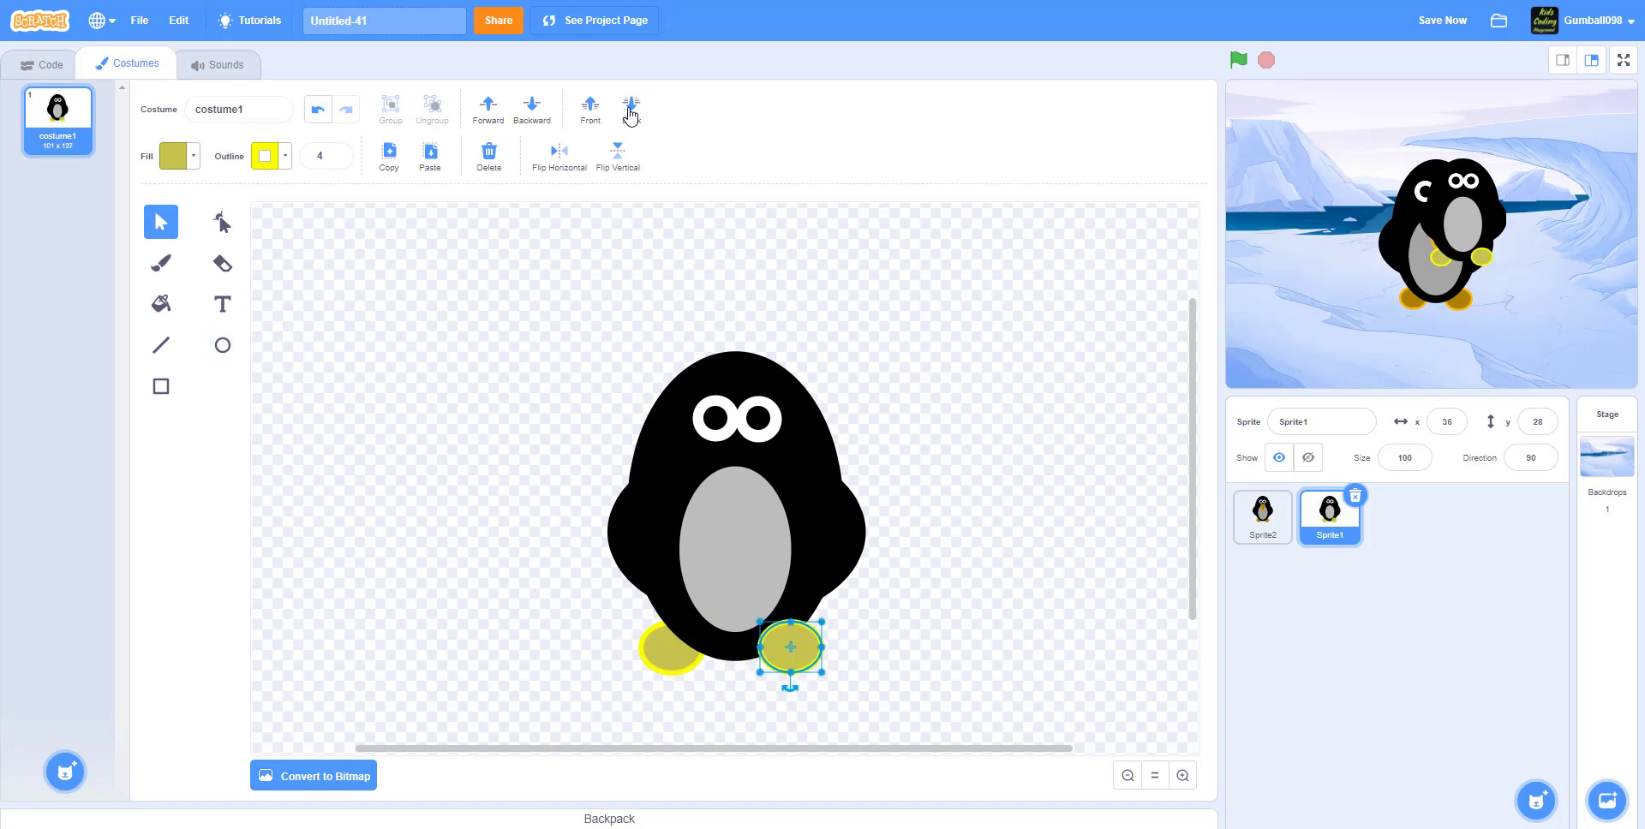
click(631, 110)
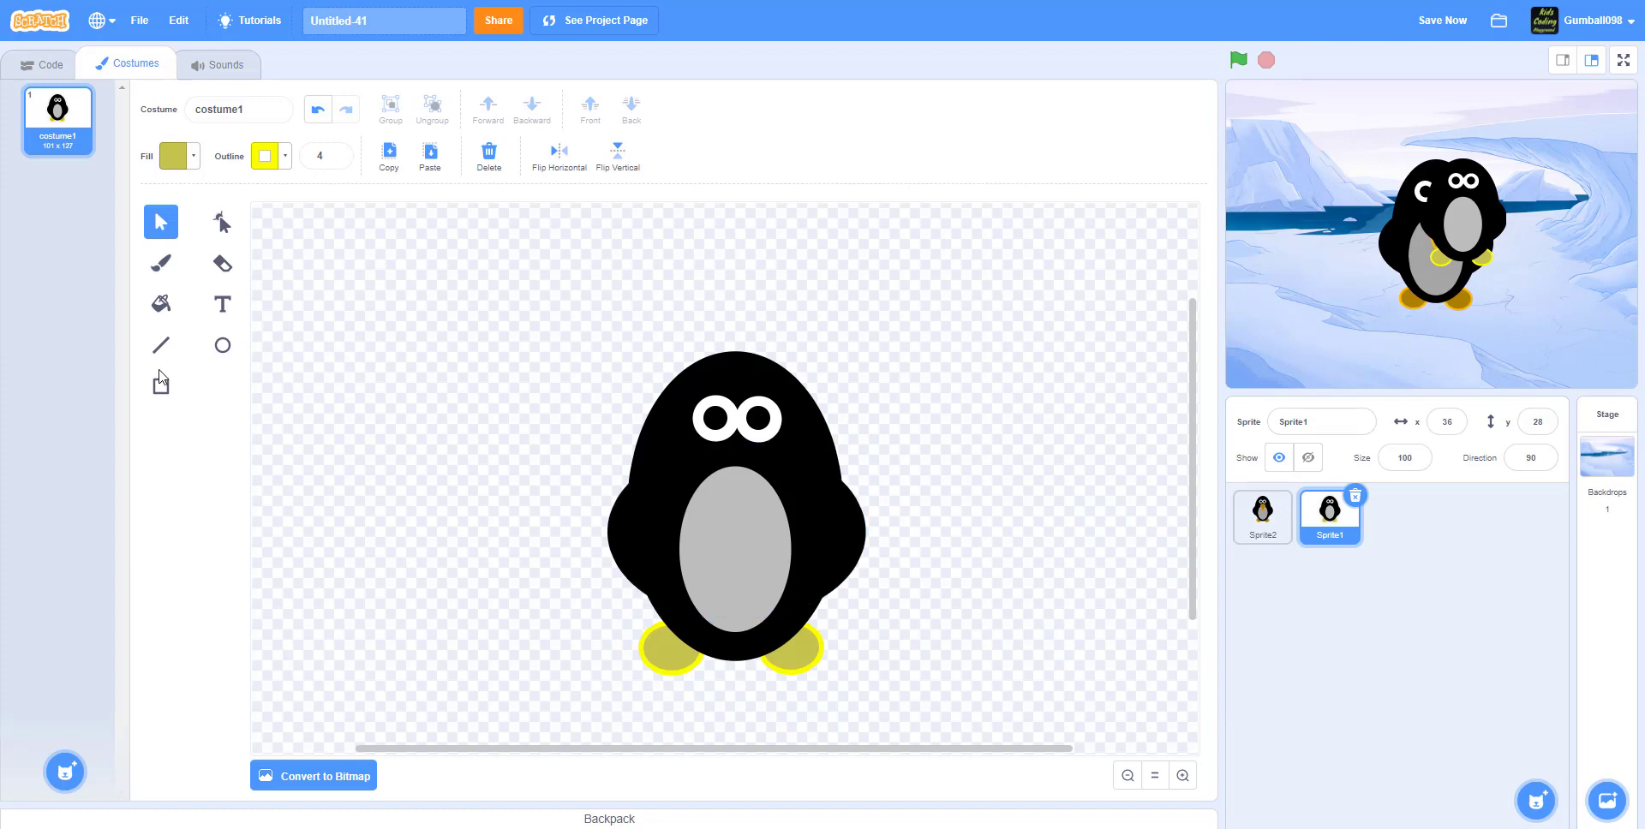
- Draw a yellow square left of the penguin and start editing its corners
click(161, 386)
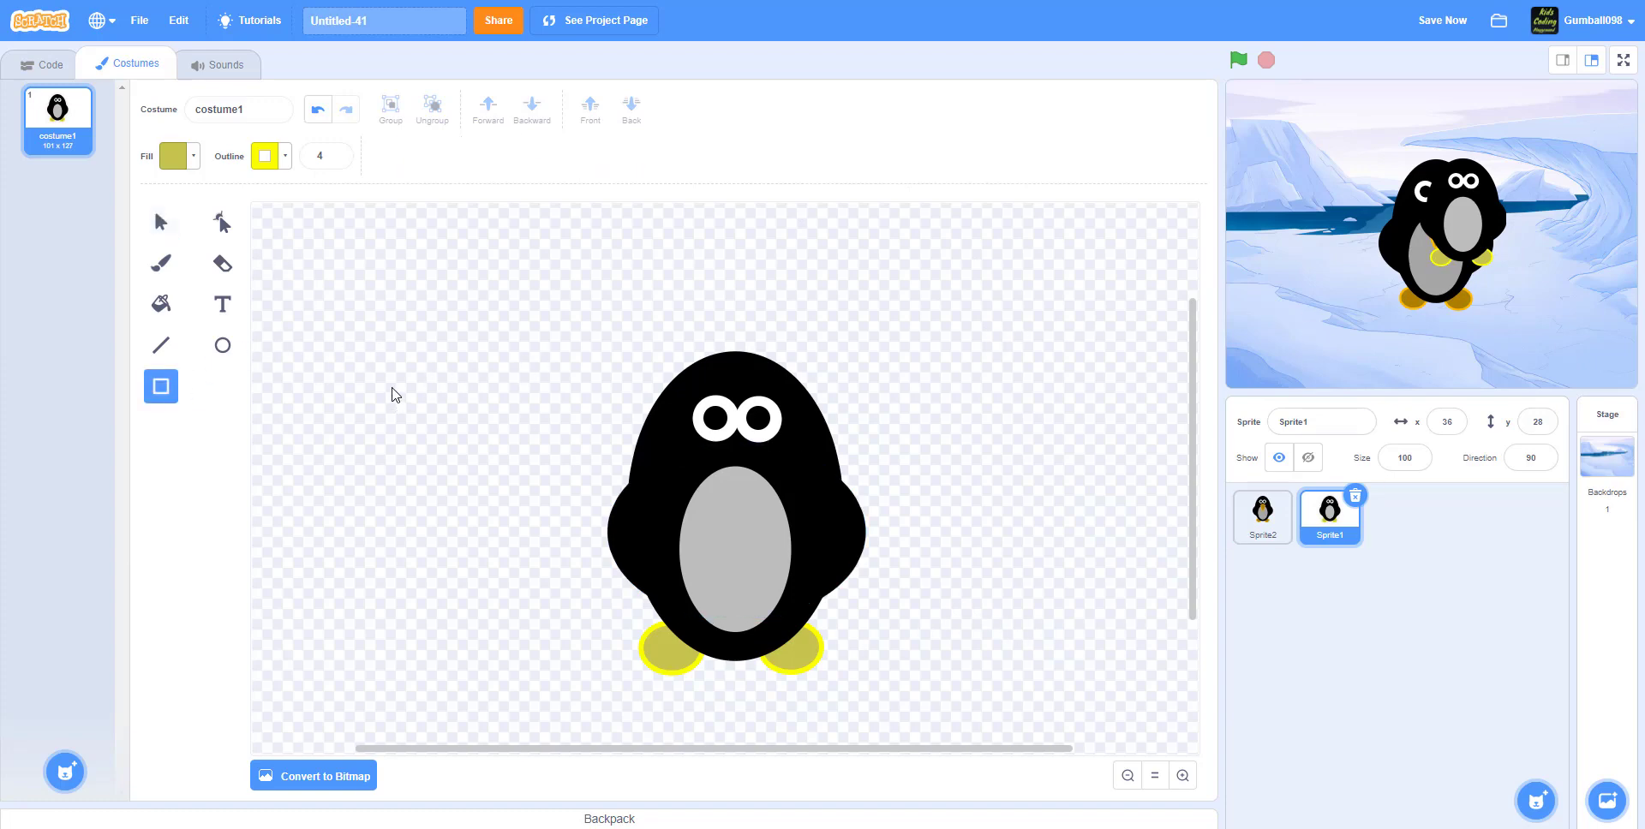
drag(390, 394, 471, 468)
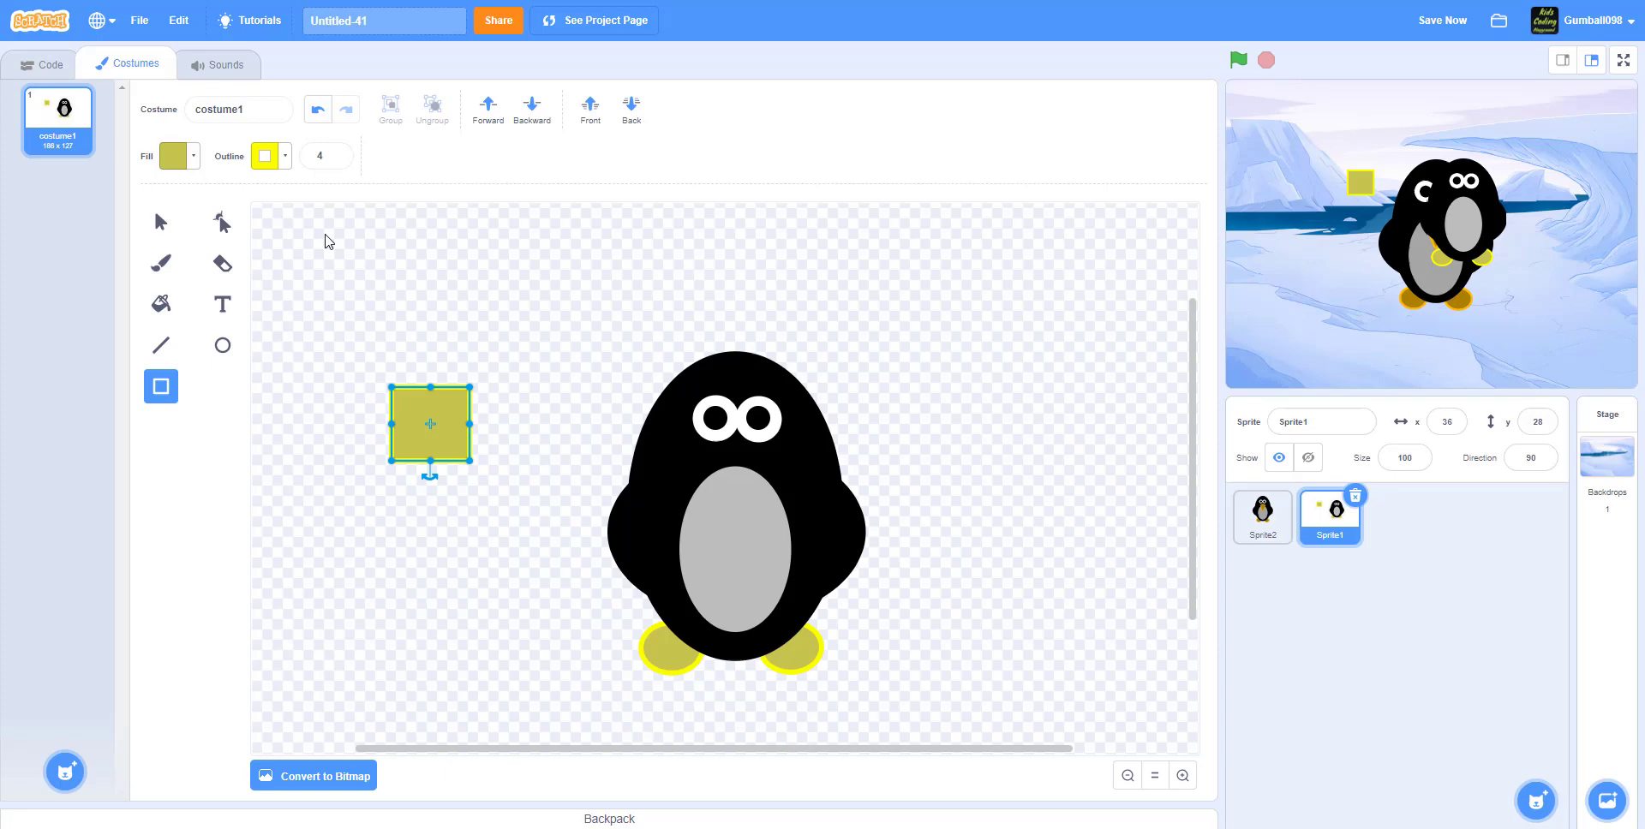
click(221, 221)
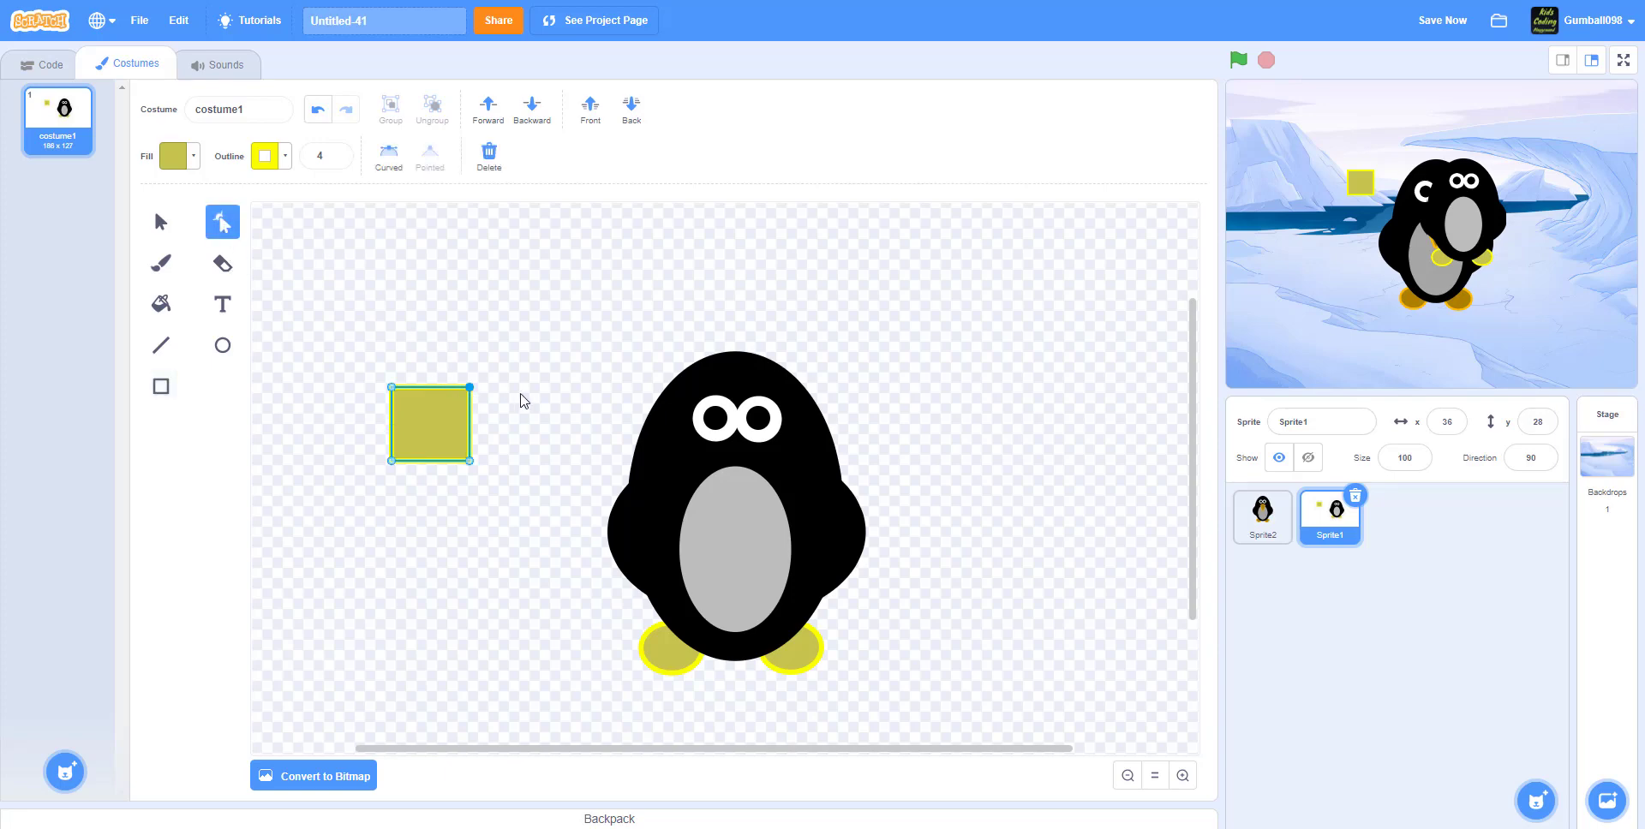
mouse_move(500, 390)
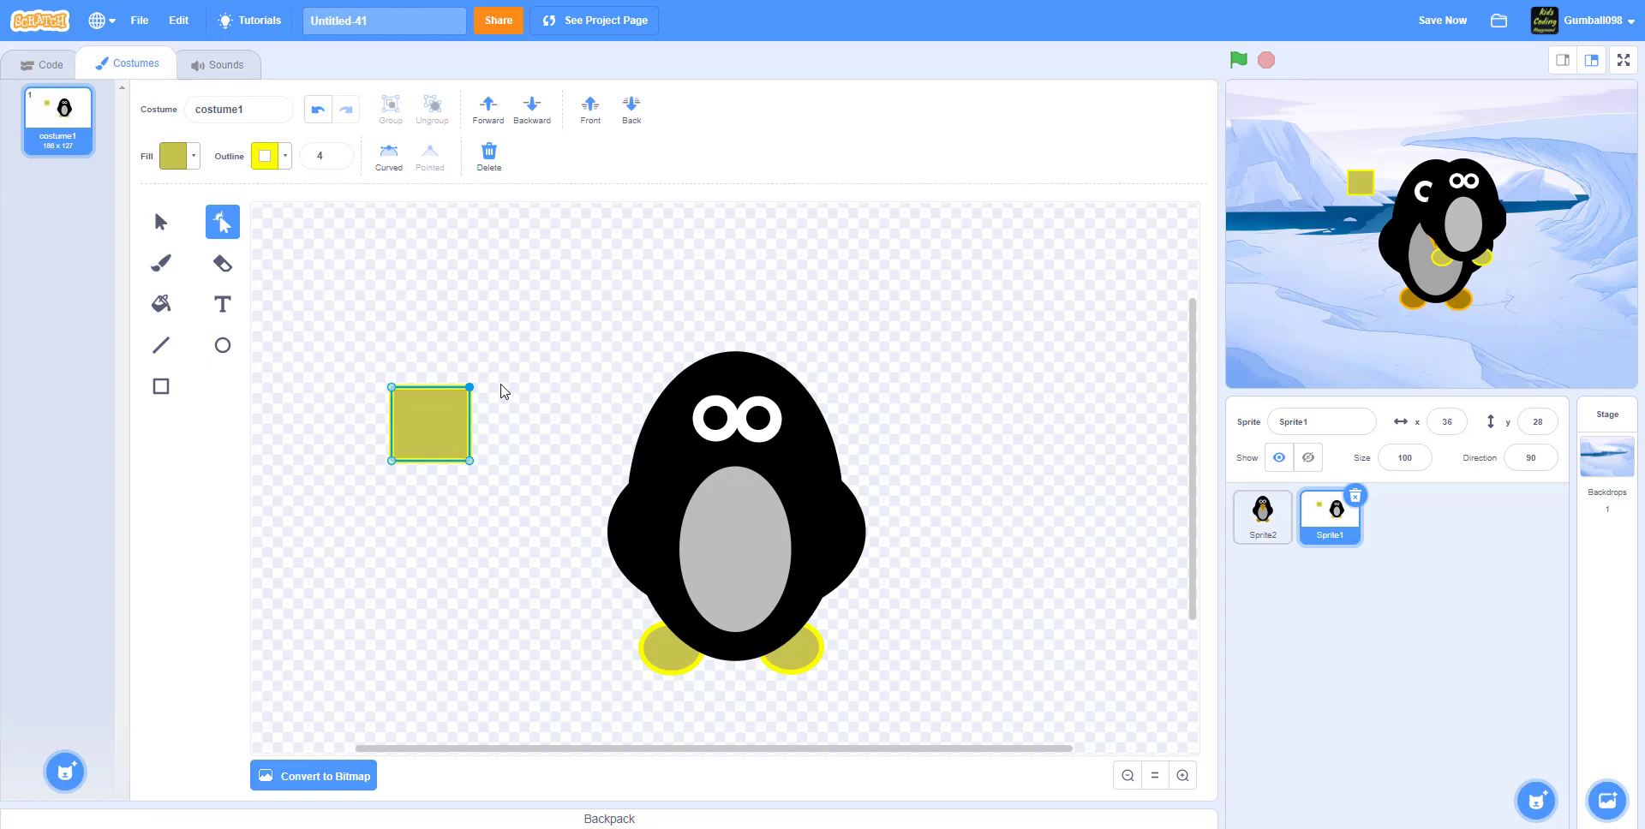
mouse_move(488, 381)
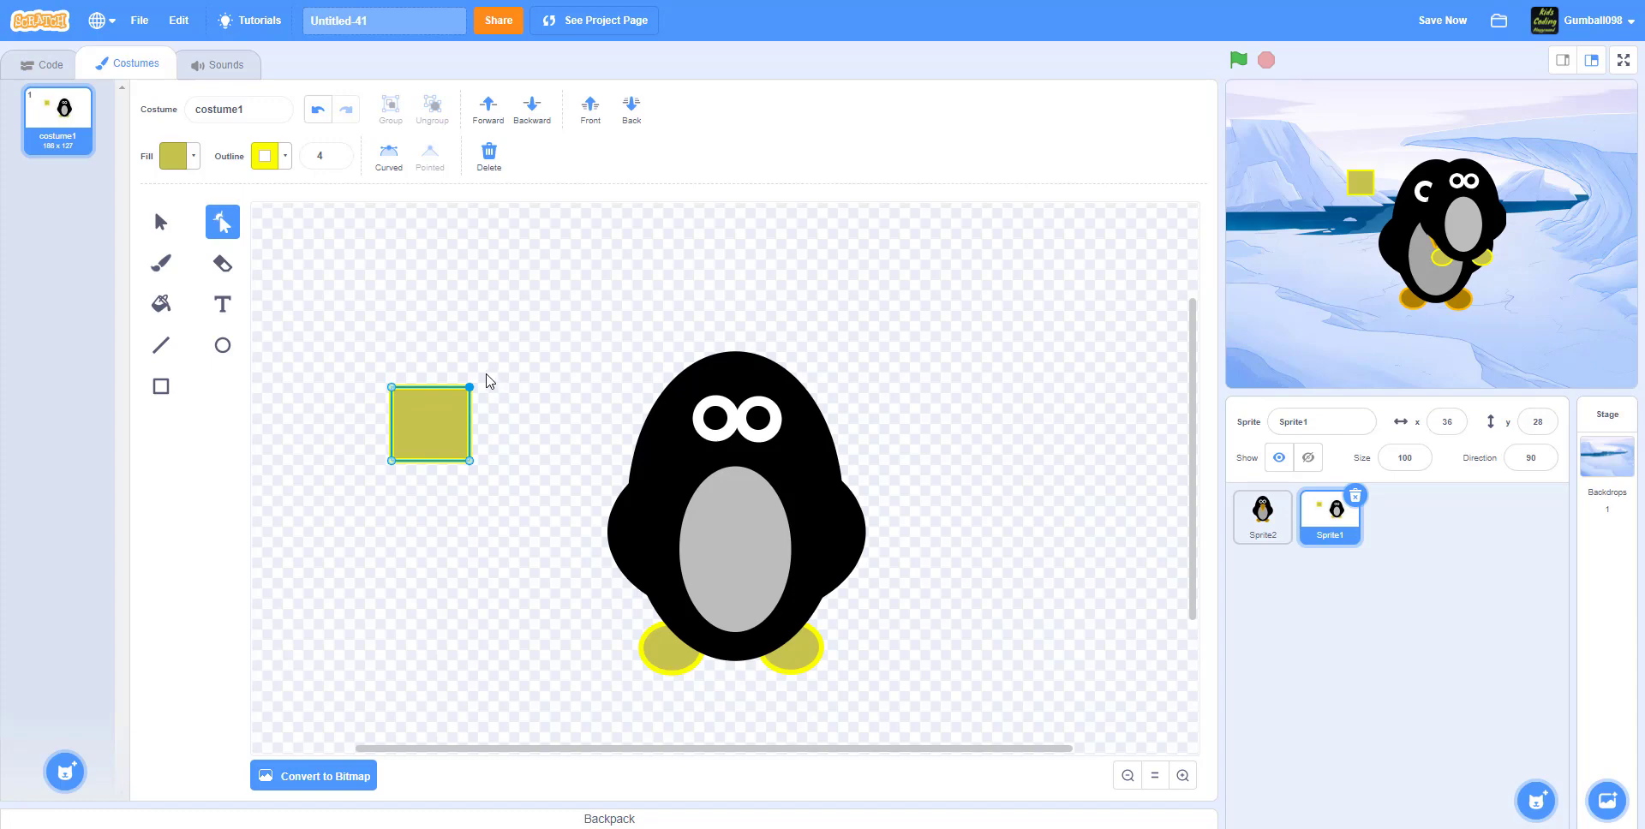
mouse_move(456, 395)
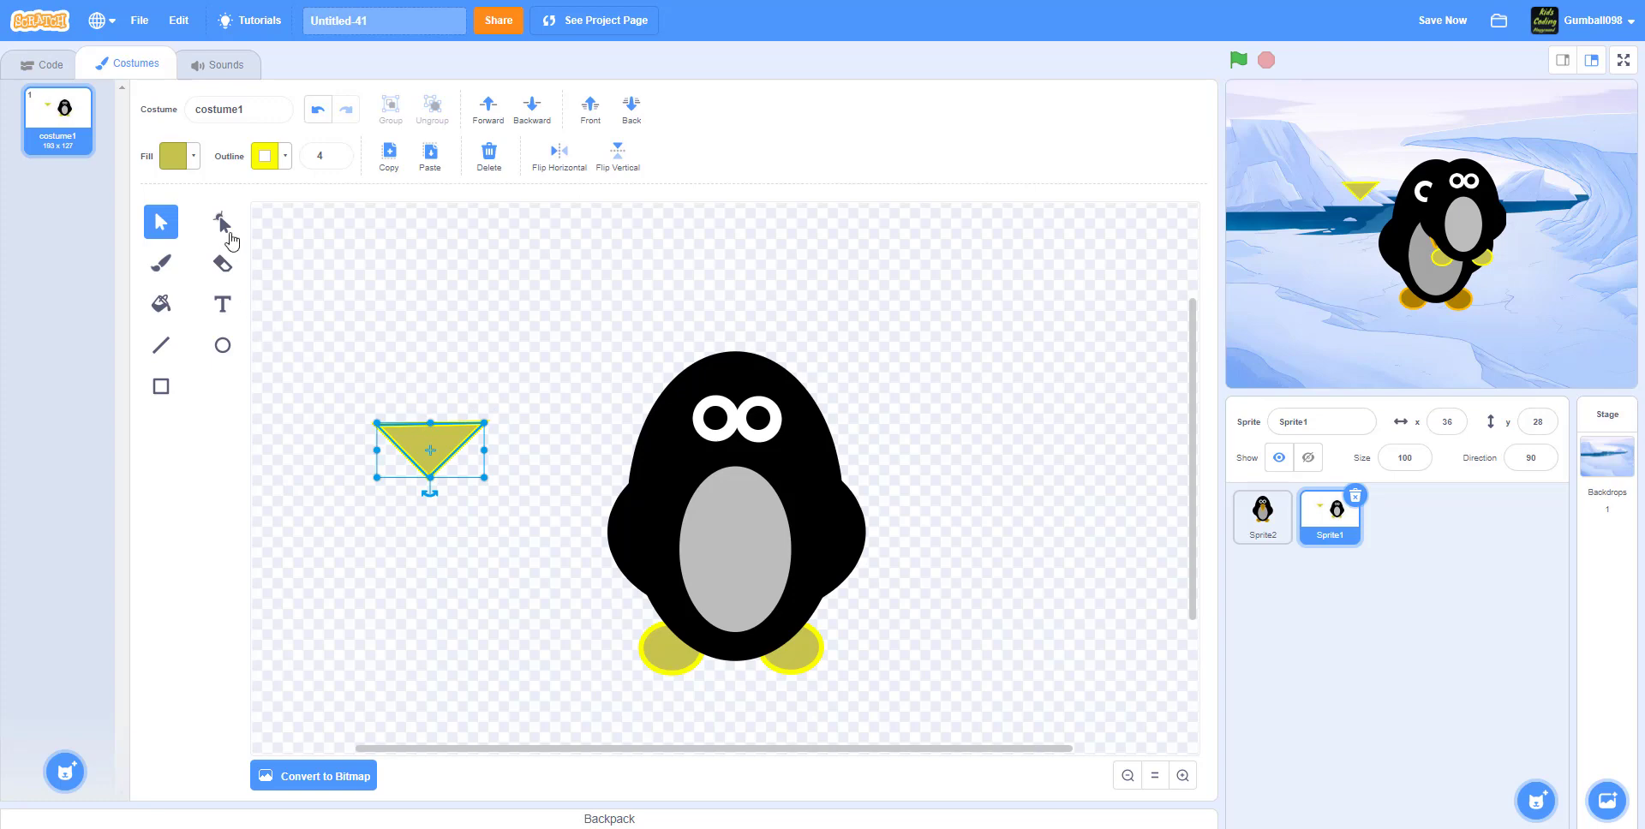
- Reshape the square into a diamond beak and move it onto the penguin's chest
click(221, 221)
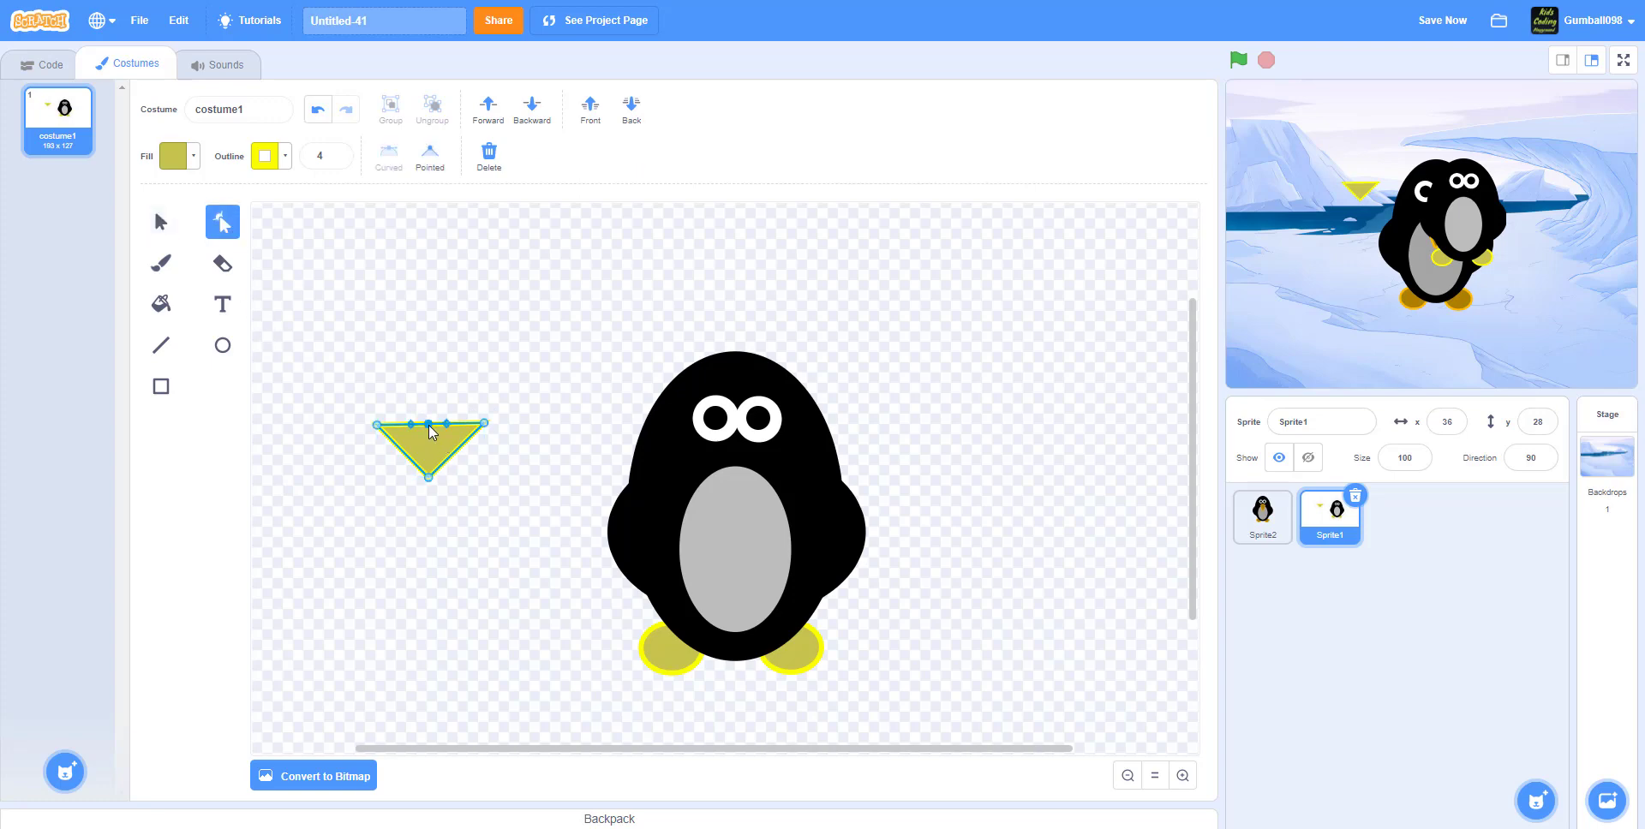
drag(428, 423, 429, 386)
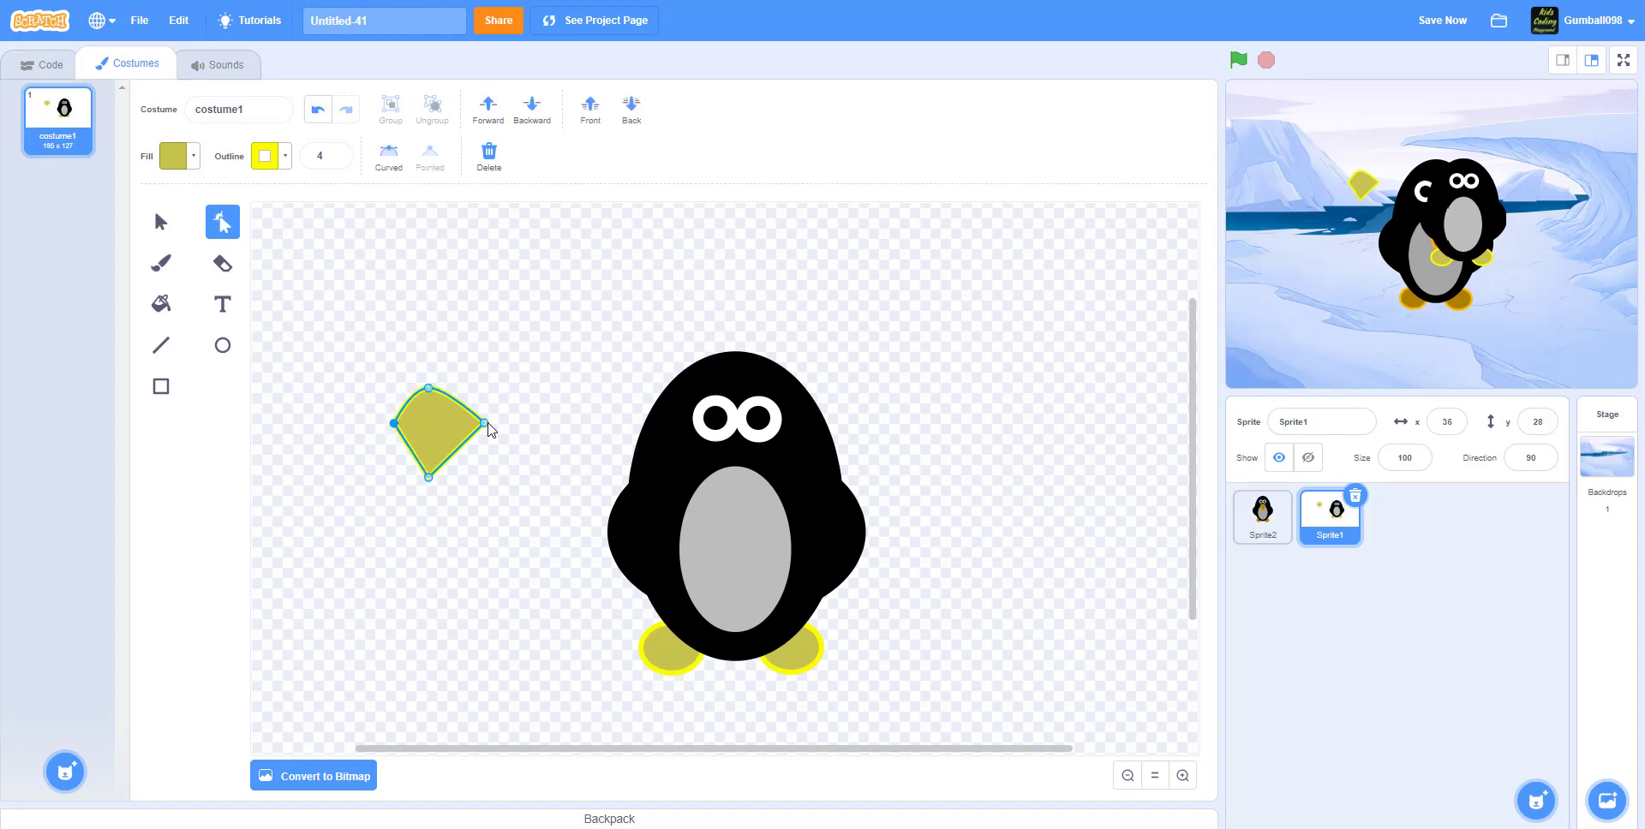
drag(478, 425, 459, 425)
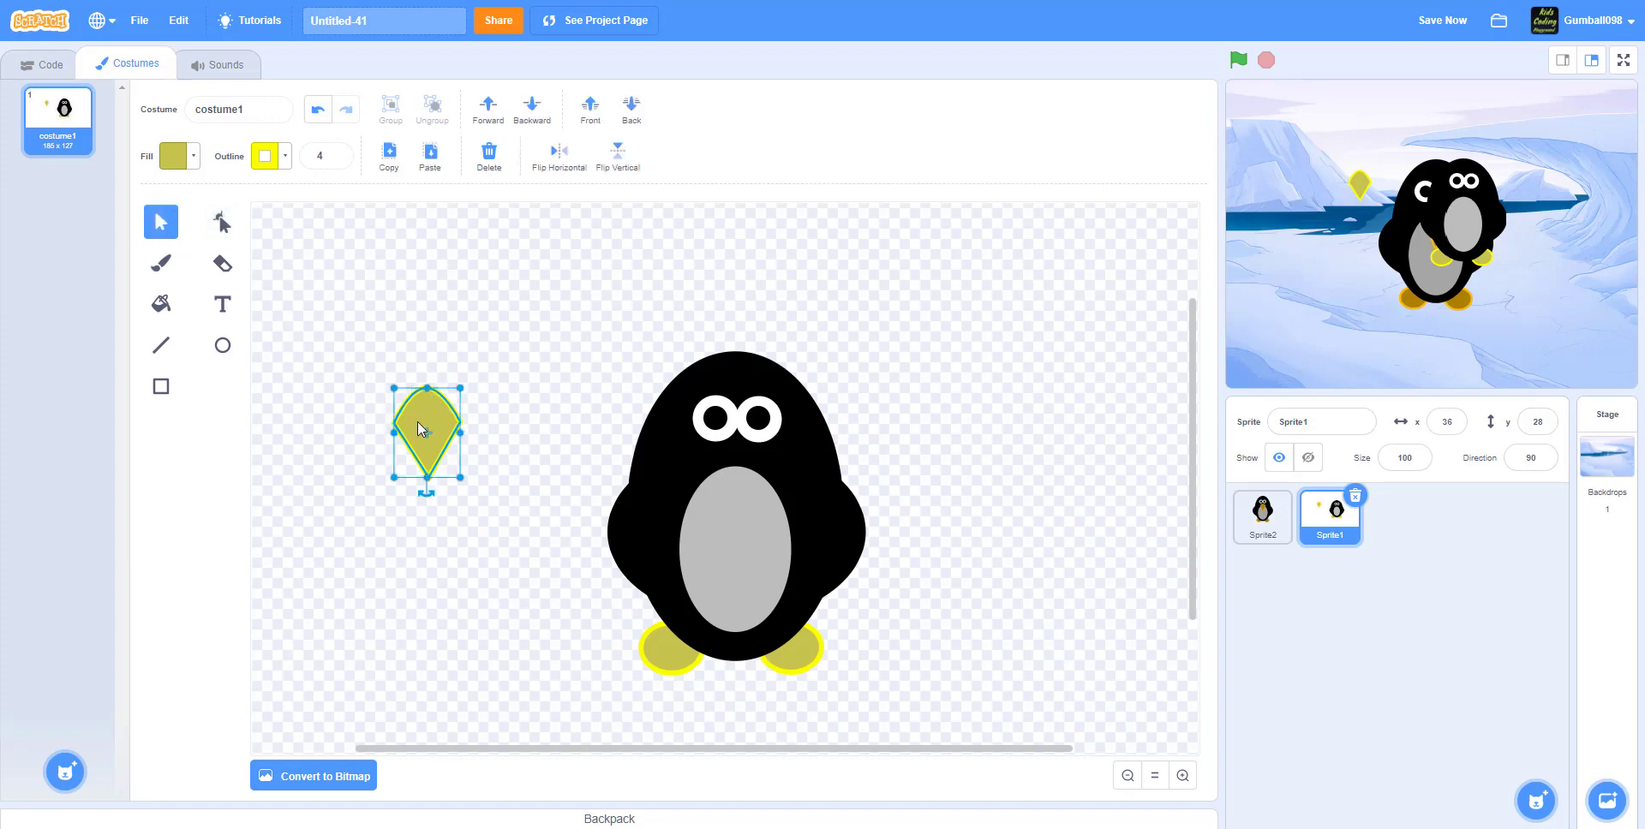
drag(424, 429, 735, 488)
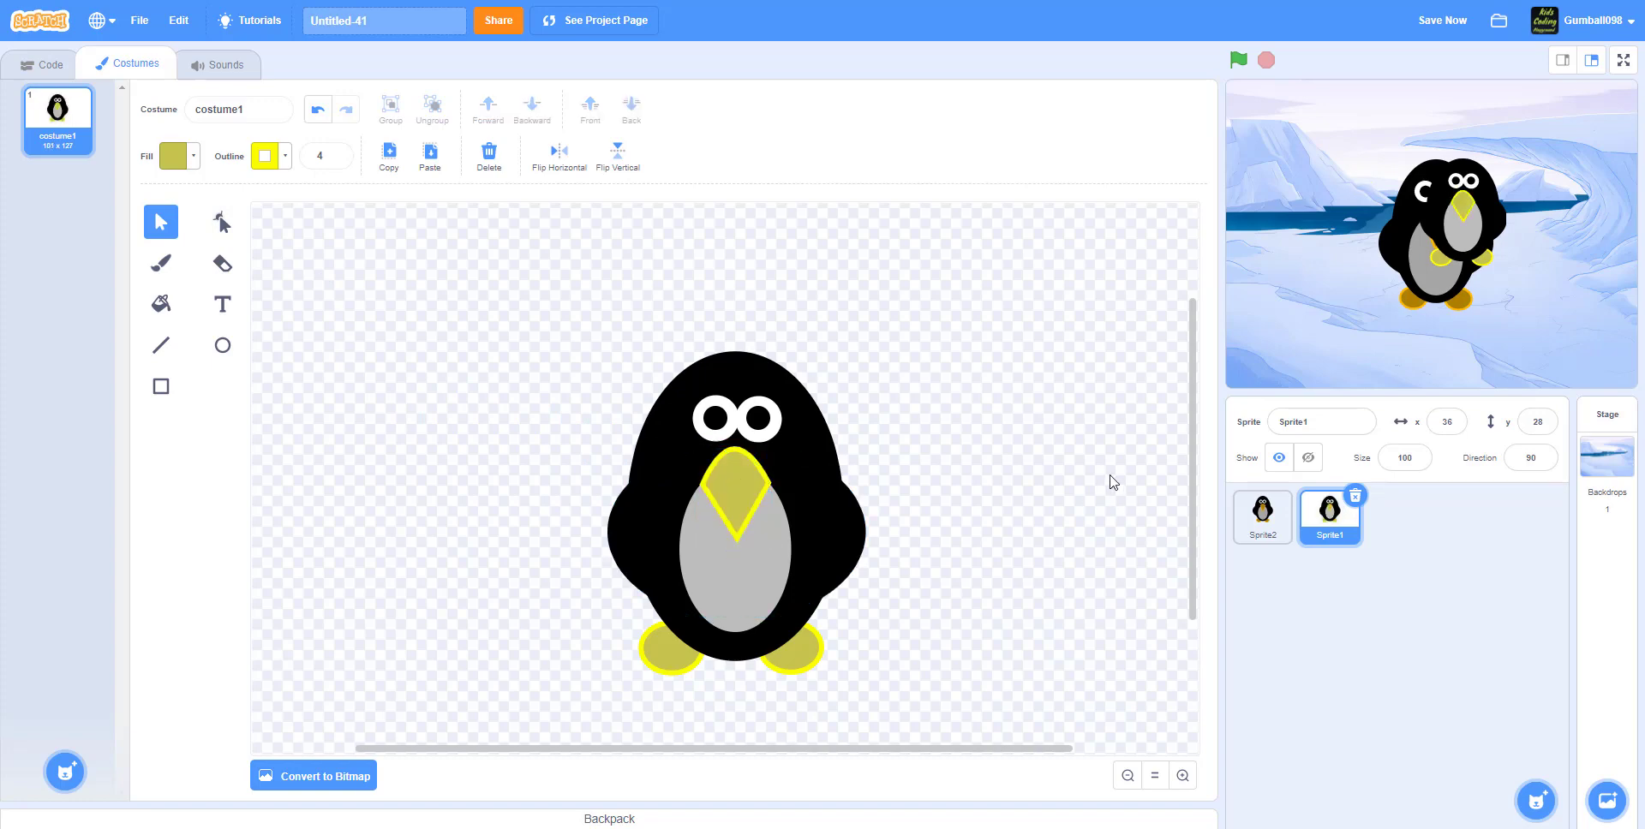
mouse_move(1473, 242)
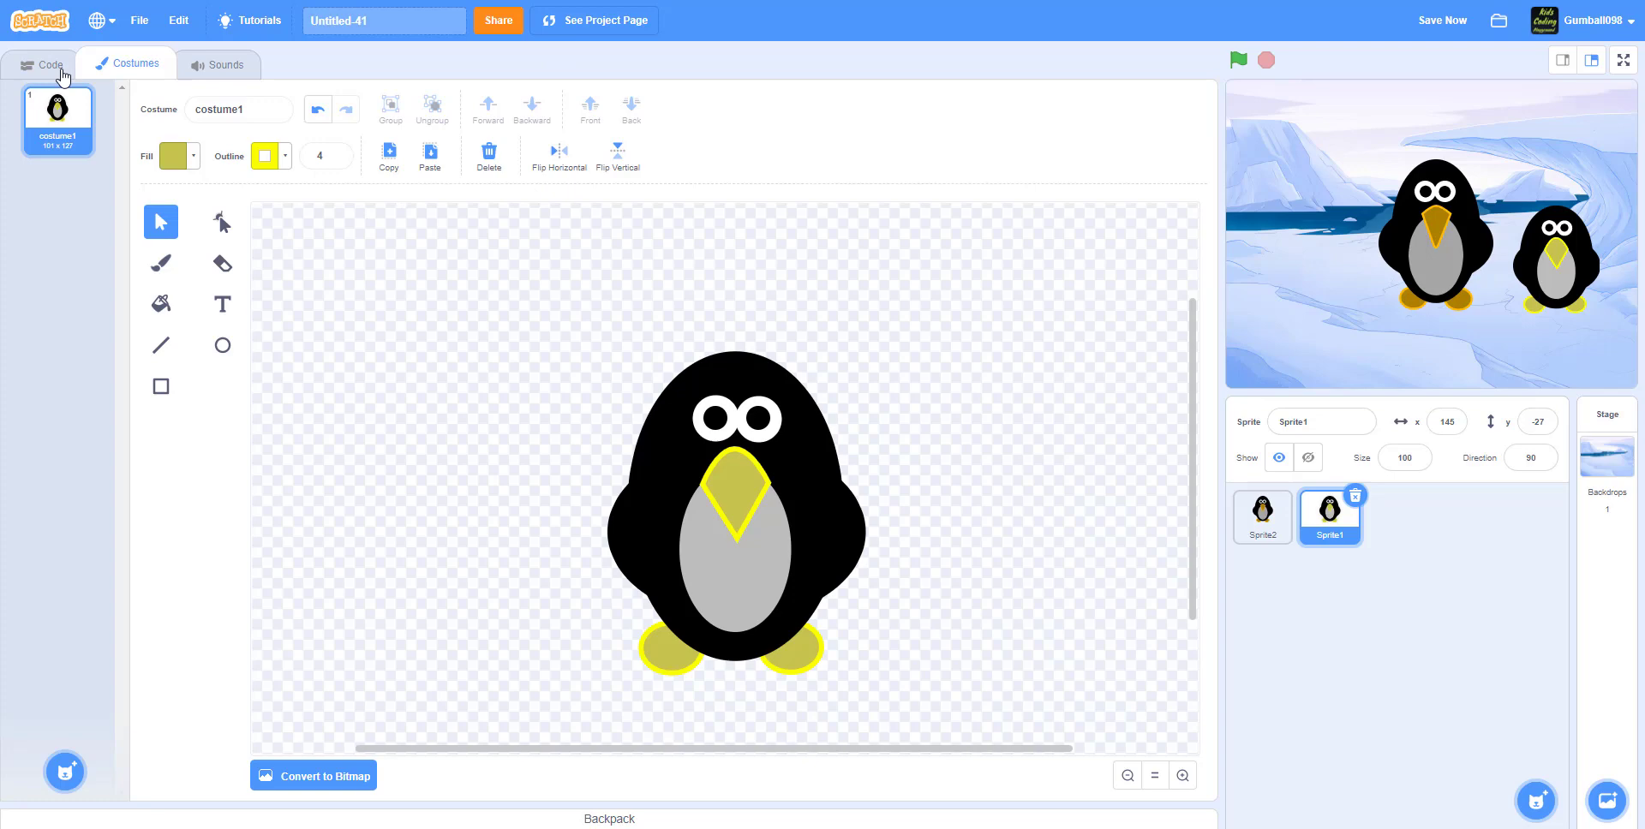
- Duplicate the penguin costume and fill the copy's body with red
right_click(57, 110)
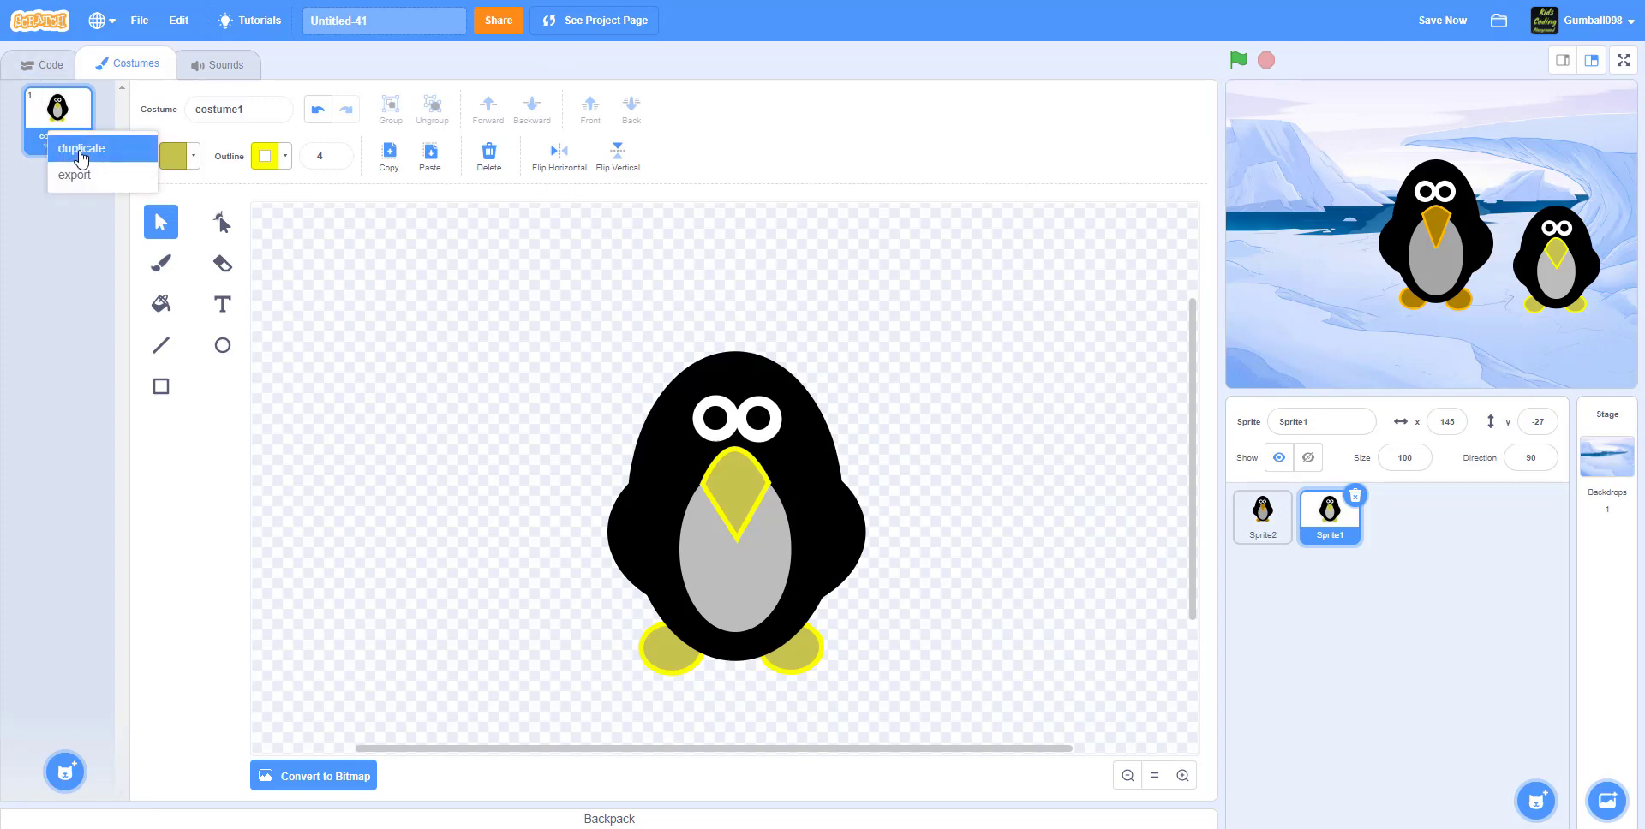
click(81, 147)
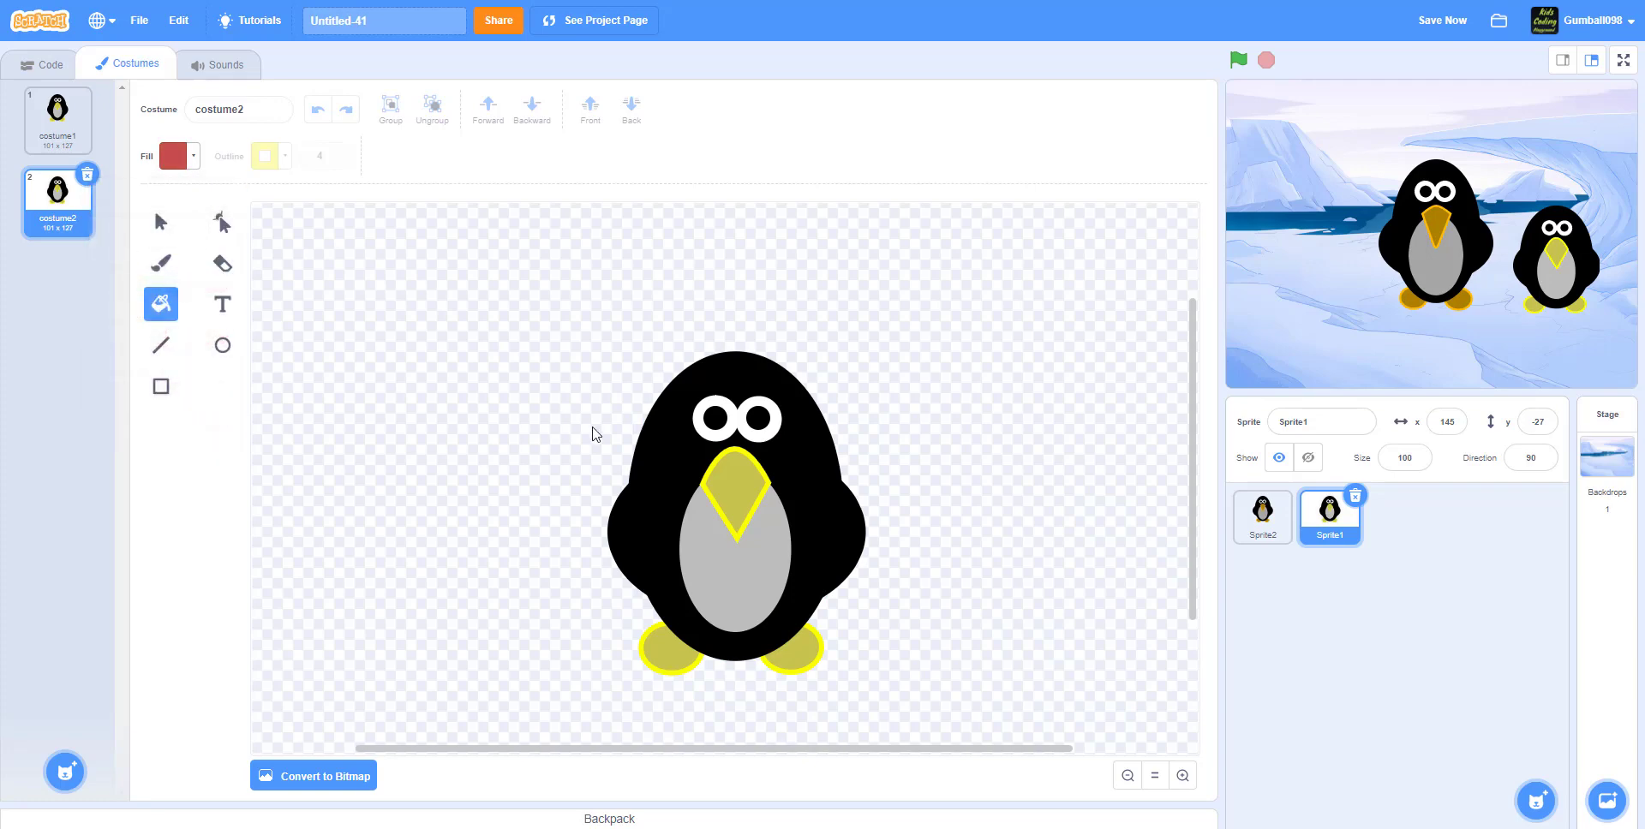
click(735, 377)
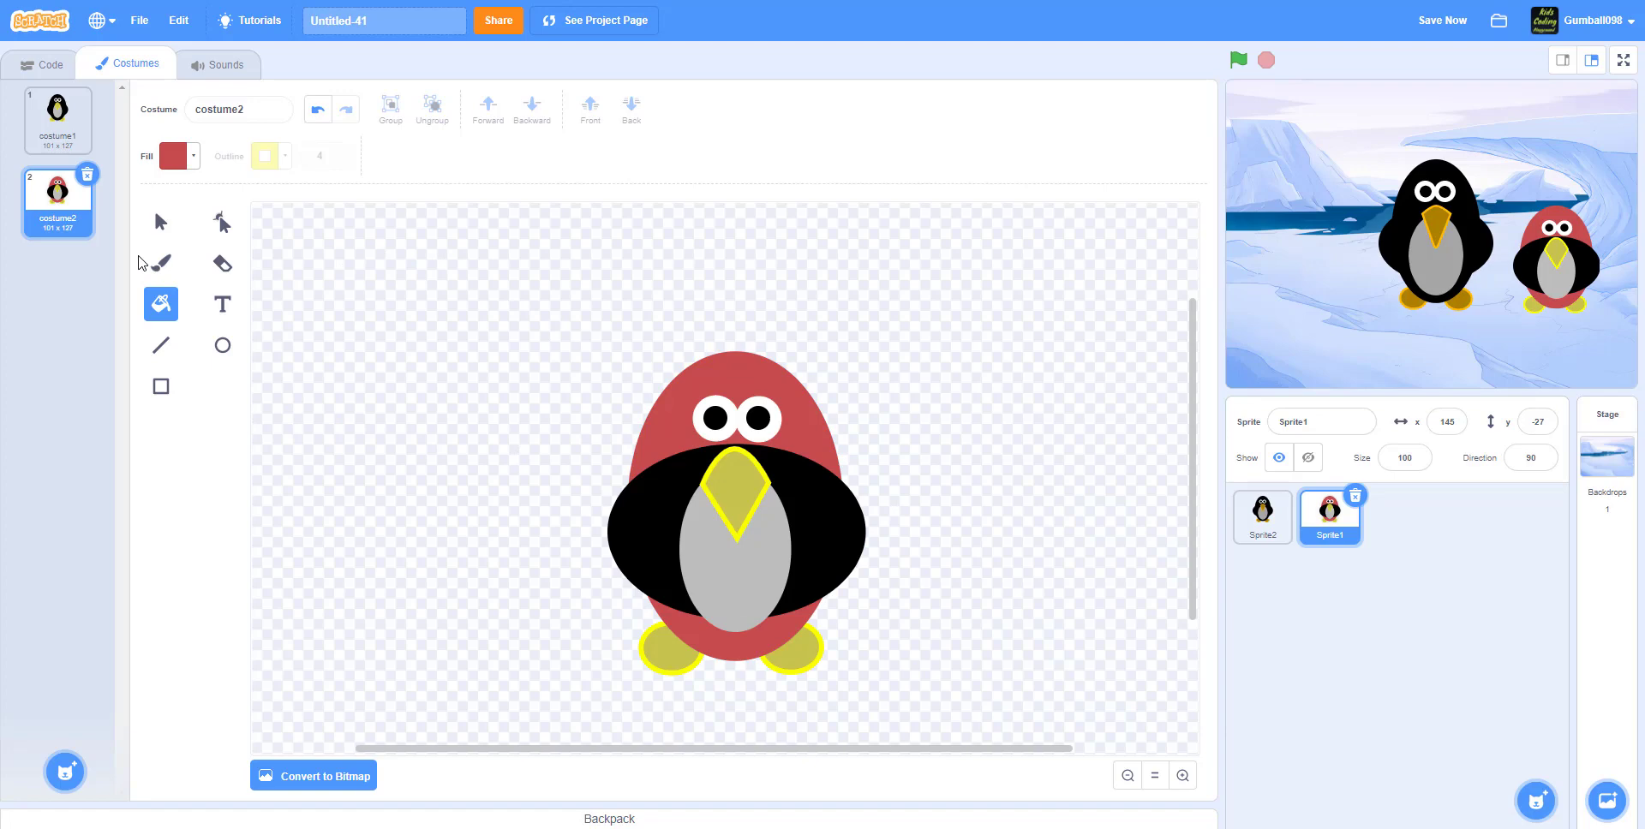
mouse_move(216, 168)
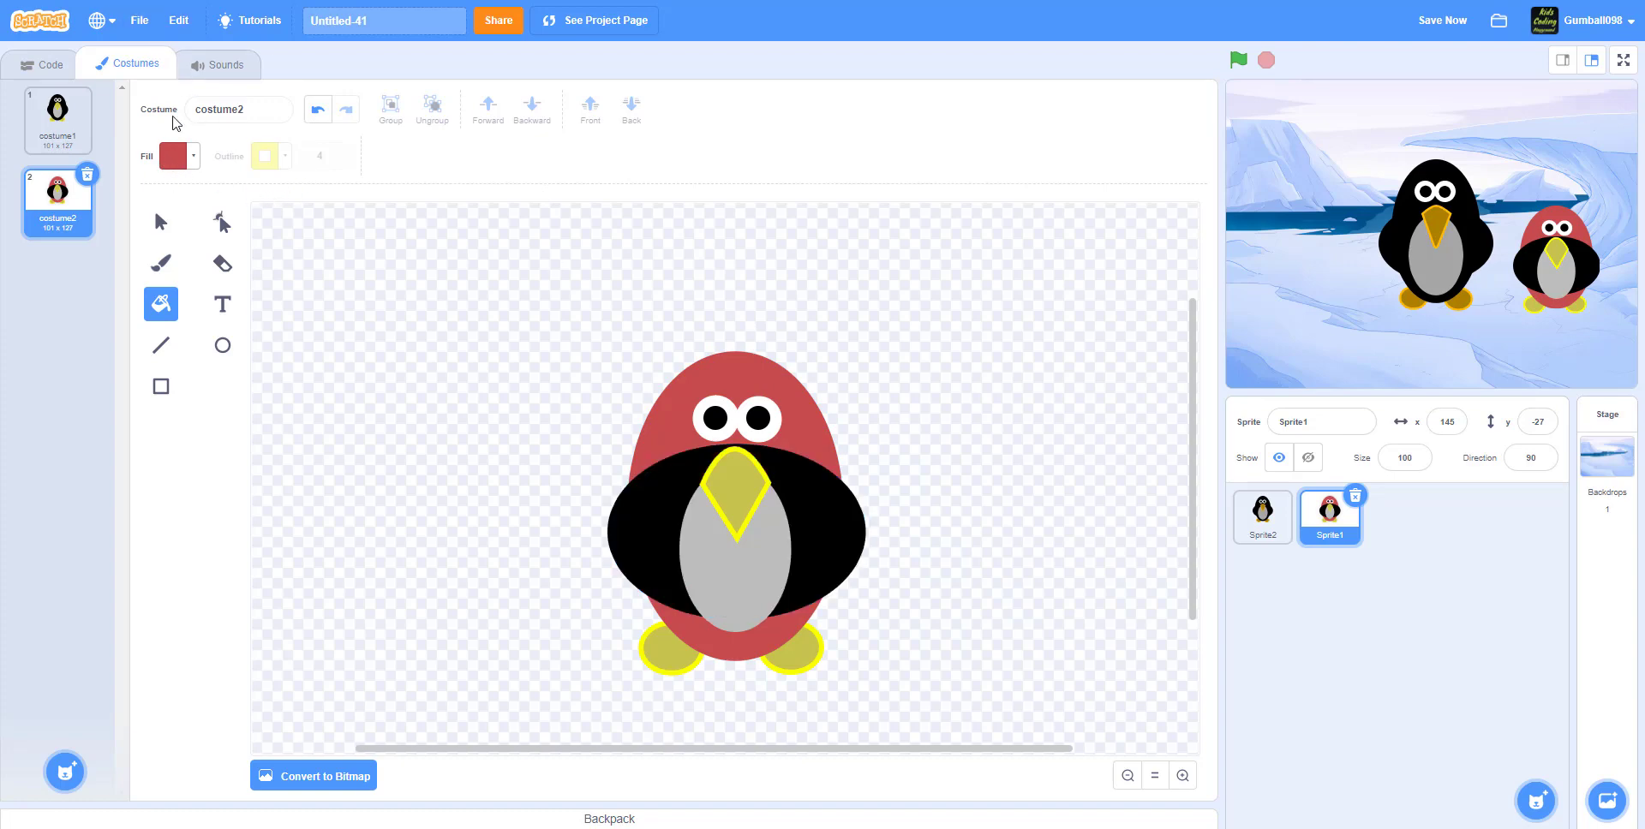
- Fill the copy's belly with purple, then delete the recoloured duplicate costume
click(169, 156)
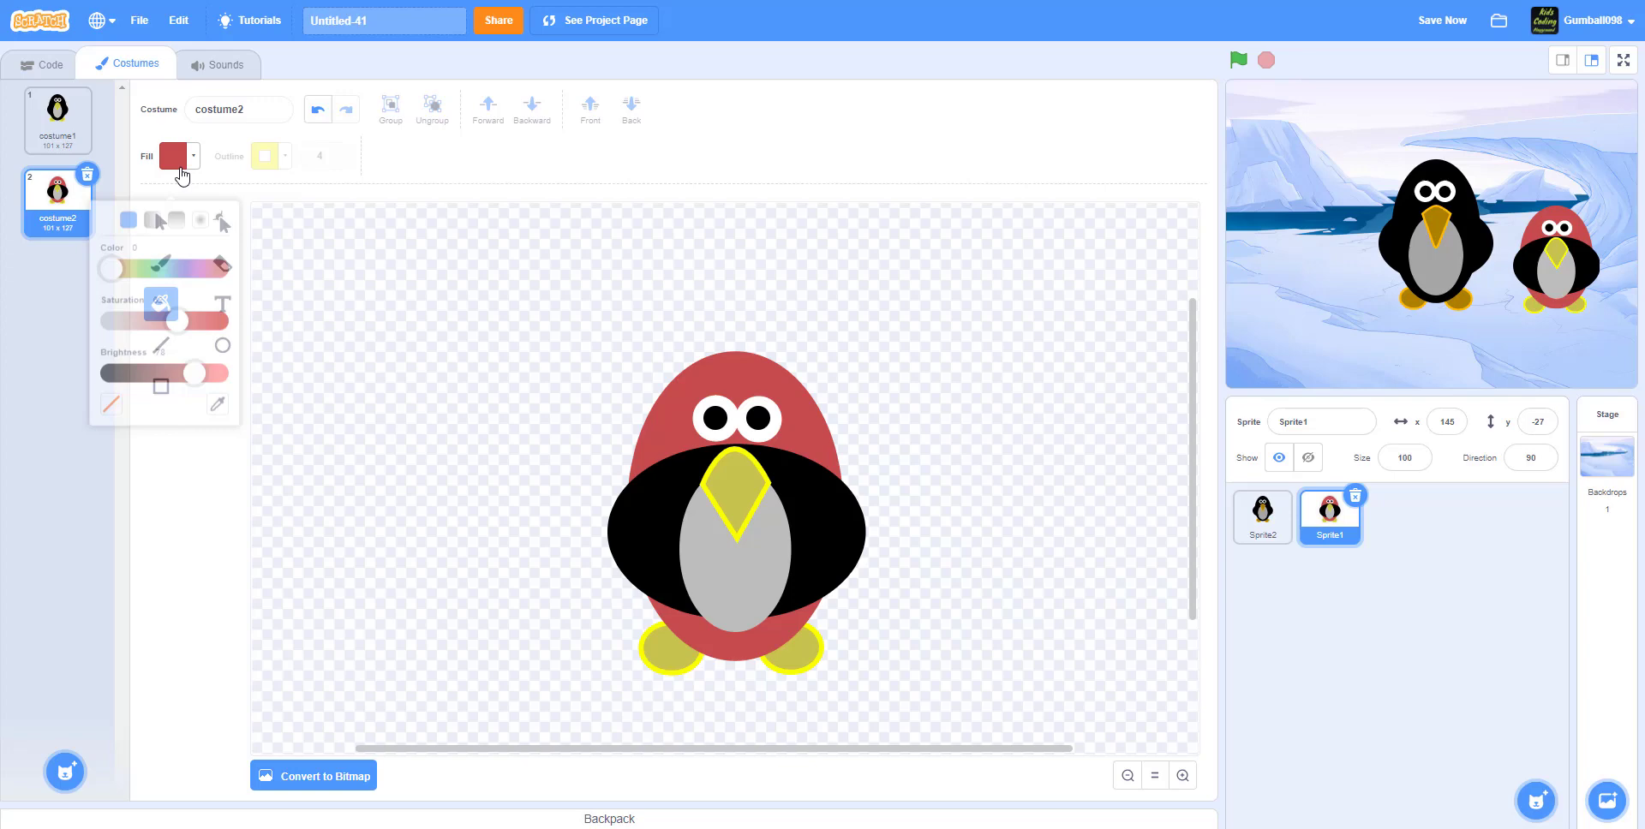
drag(112, 269, 192, 260)
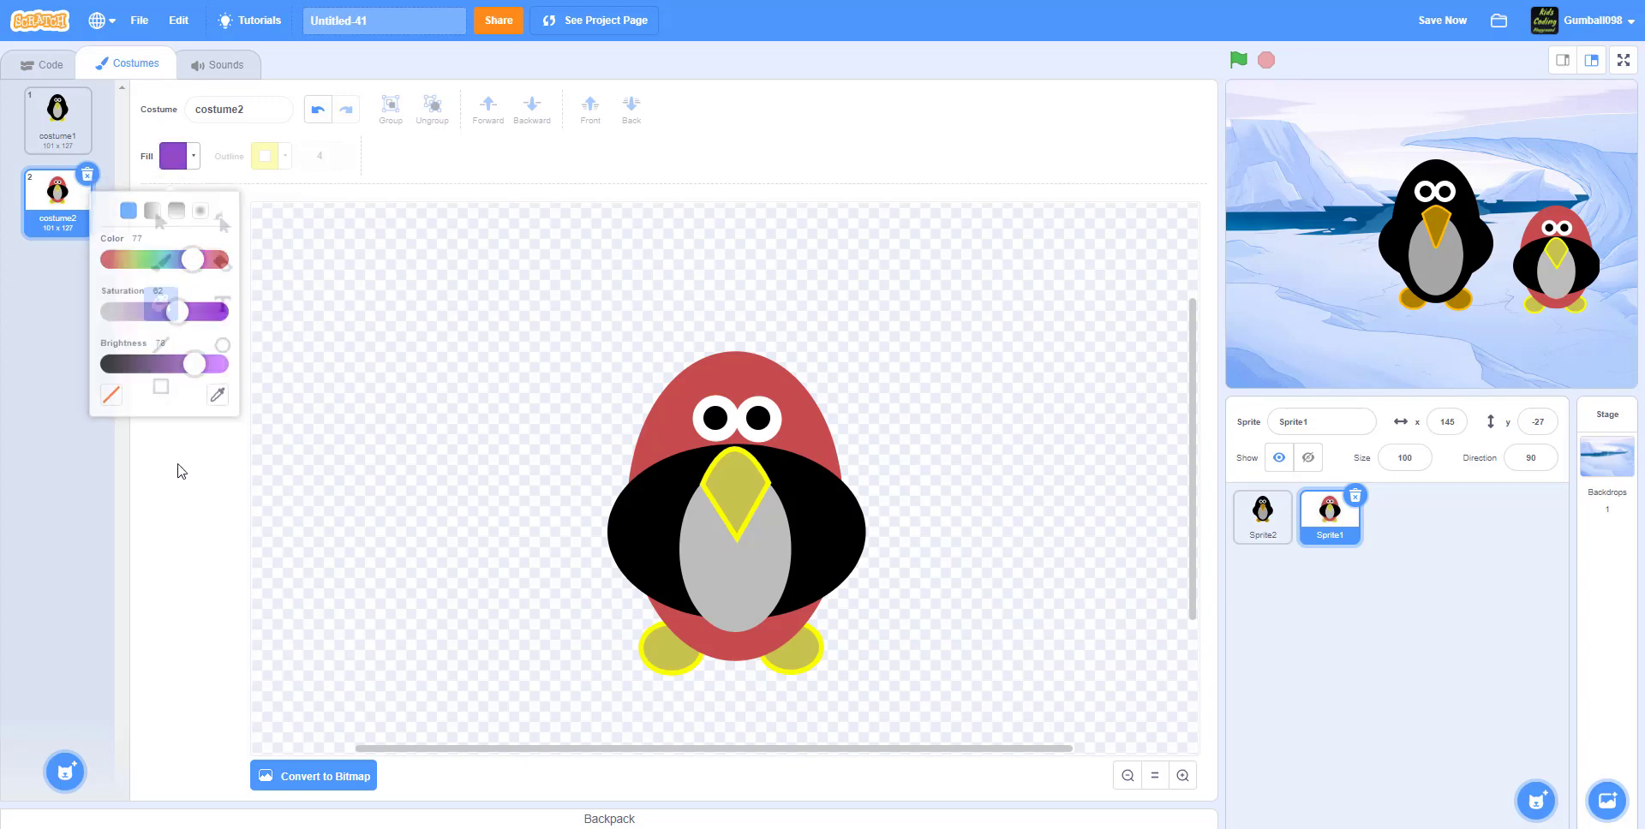
click(735, 530)
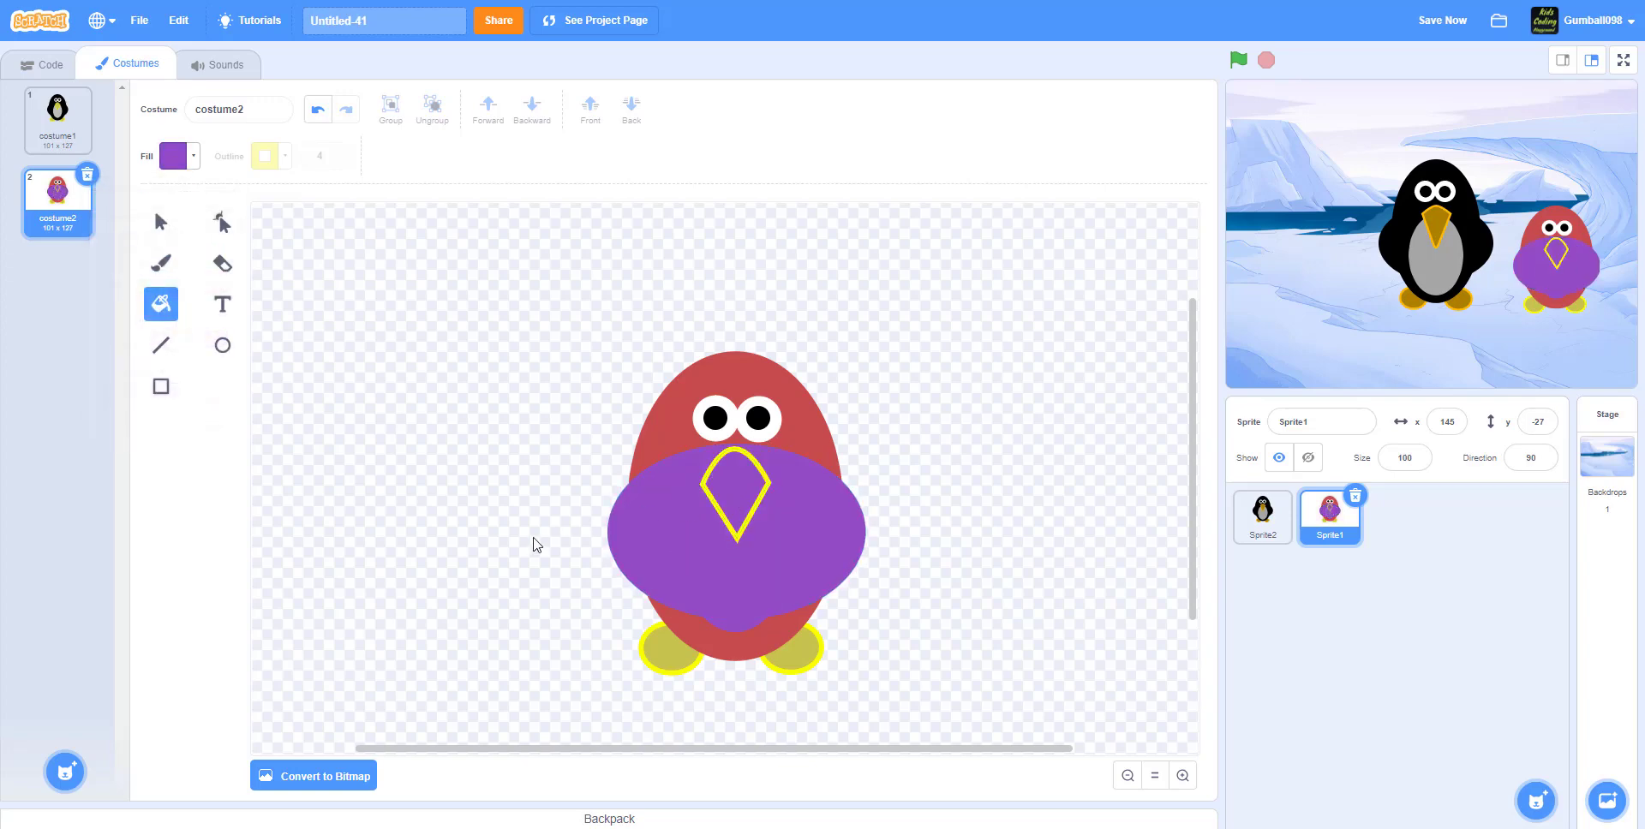
click(57, 115)
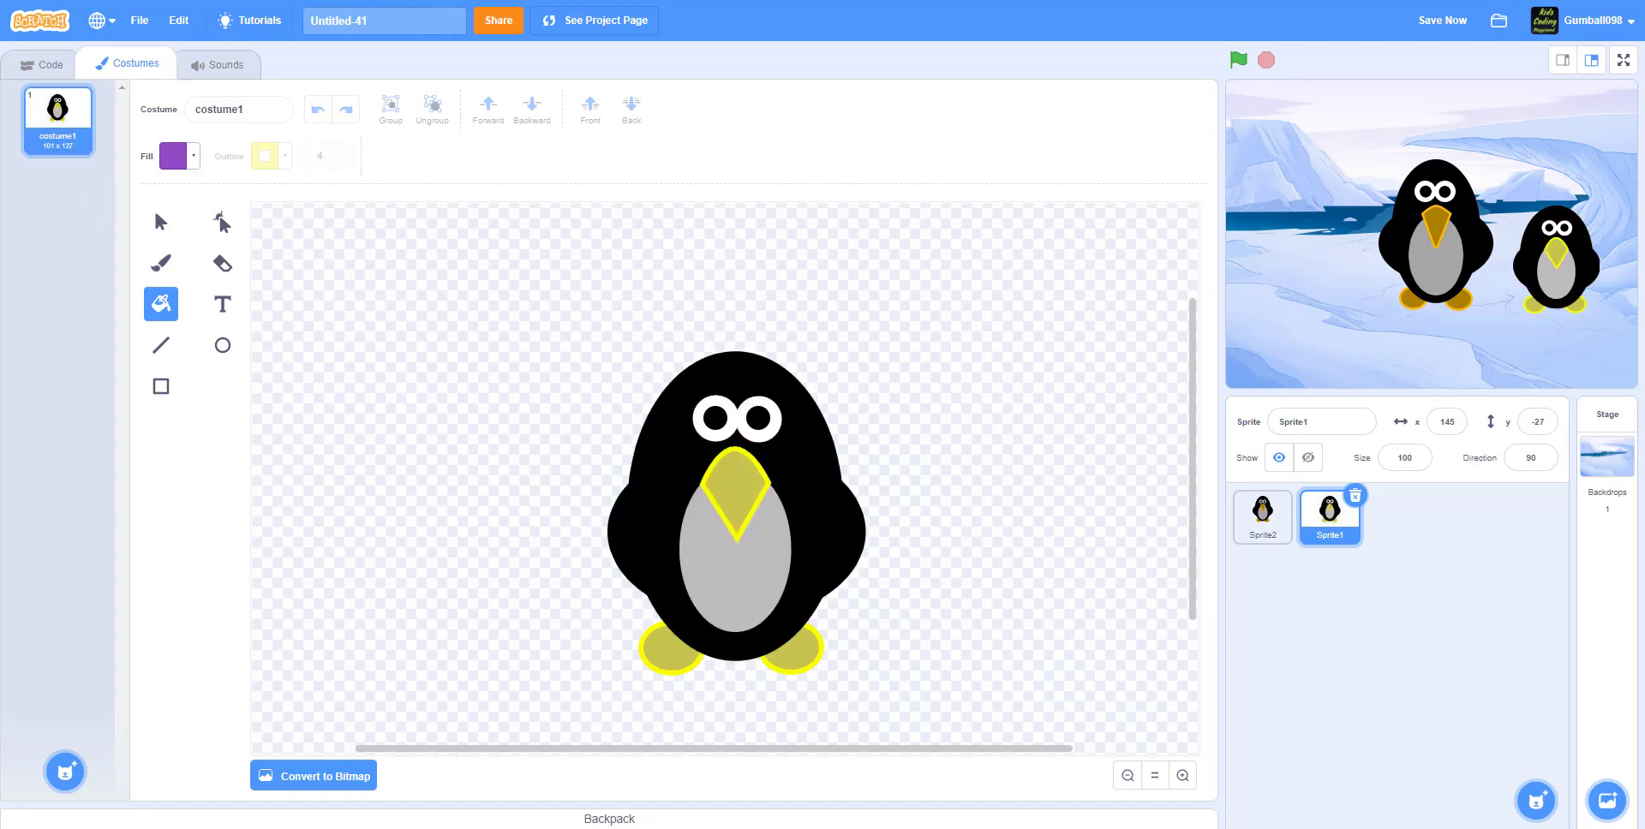
- Switch to the other penguin sprite and browse its red, blue, gray and robot costumes
click(1261, 517)
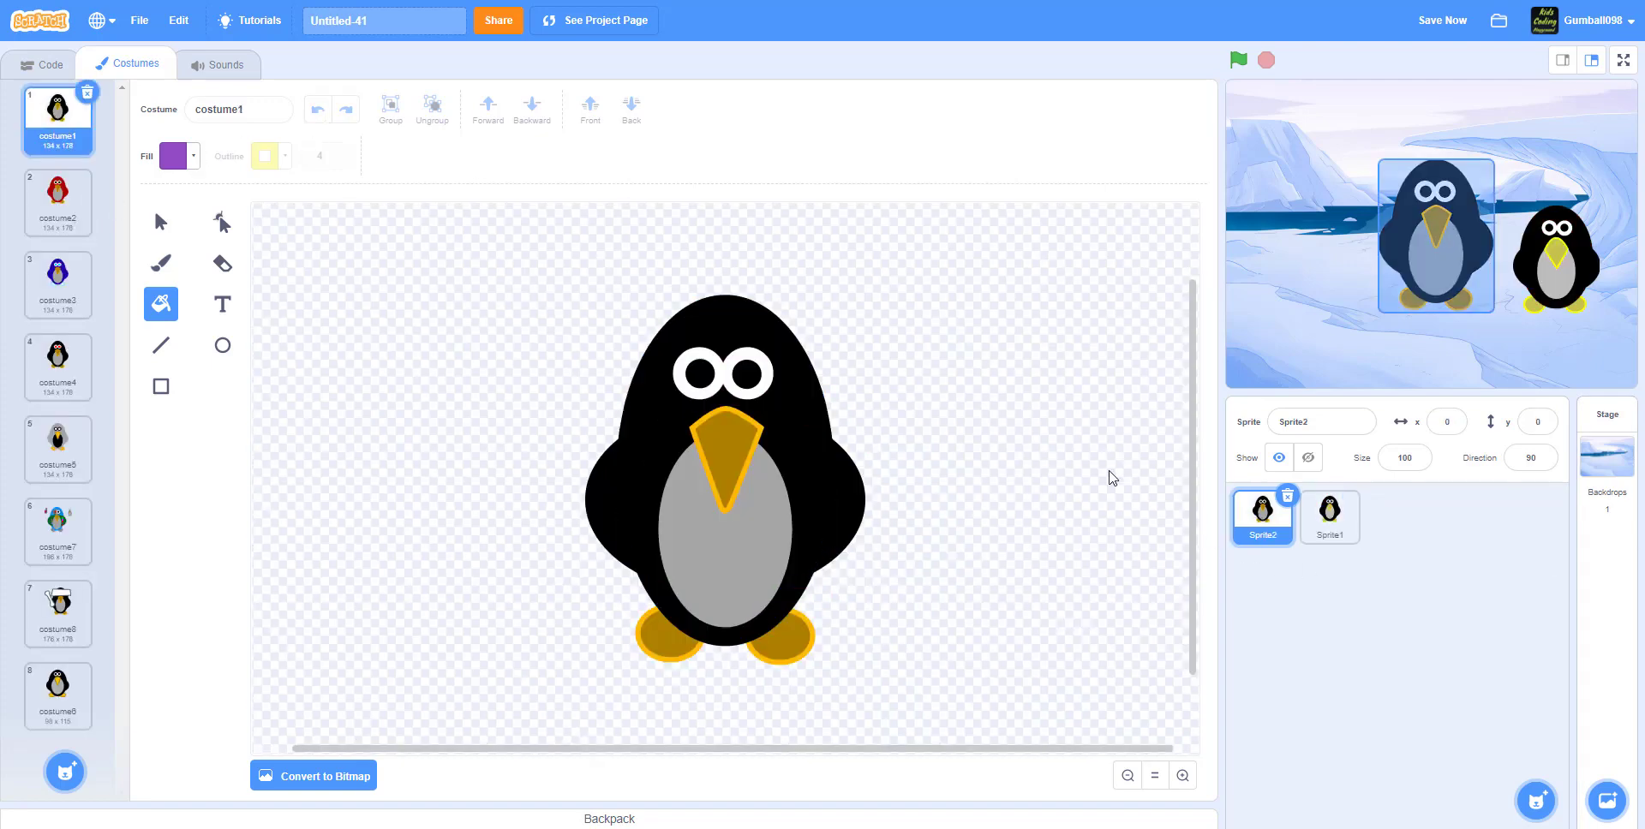
click(59, 202)
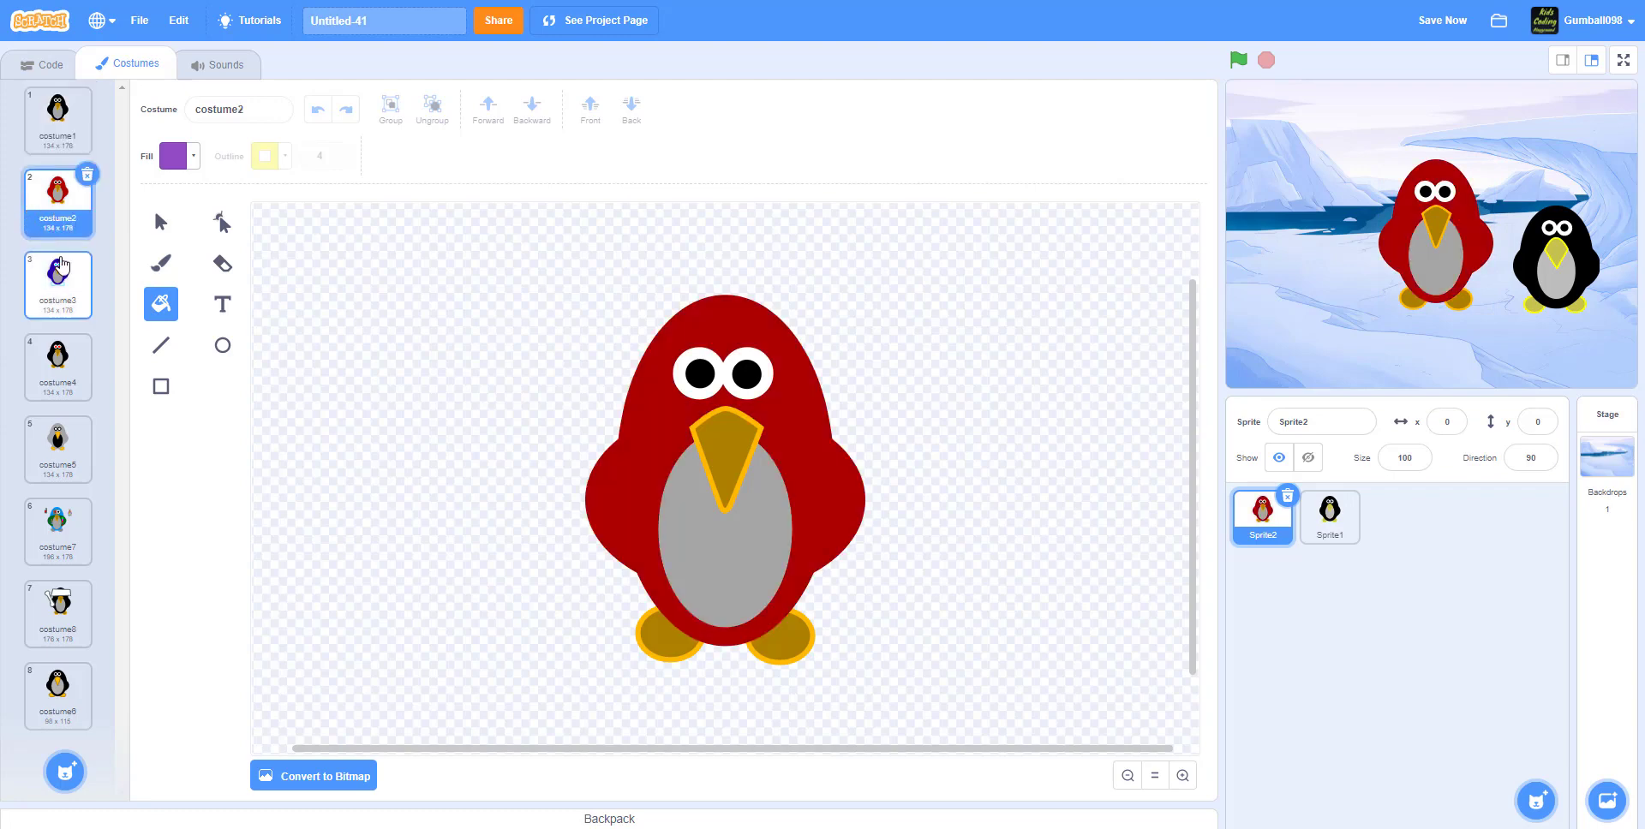
click(58, 282)
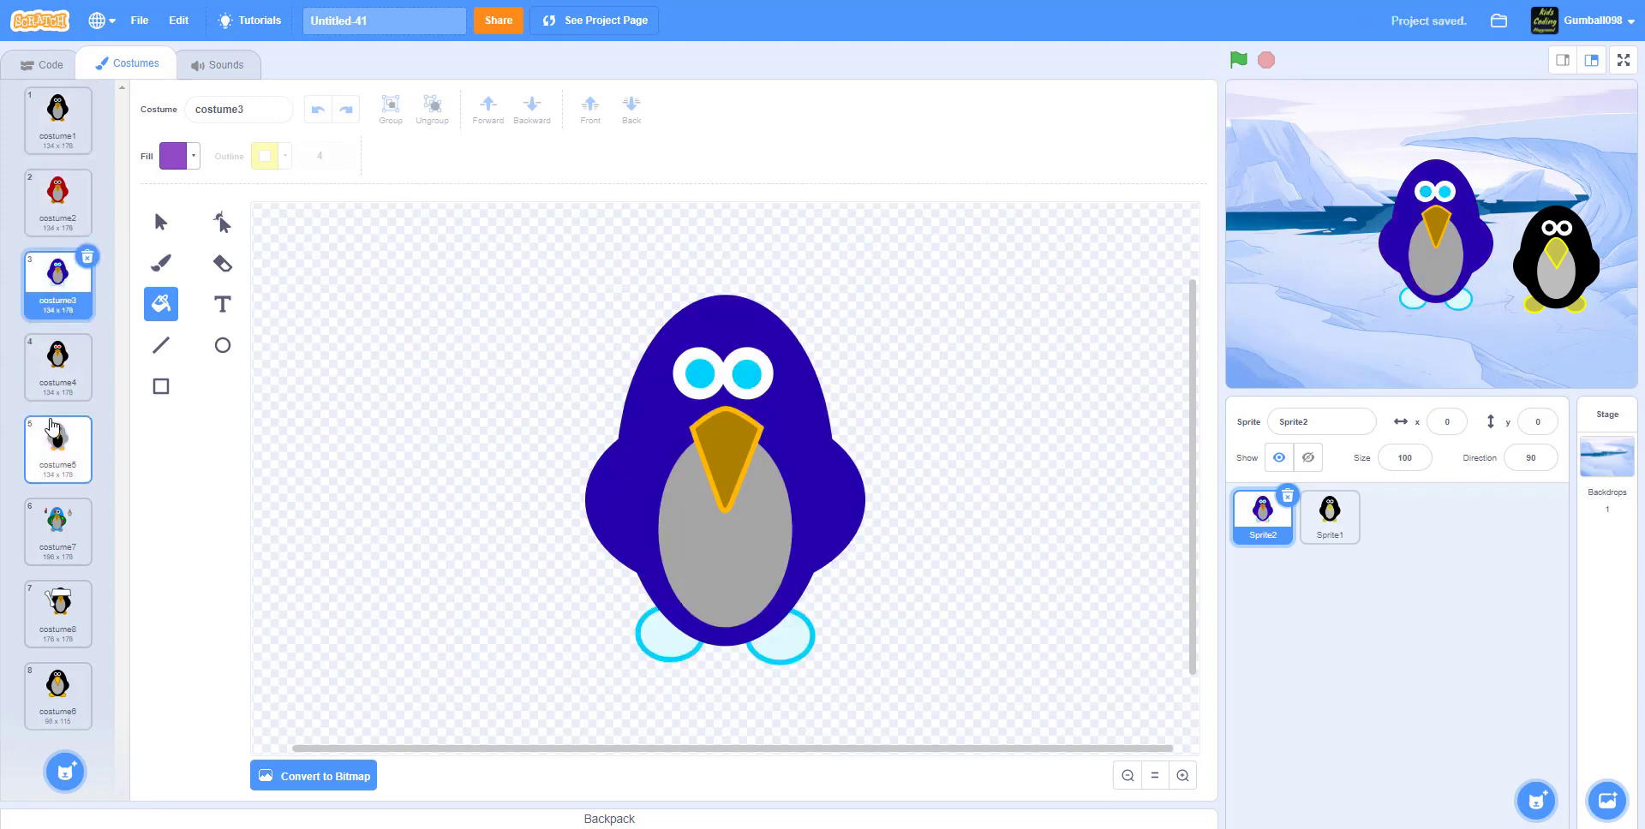
click(58, 449)
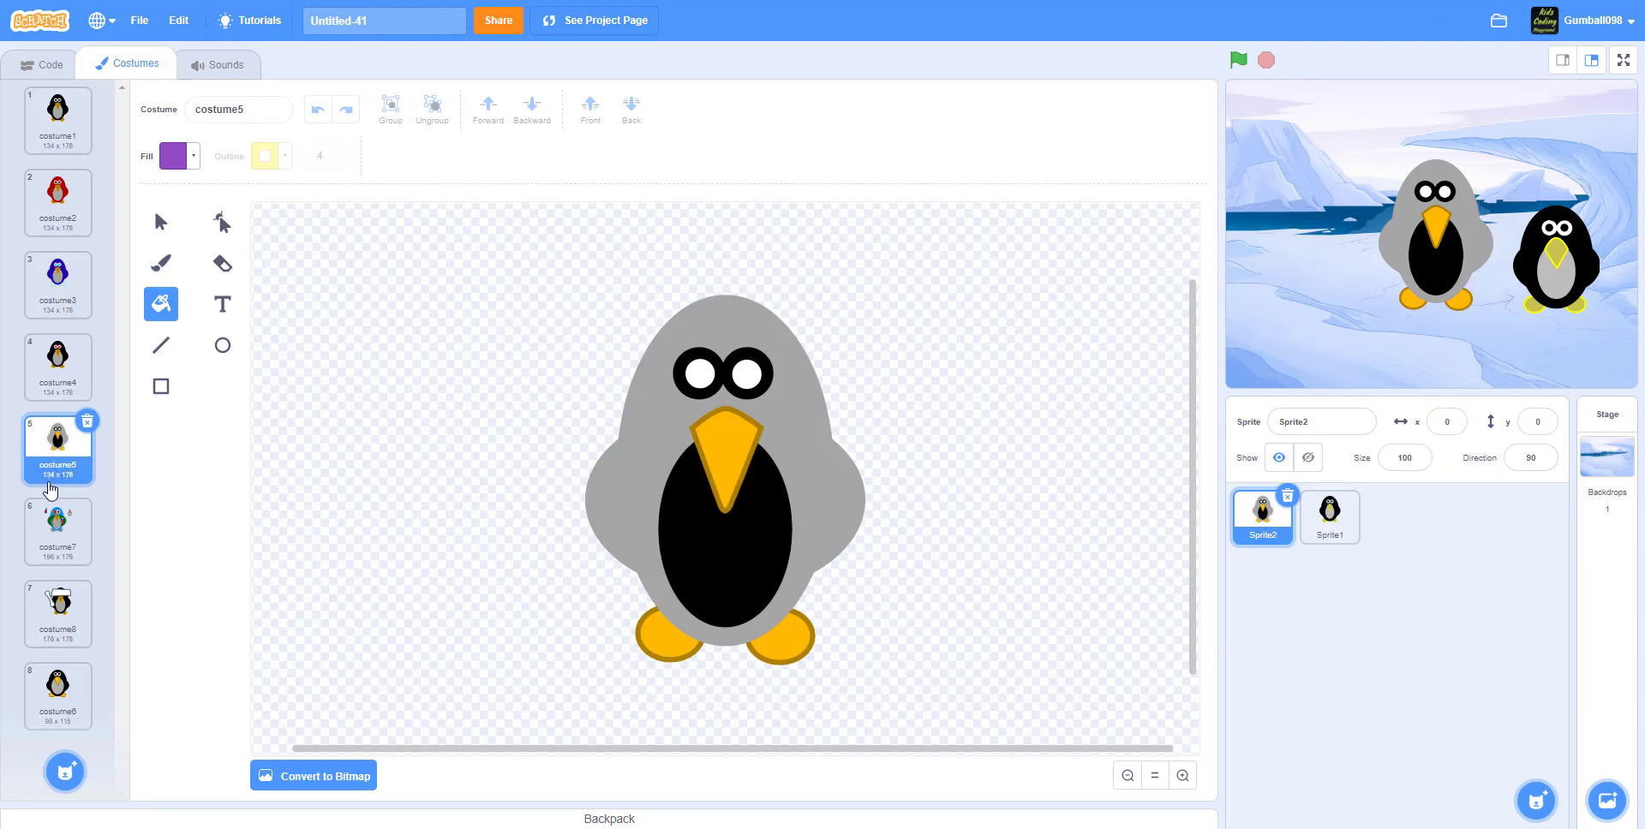
click(56, 531)
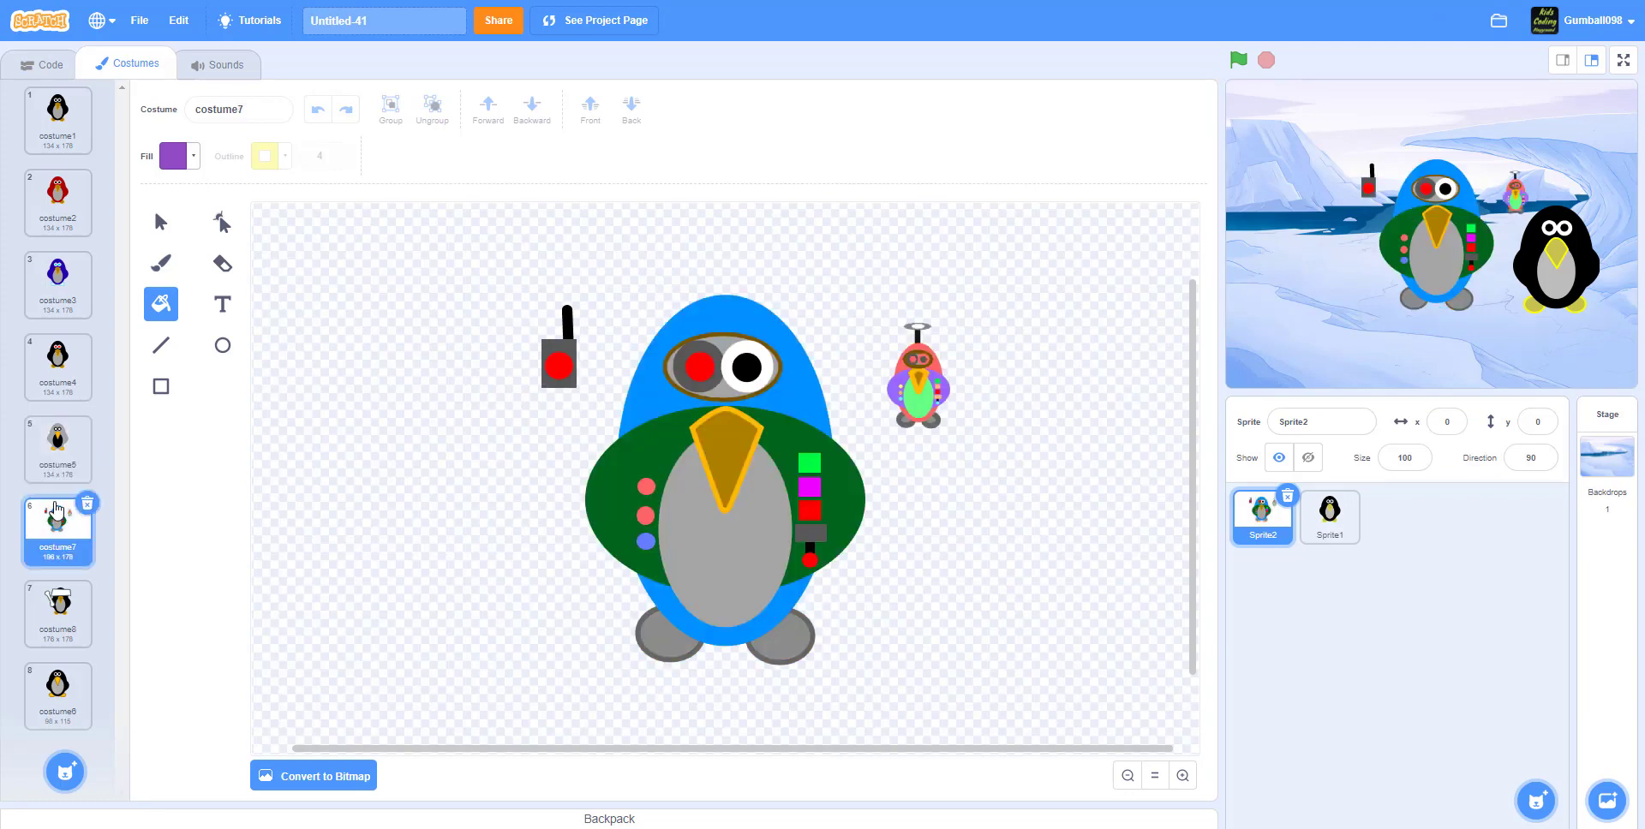
- Try purple fills on the robot belly and the sign costume, ending on the small plain penguin
click(722, 514)
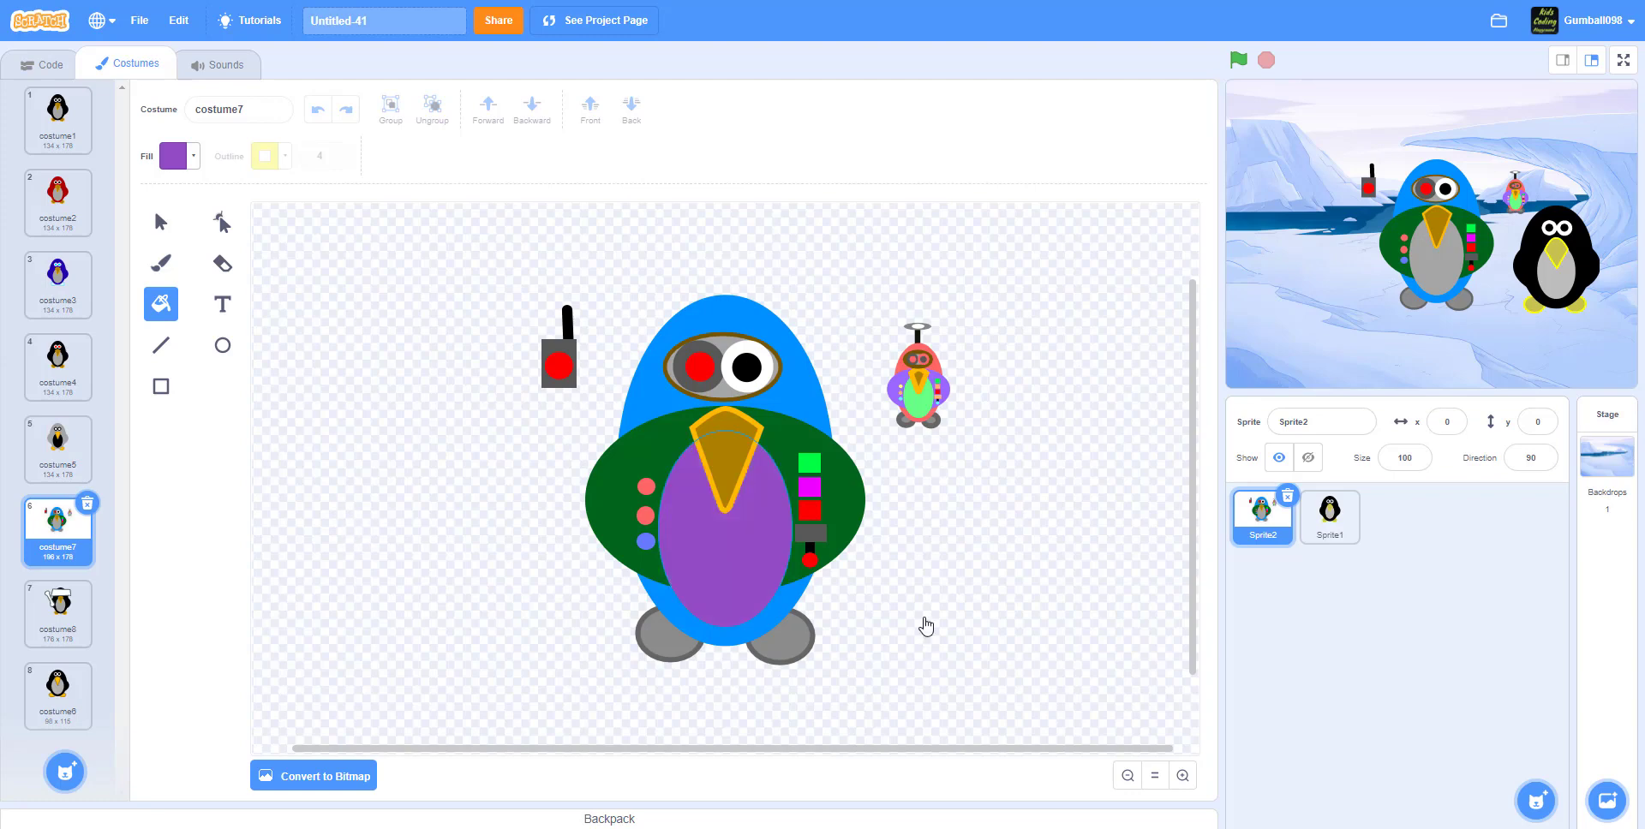
click(721, 525)
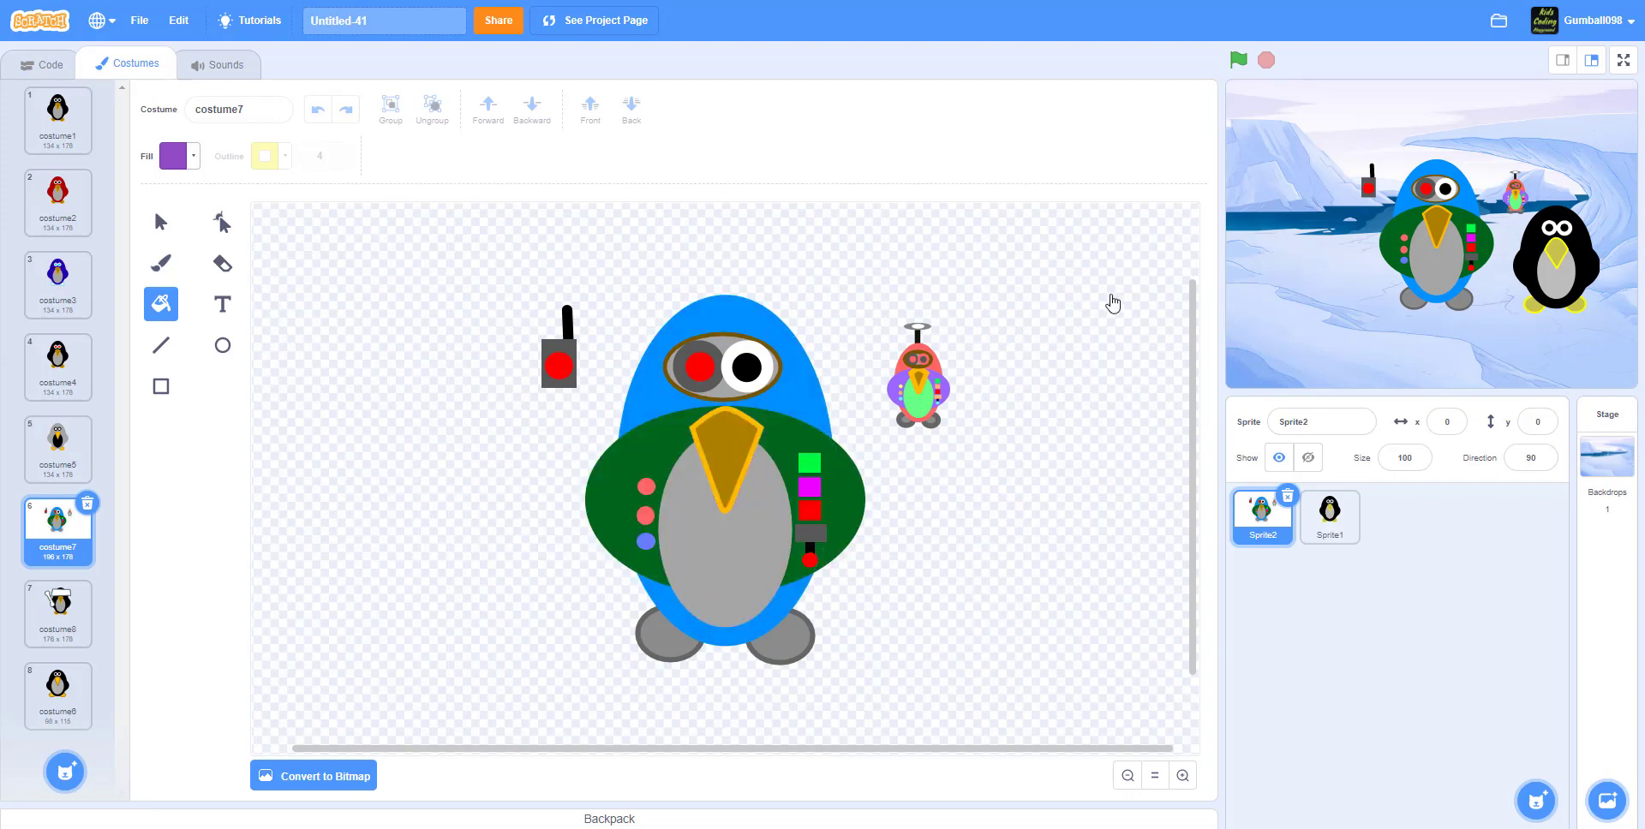
mouse_move(802, 319)
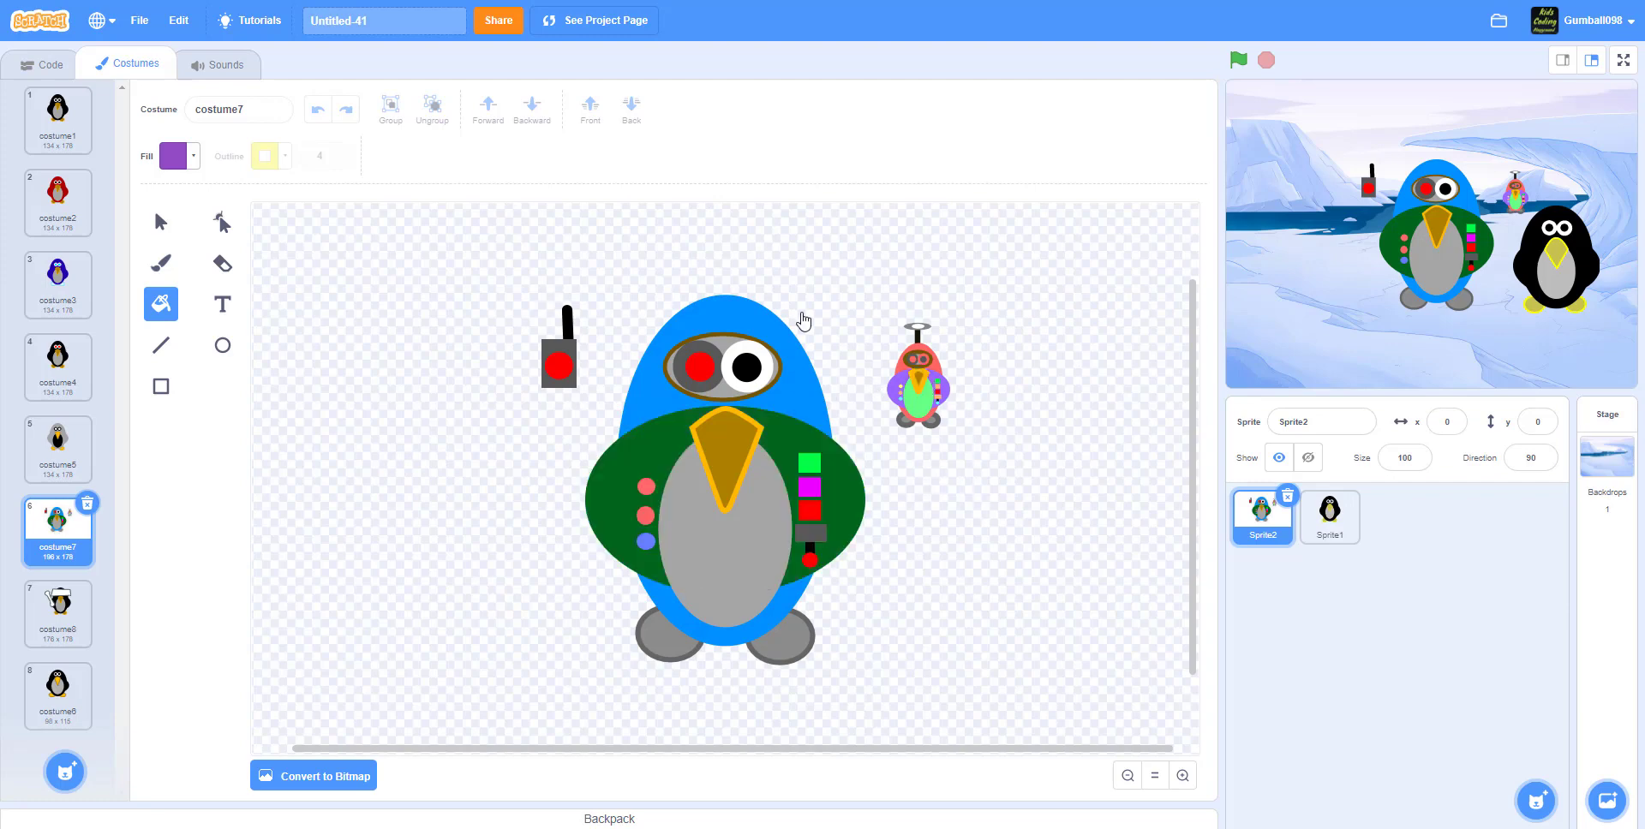
mouse_move(1034, 382)
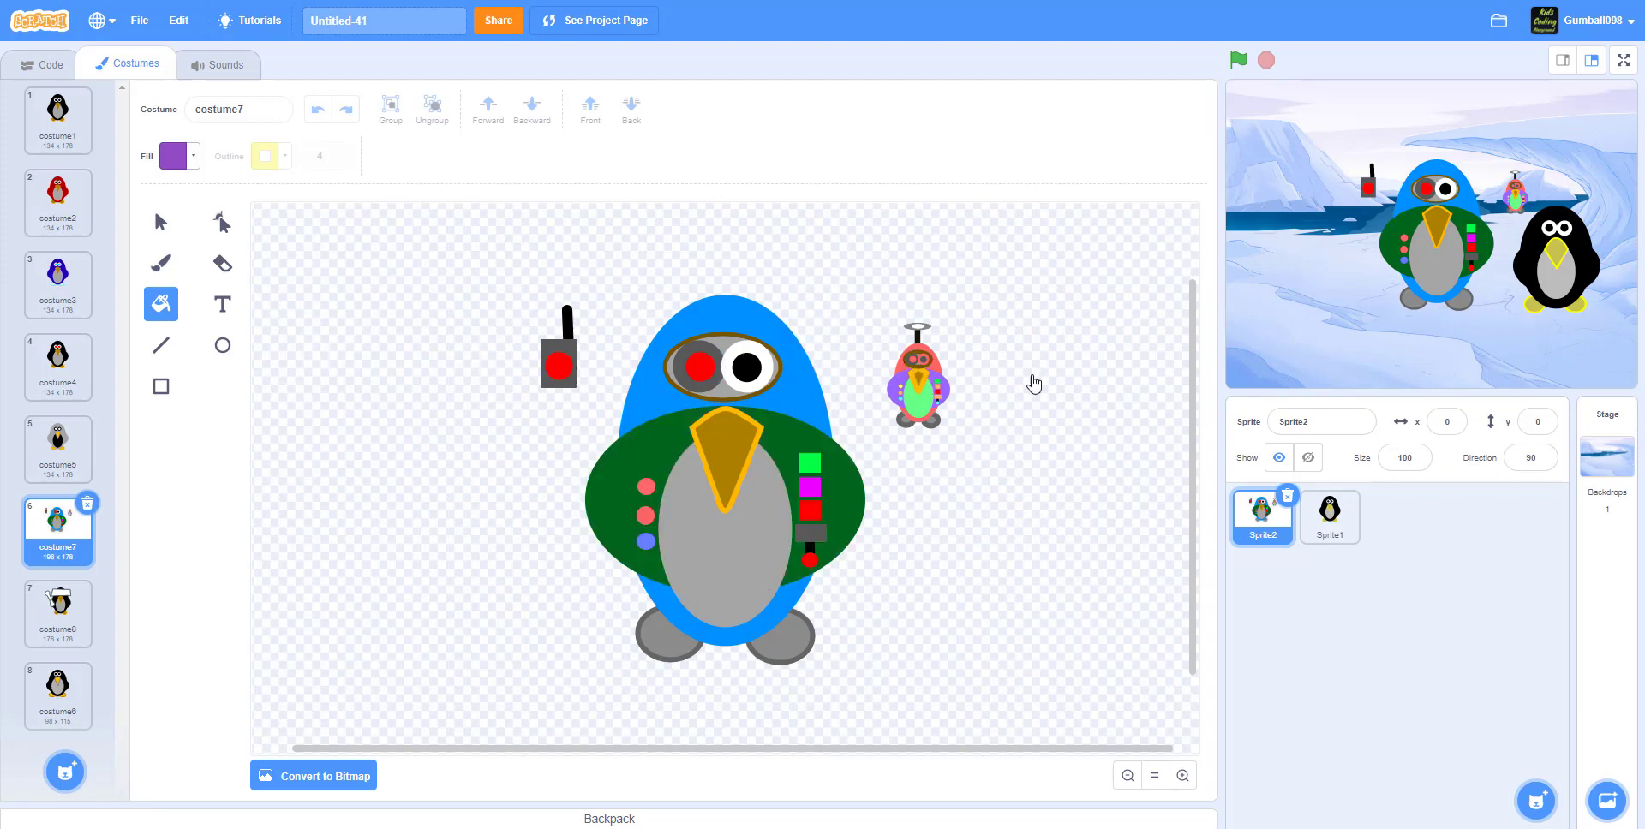
mouse_move(855, 330)
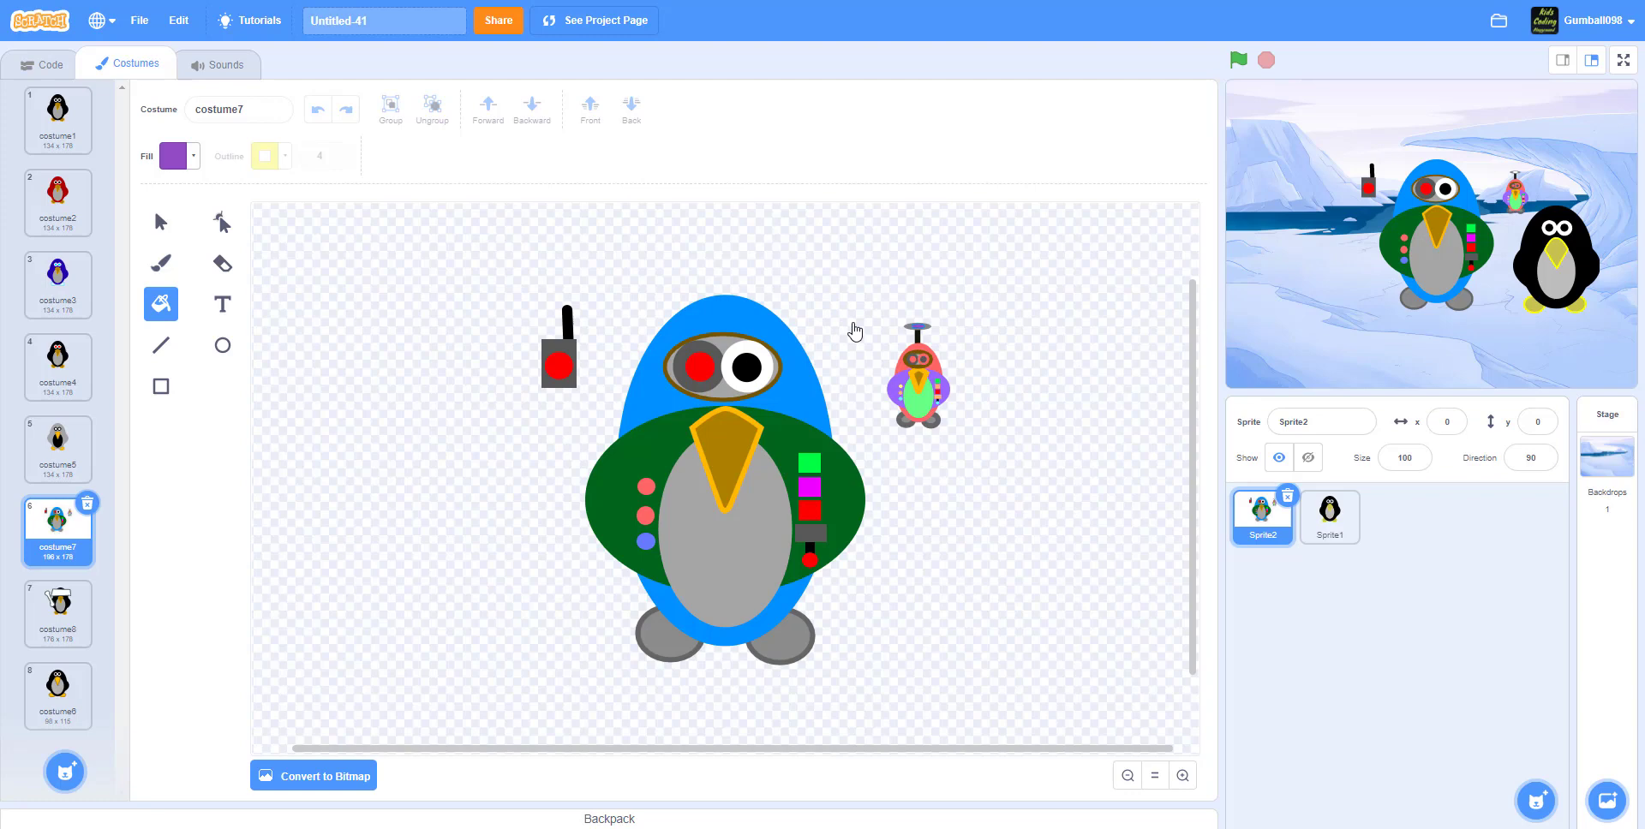
mouse_move(315, 579)
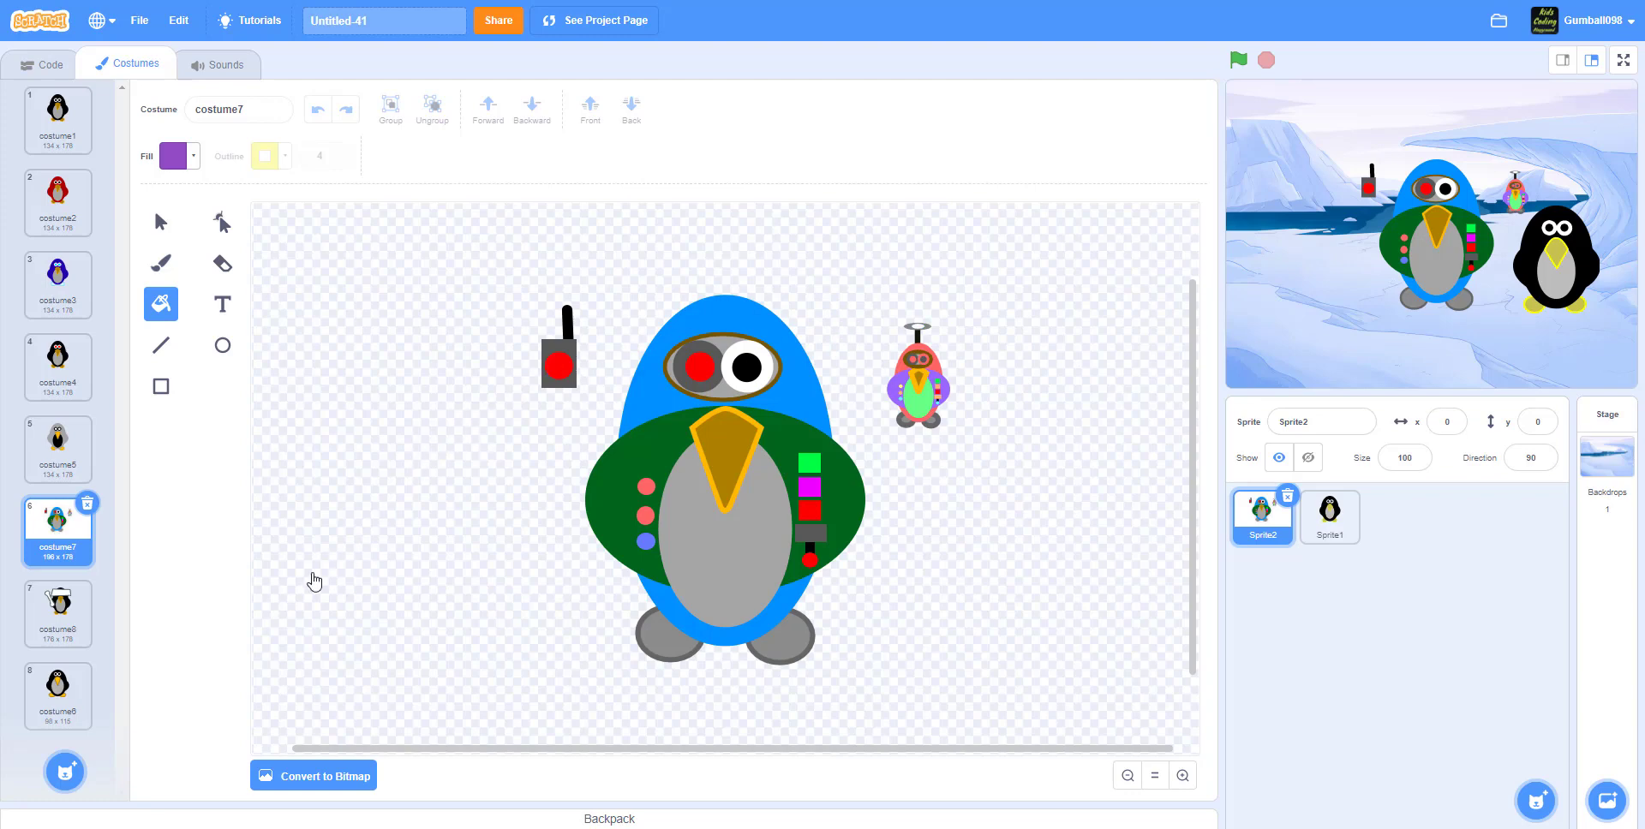
click(58, 613)
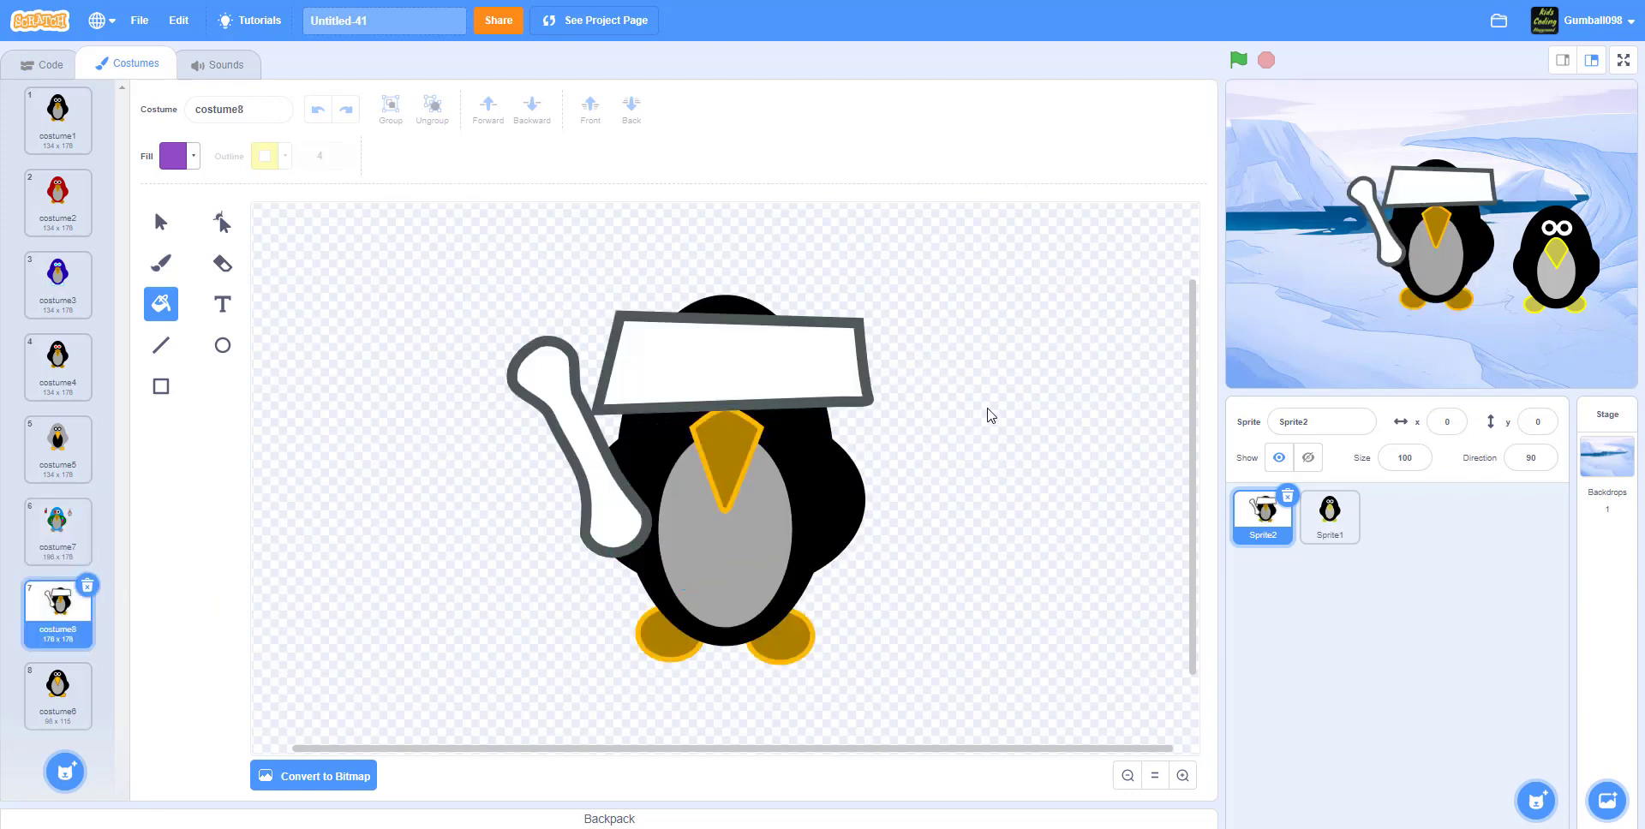
click(735, 357)
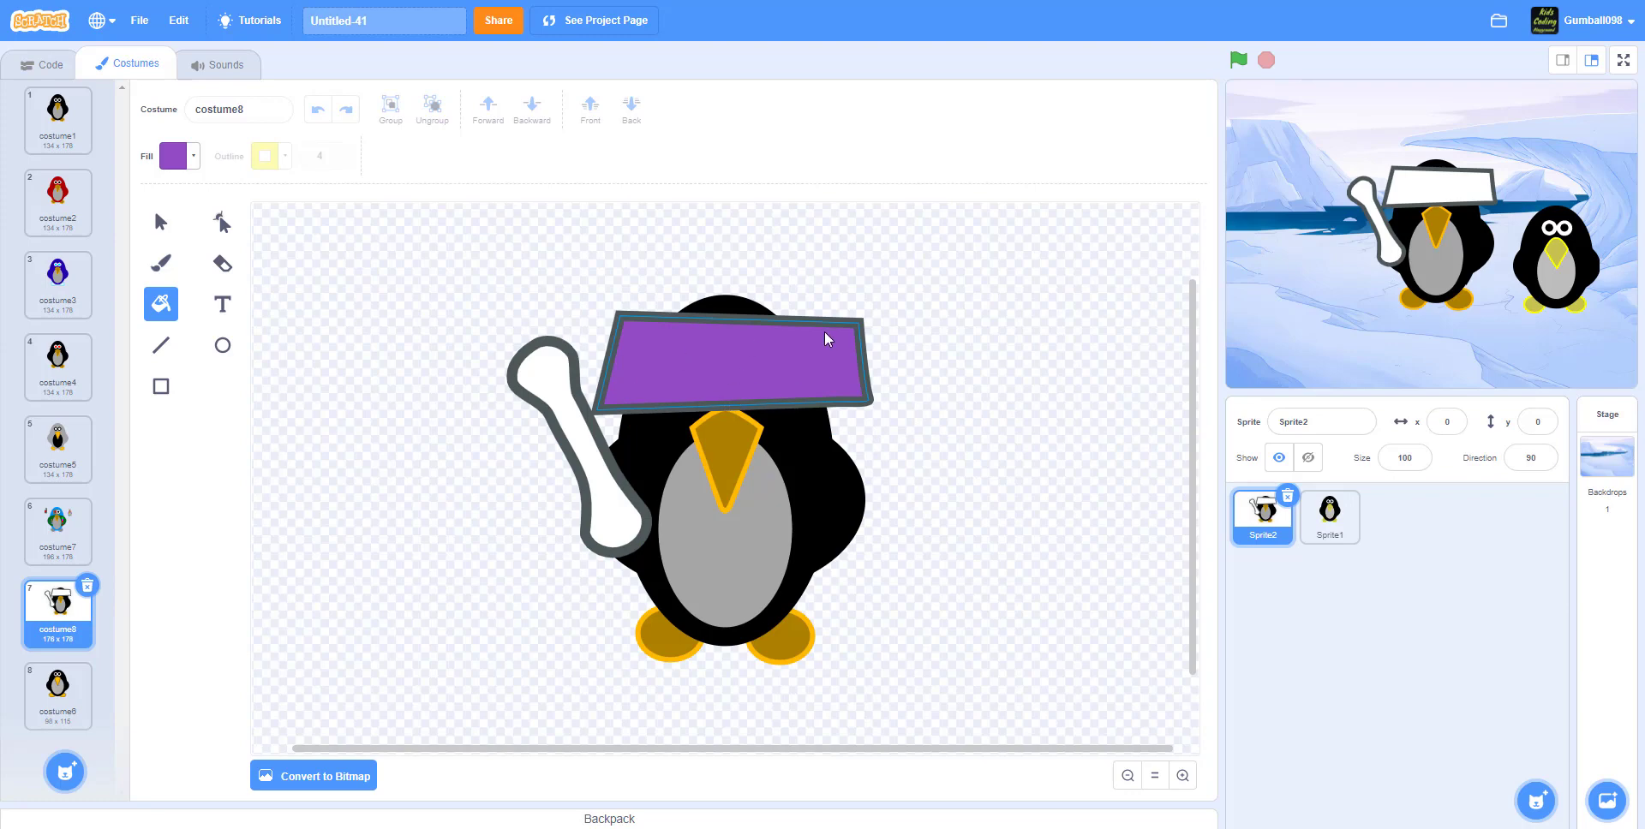
click(58, 687)
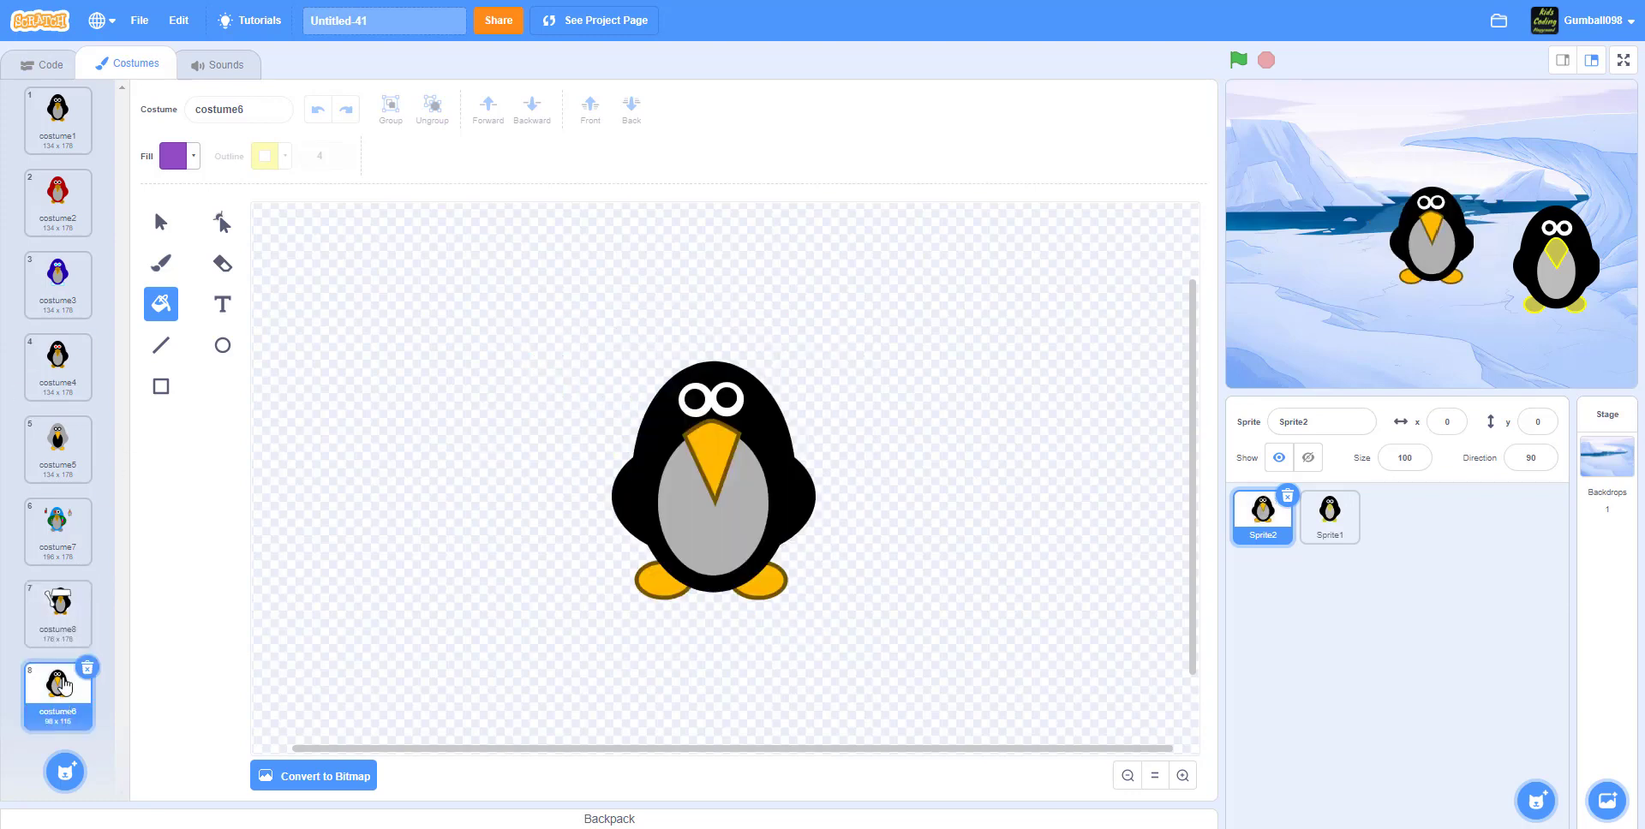
mouse_move(291, 433)
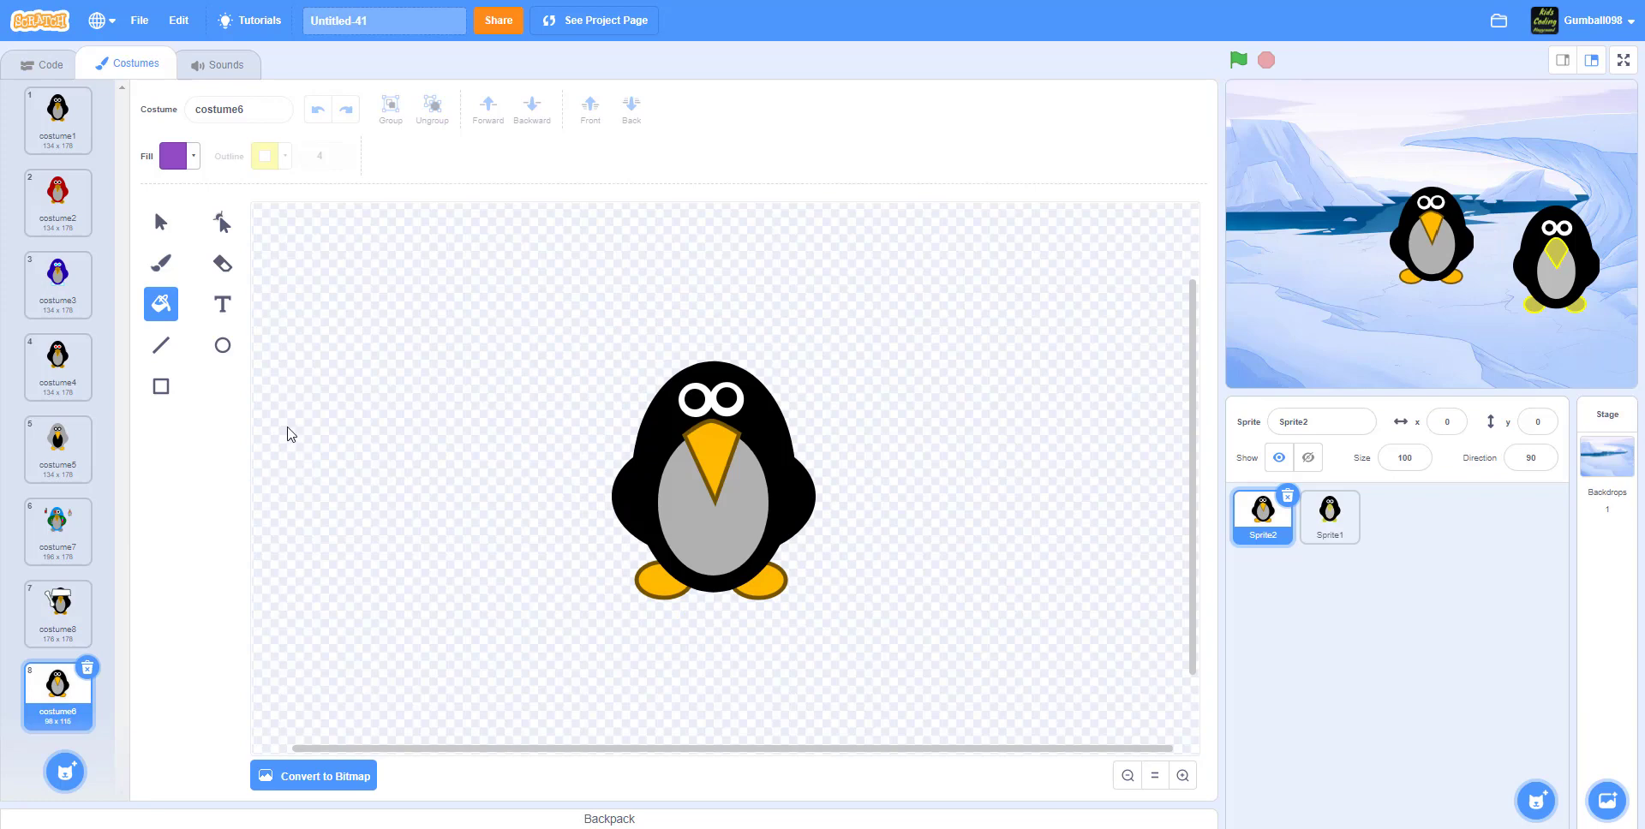
mouse_move(58, 284)
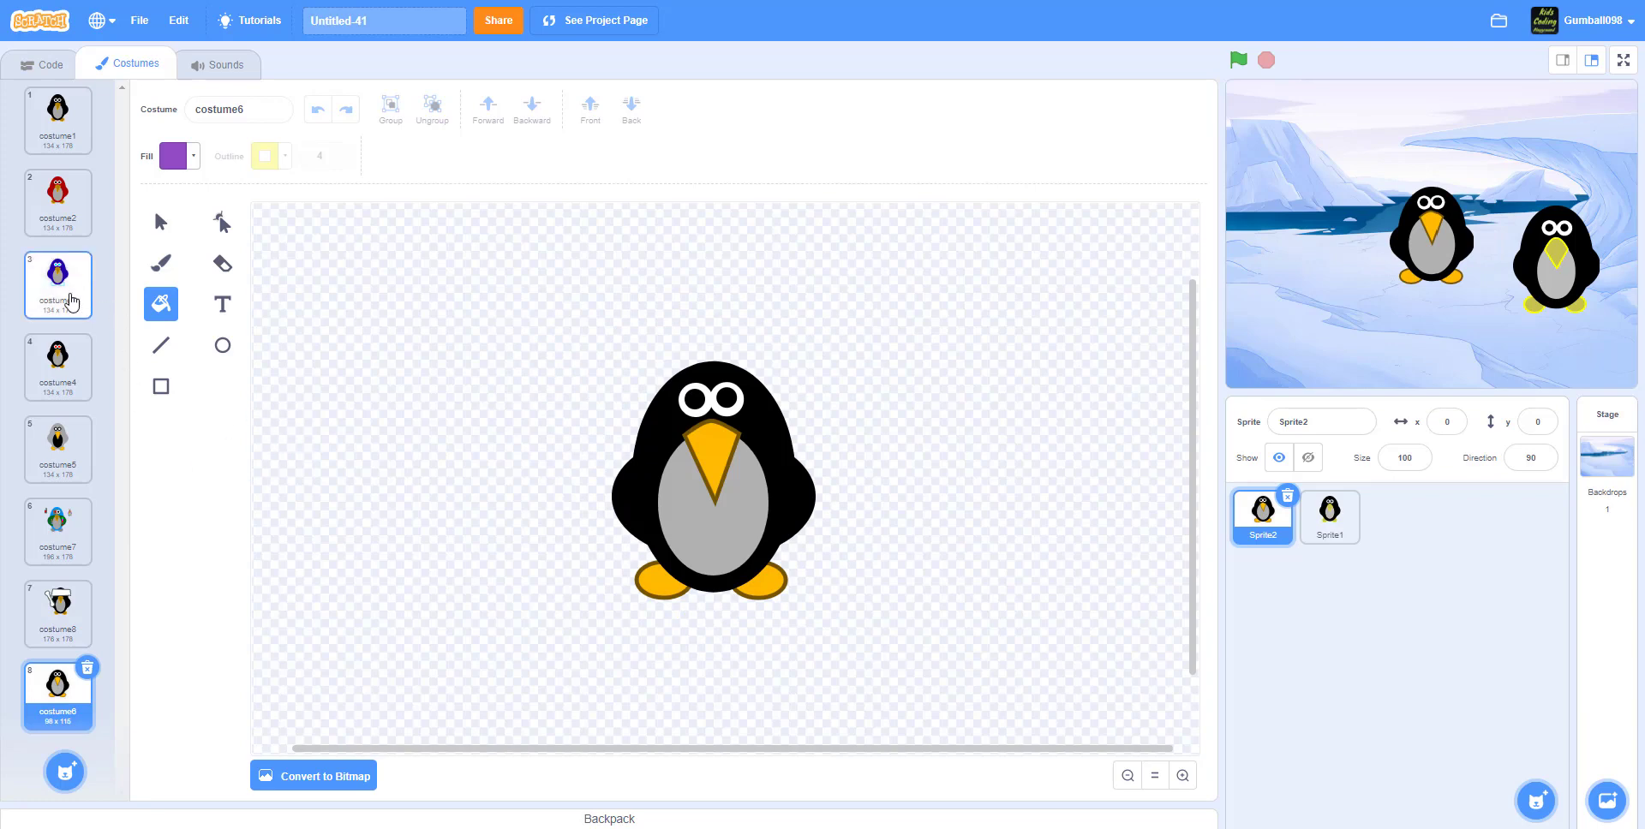
mouse_move(73, 302)
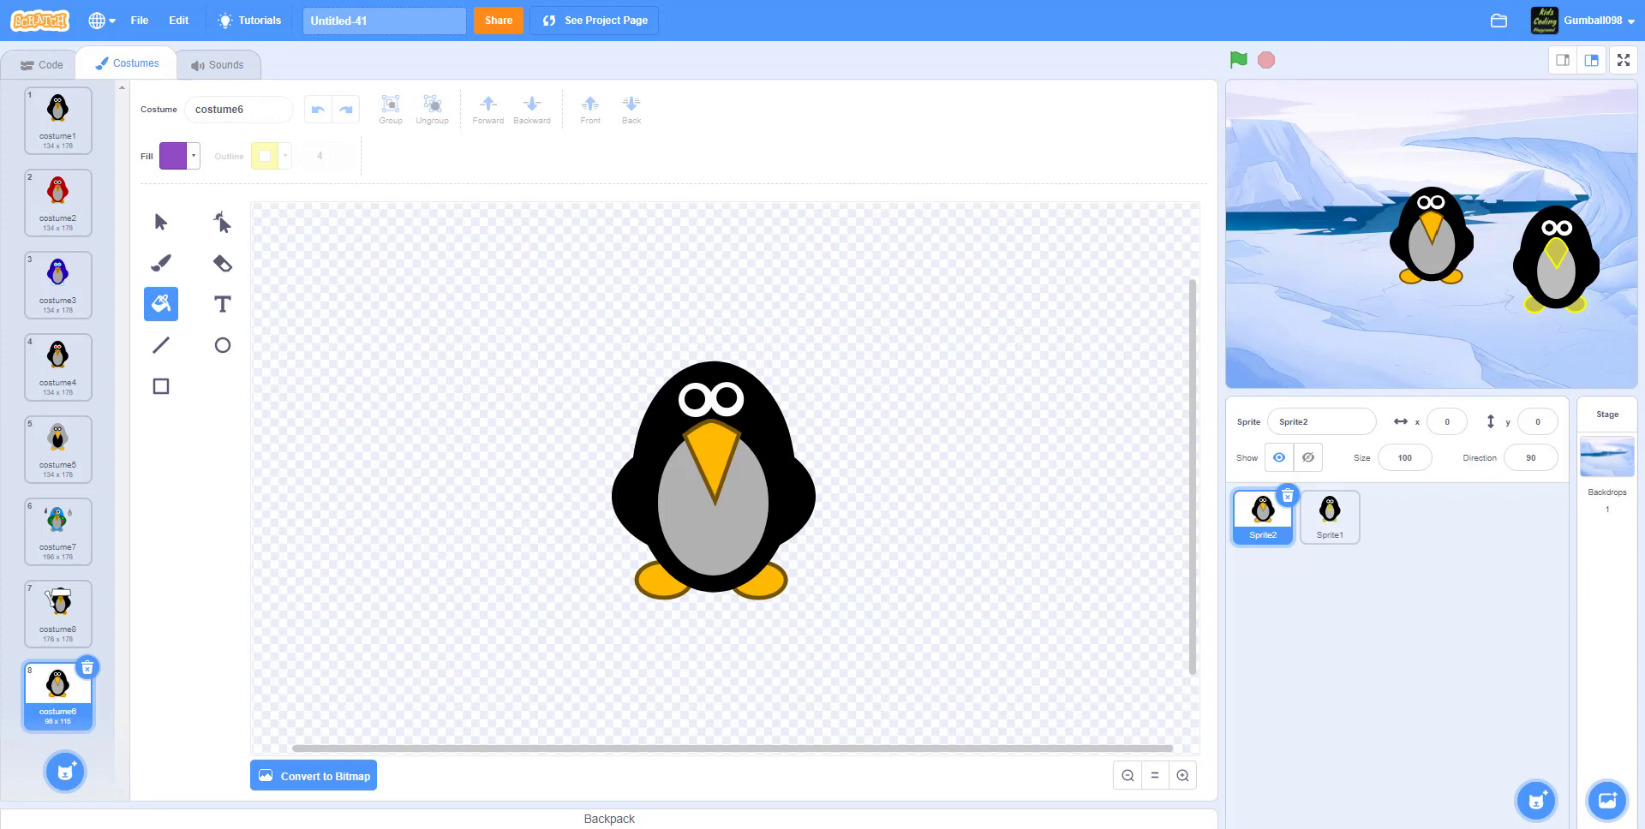
- Flood the canvas around the small penguin with a blurred black gradient fill
click(786, 399)
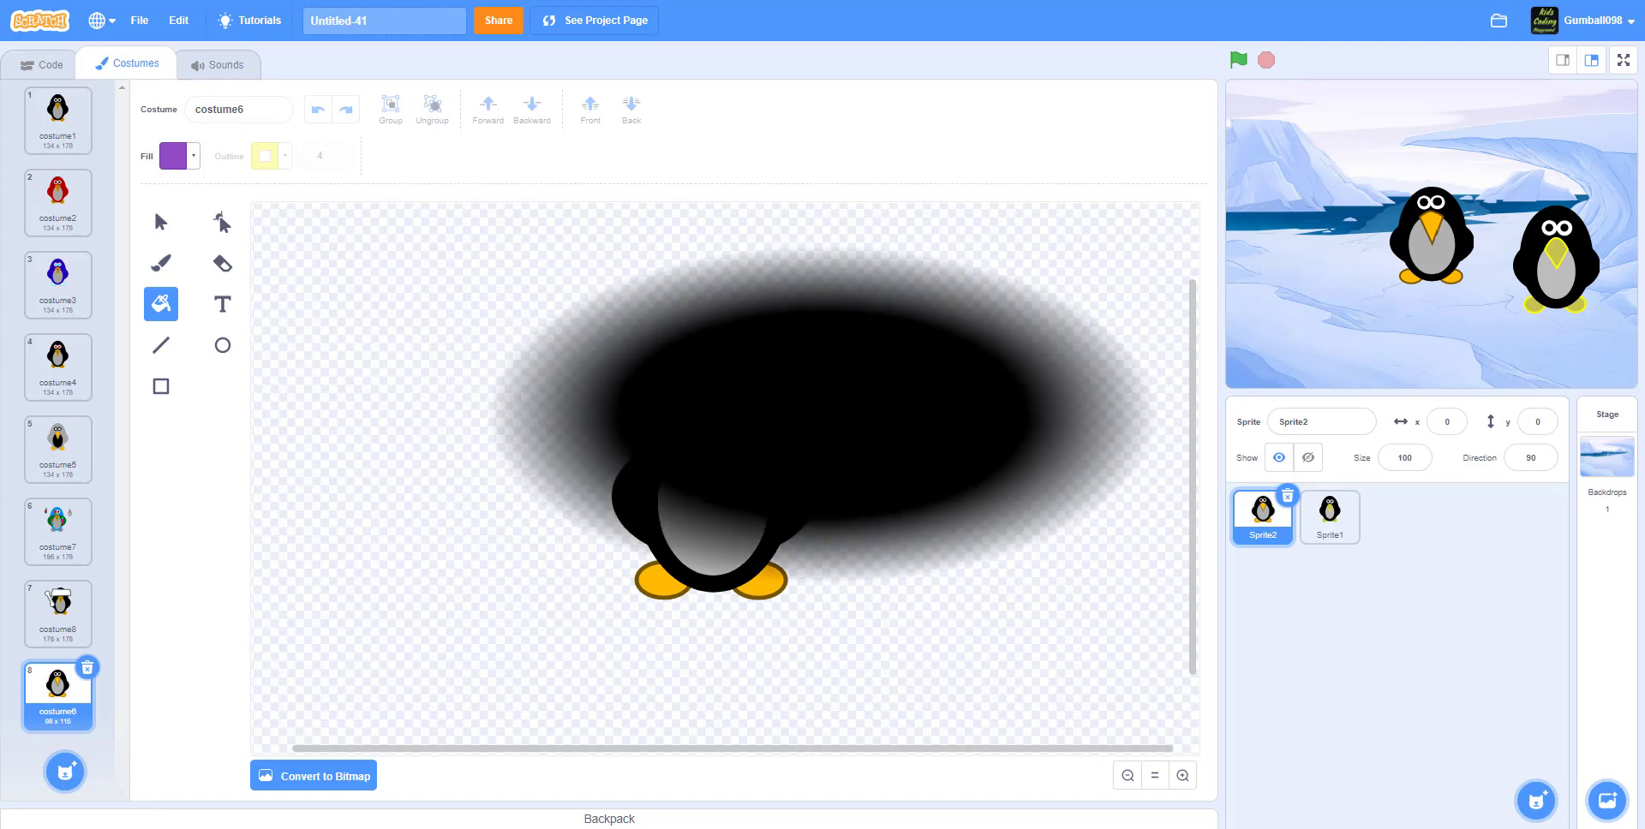